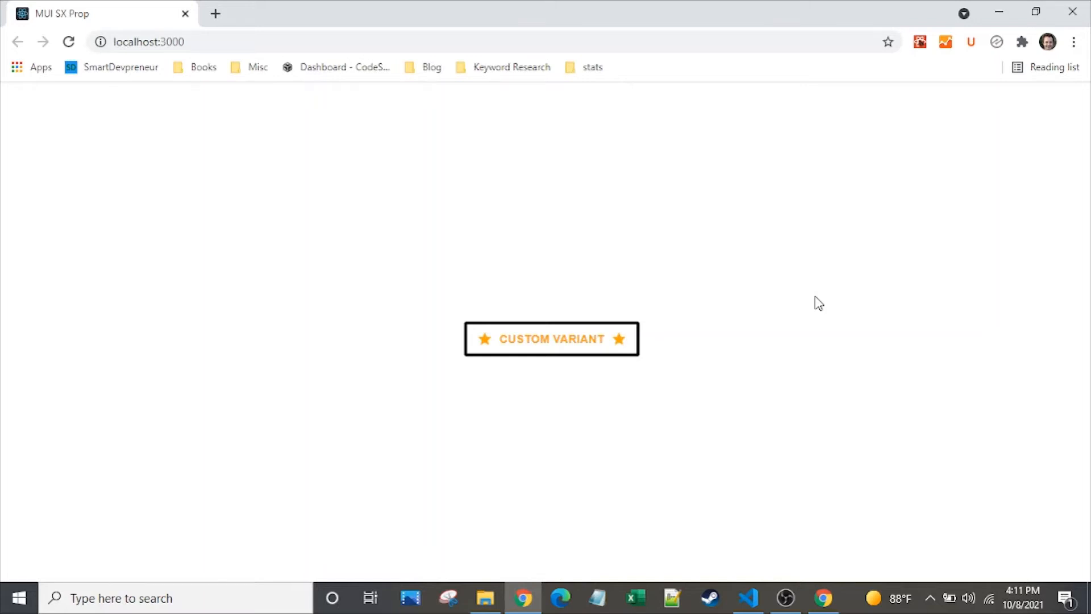
{"action": "mouse_move", "coordinate": [853, 298]}
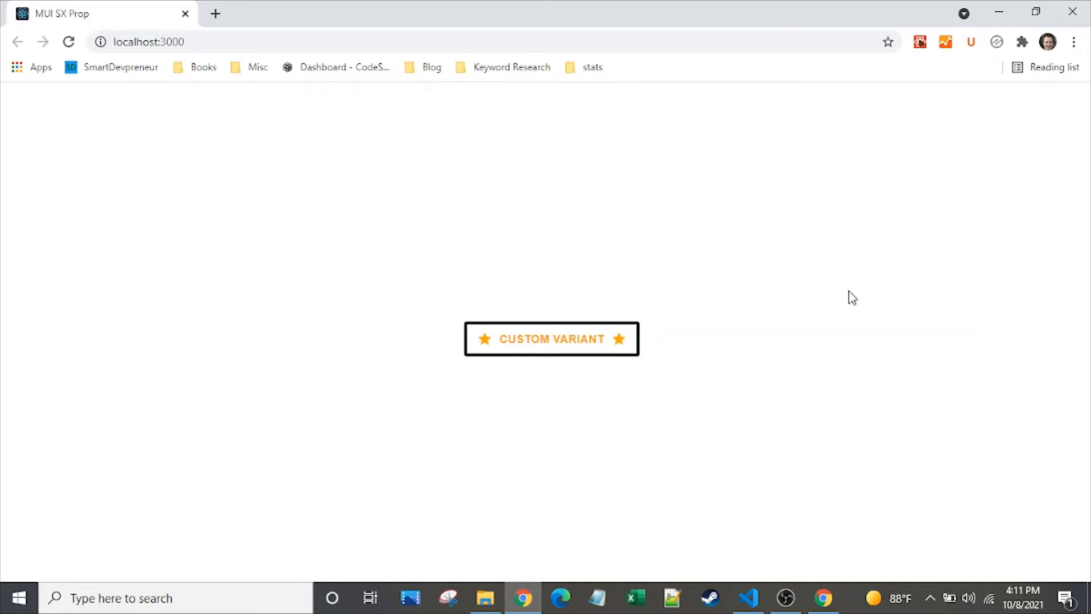
{"action": "mouse_move", "coordinate": [658, 320]}
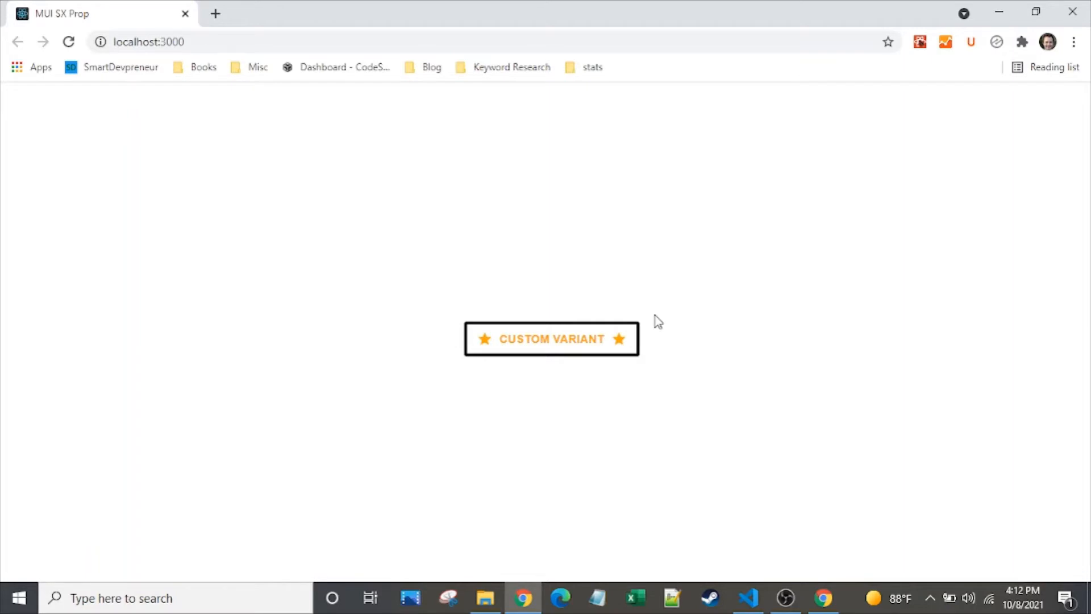
Step: Switch from Chrome's rendered star-flanked button to VS Code showing the button theme file
{"action": "left_click", "coordinate": [747, 598]}
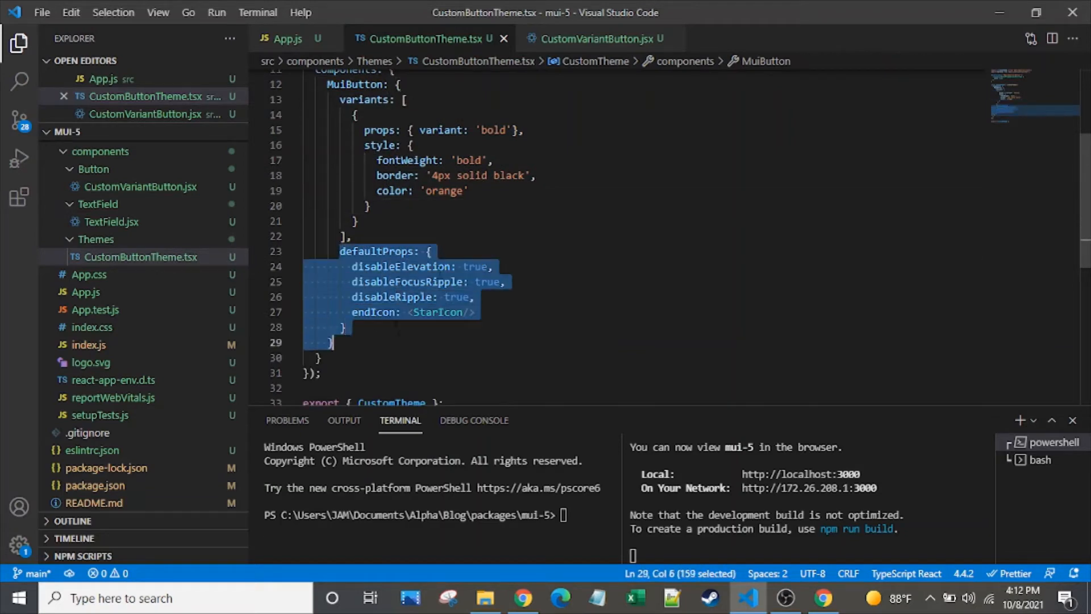
Step: Review CustomButtonTheme.tsx and CustomVariantButton.jsx, ending on the bare Button labelled Custom Variant
{"action": "left_click", "coordinate": [432, 251]}
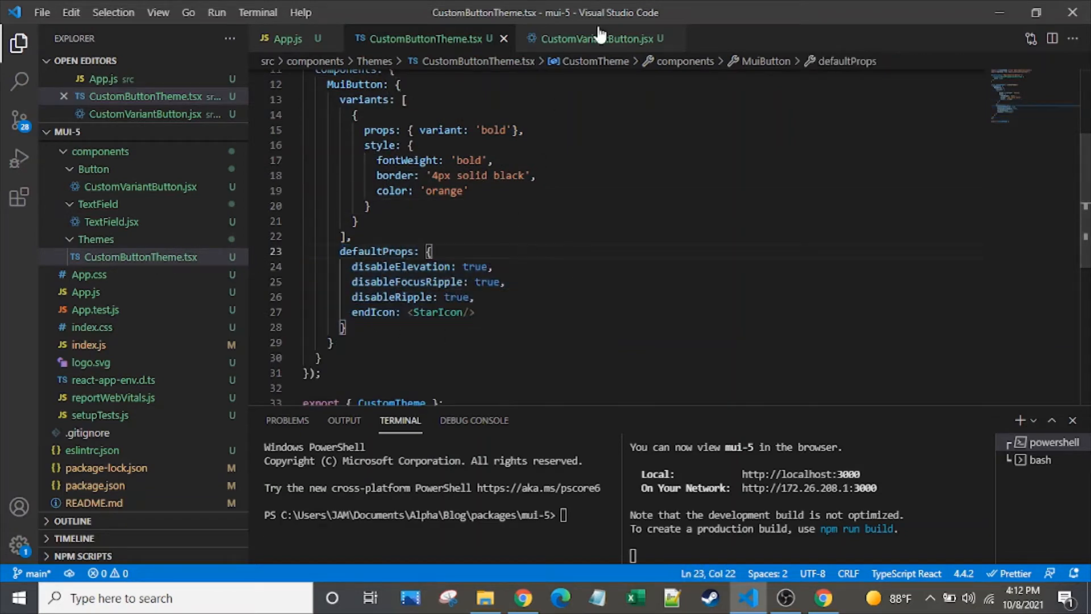
{"action": "left_click", "coordinate": [591, 39]}
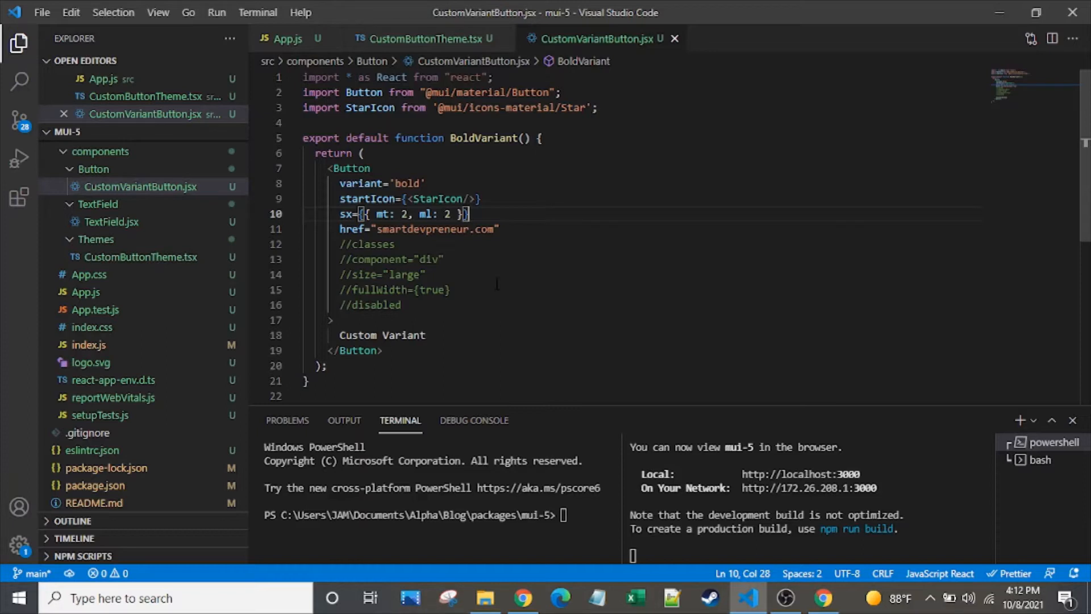
{"action": "left_click", "coordinate": [423, 39]}
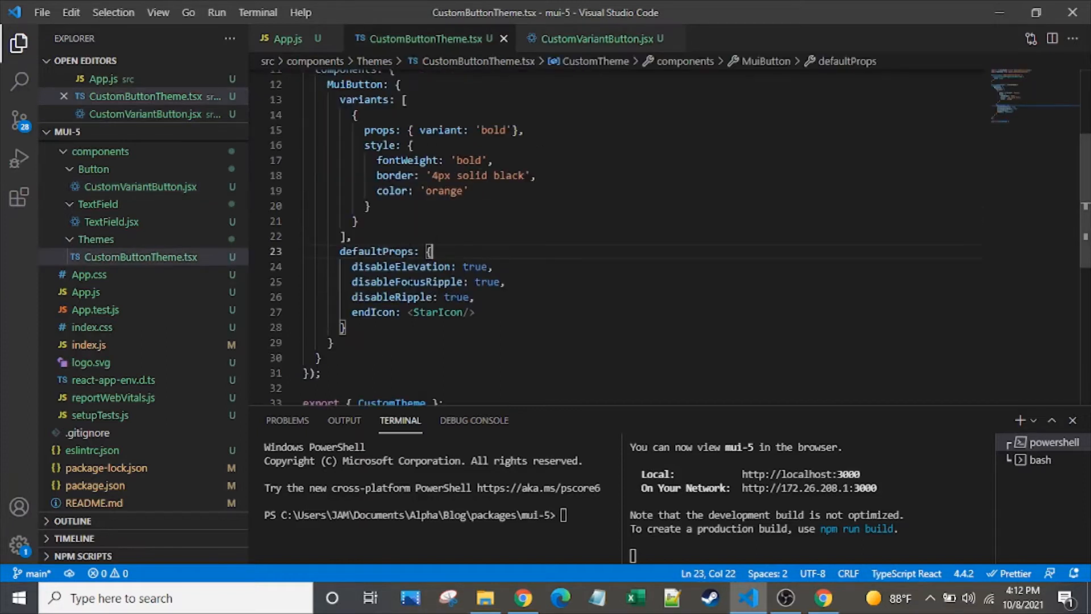
{"action": "left_click", "coordinate": [597, 39]}
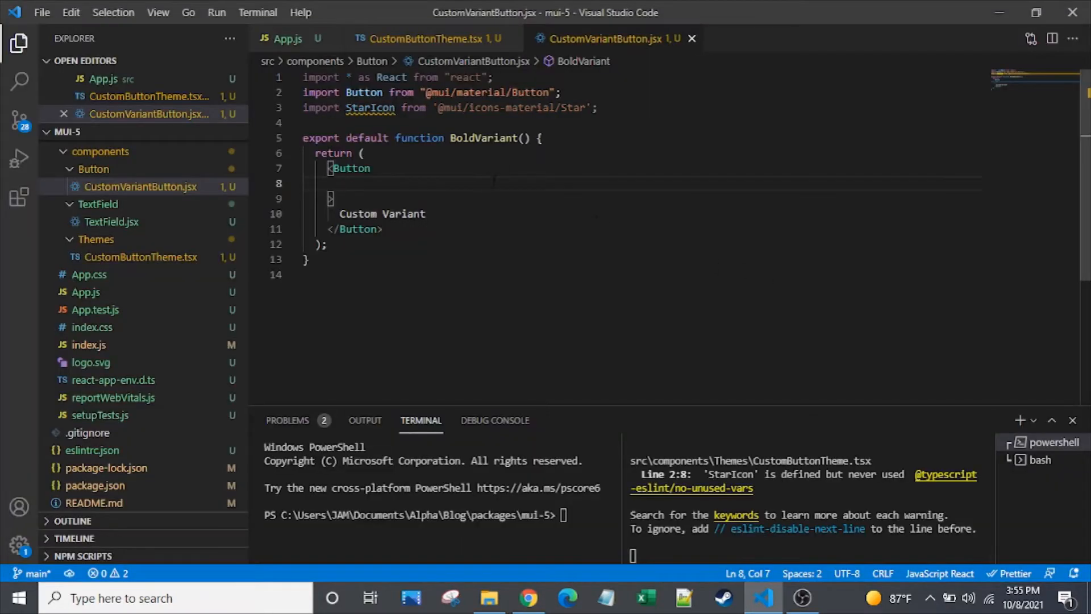
Step: Start a variants: key inside MuiButton in CustomButtonTheme.tsx, highlighting components and MuiButton along the way
{"action": "left_click", "coordinate": [417, 39]}
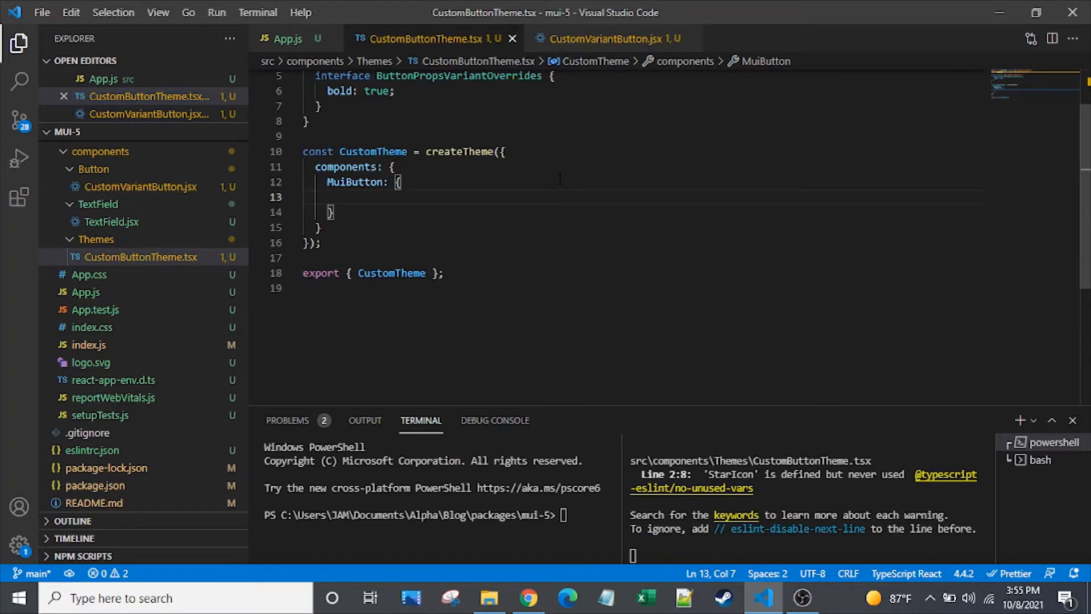
{"action": "type", "text": "variants"}
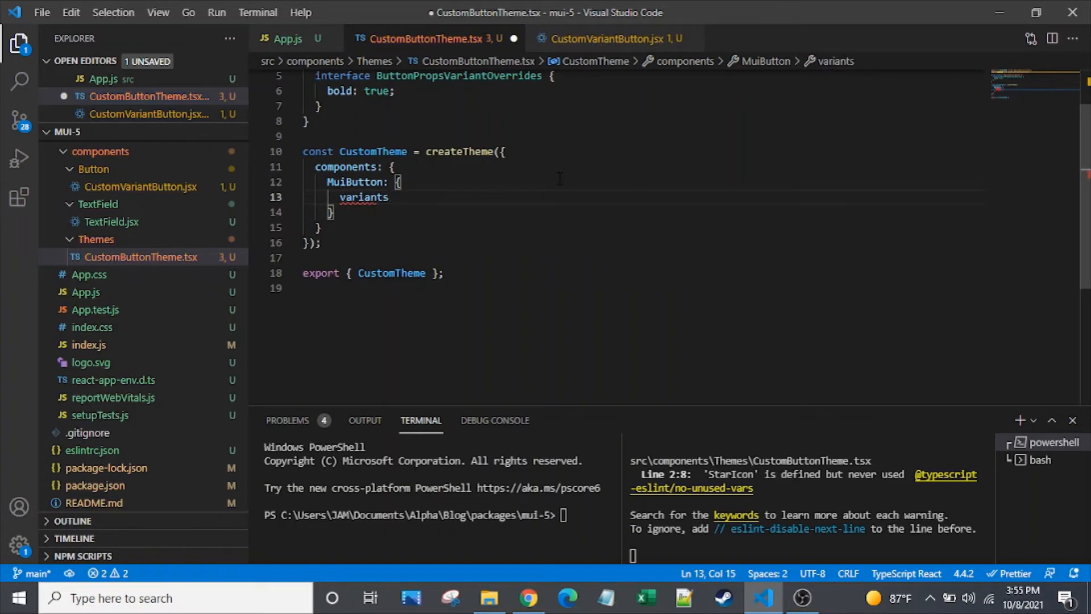
{"action": "type", "text": ":"}
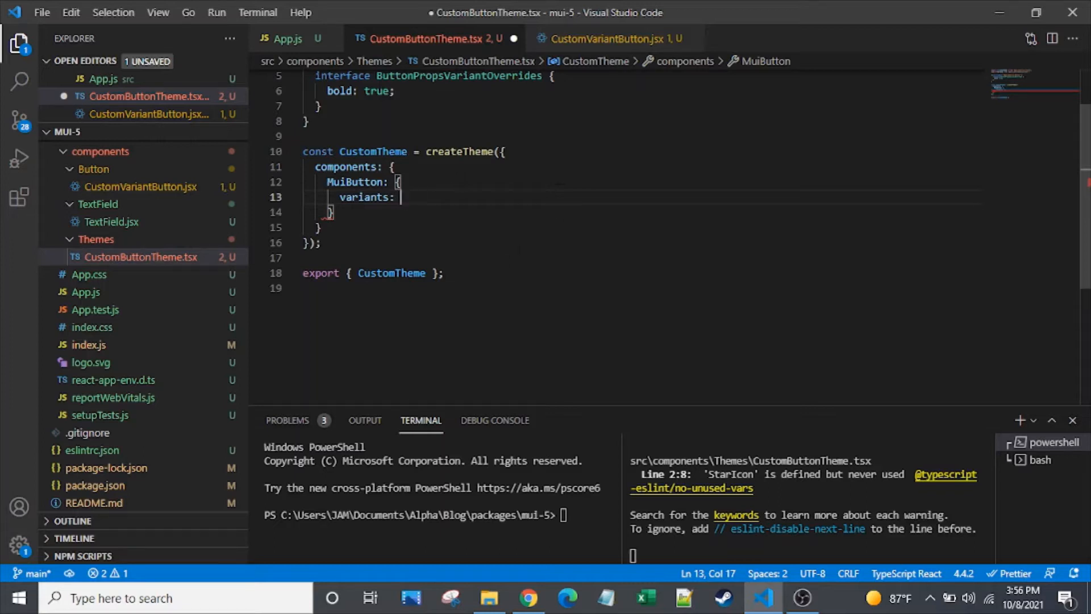
{"action": "left_click", "coordinate": [361, 166]}
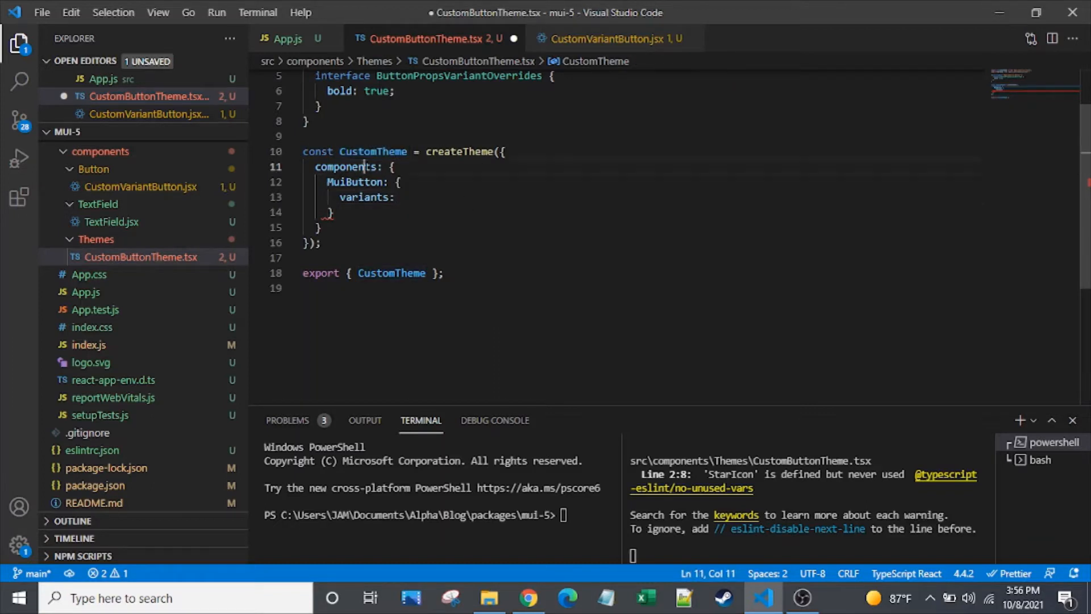
{"action": "double_click", "coordinate": [355, 182]}
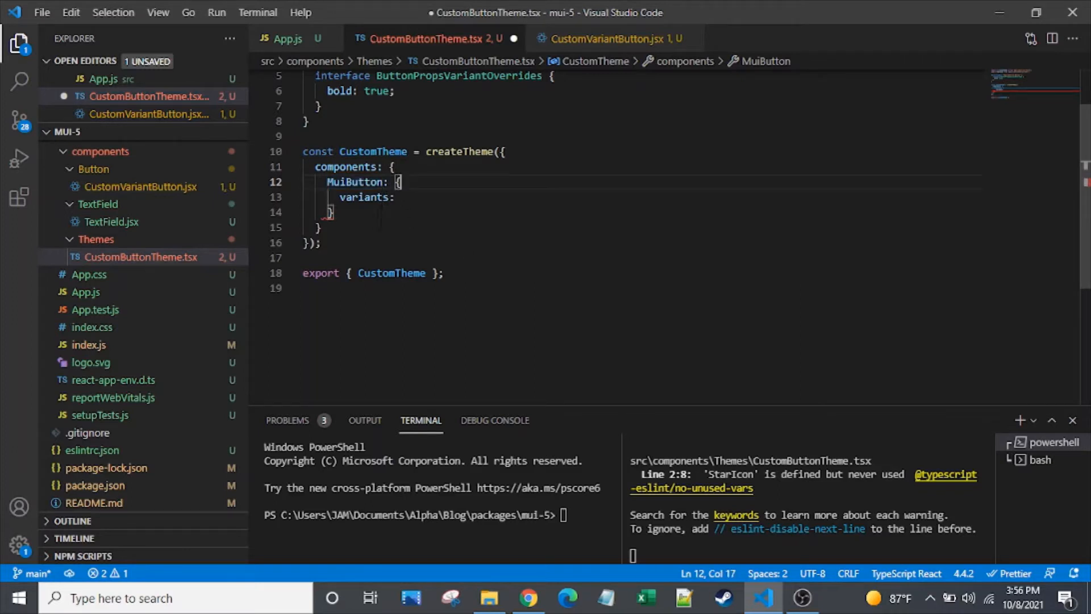
{"action": "double_click", "coordinate": [354, 182]}
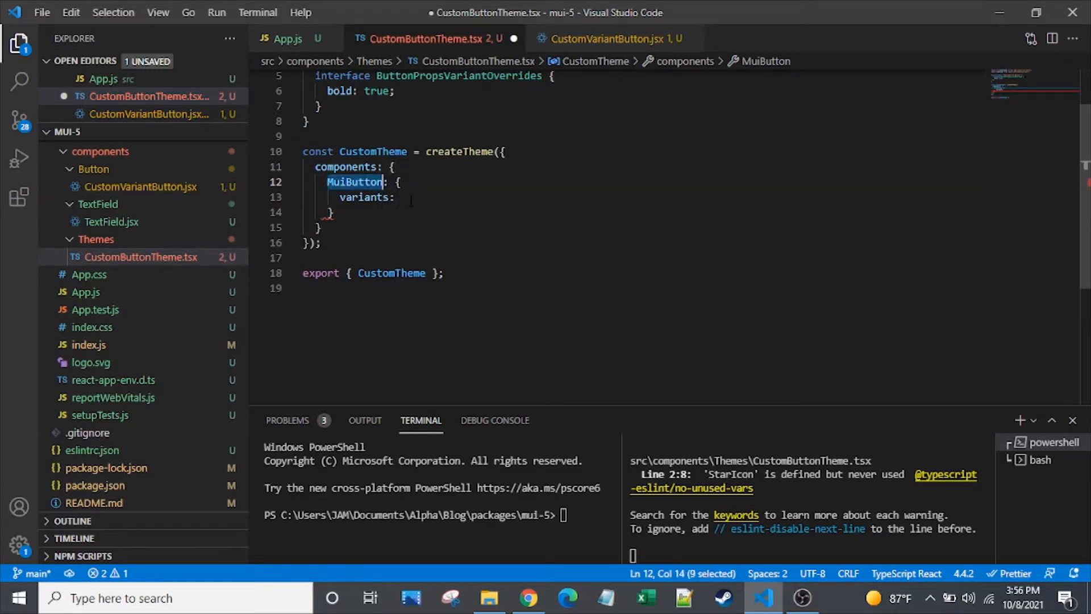
{"action": "left_click", "coordinate": [397, 197]}
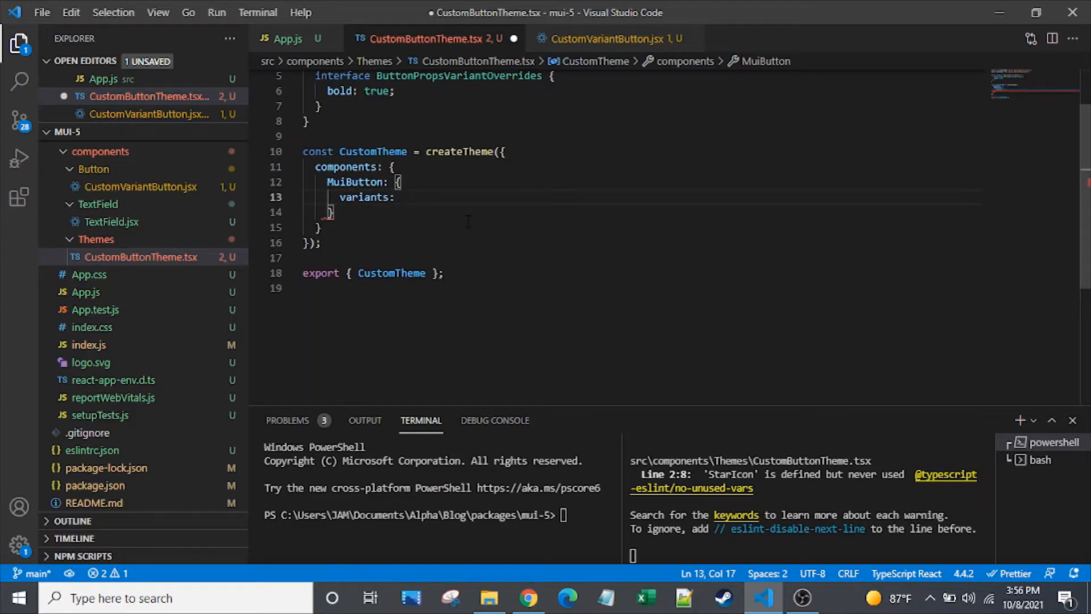
Step: Add a variants array entry with props { variant: 'bold' } and a style object
{"action": "type", "text": "["}
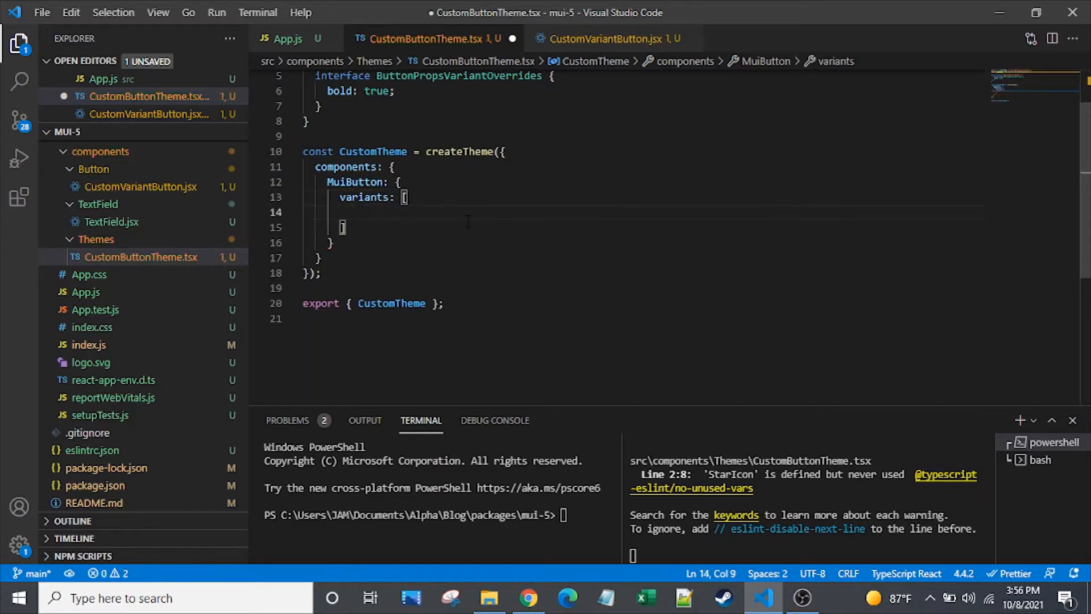
{"action": "type", "text": "{"}
{"action": "type", "text": "prop:"}
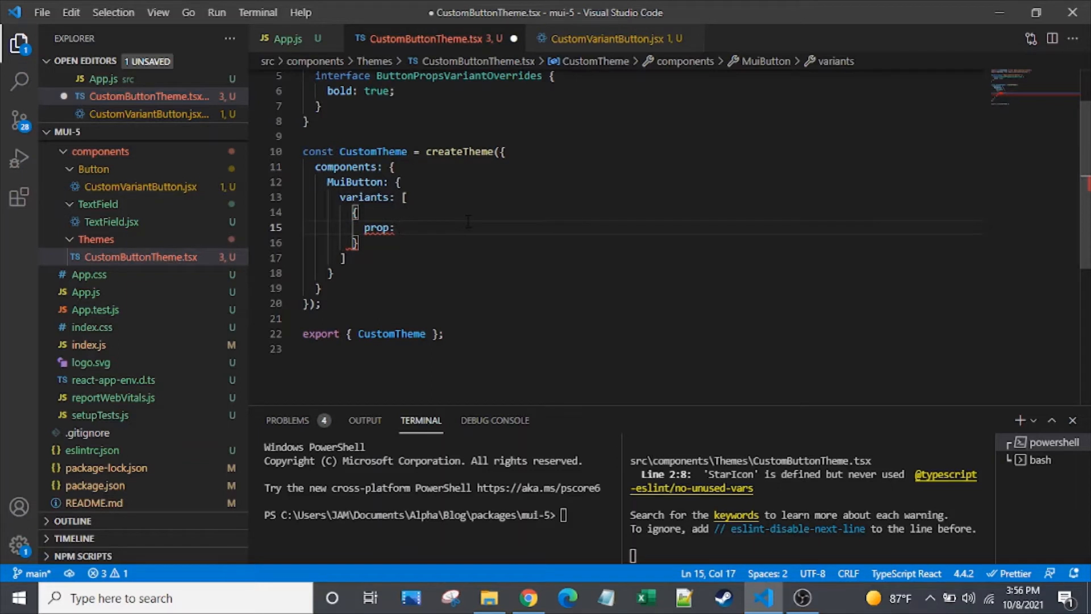
{"action": "type", "text": "{ }"}
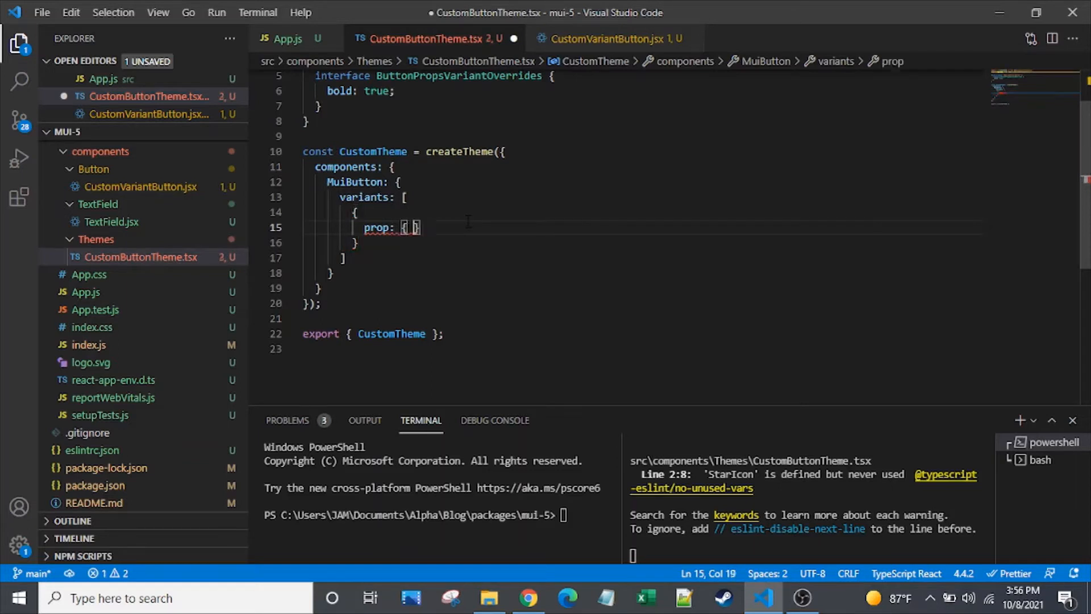
{"action": "type", "text": "variant: 'bold"}
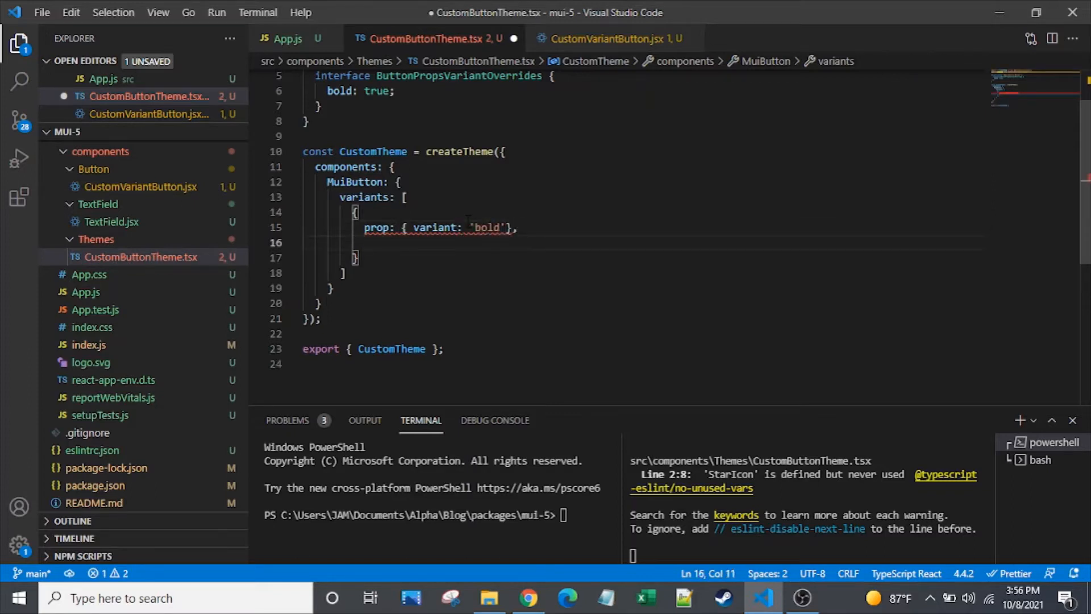
{"action": "type", "text": "style"}
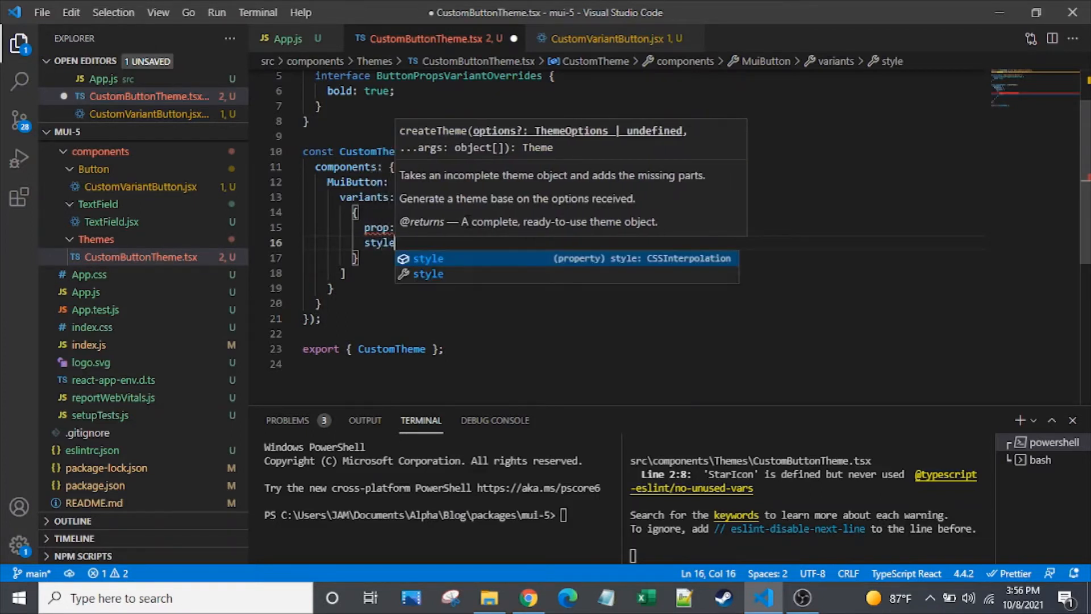
{"action": "key", "text": "Enter"}
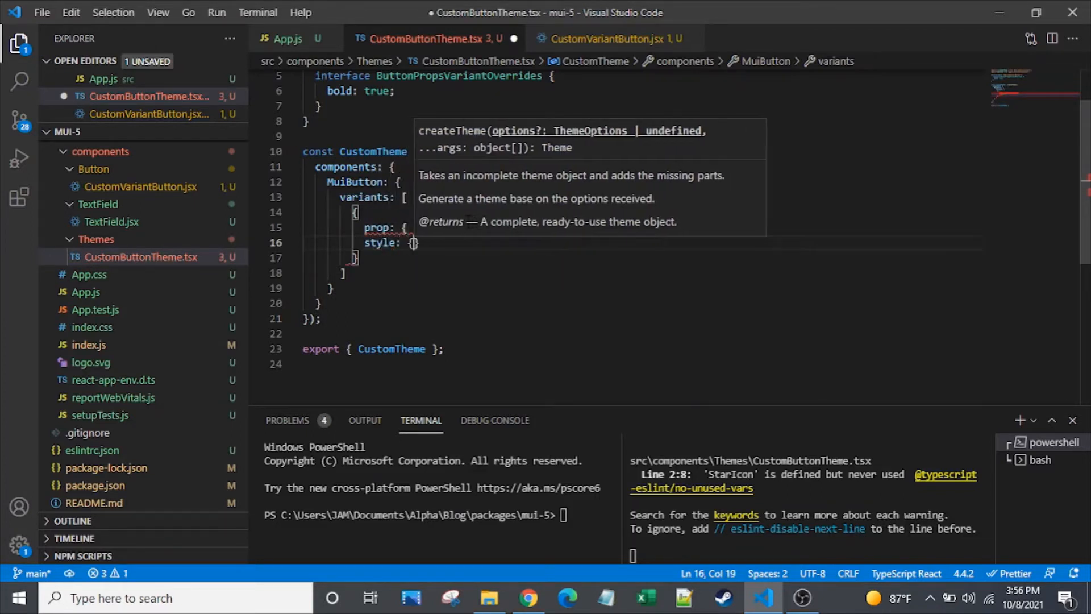
Step: Fill the style with fontWeight 'bold' and border '4px solid black', then return to the component file
{"action": "type", "text": "fontW"}
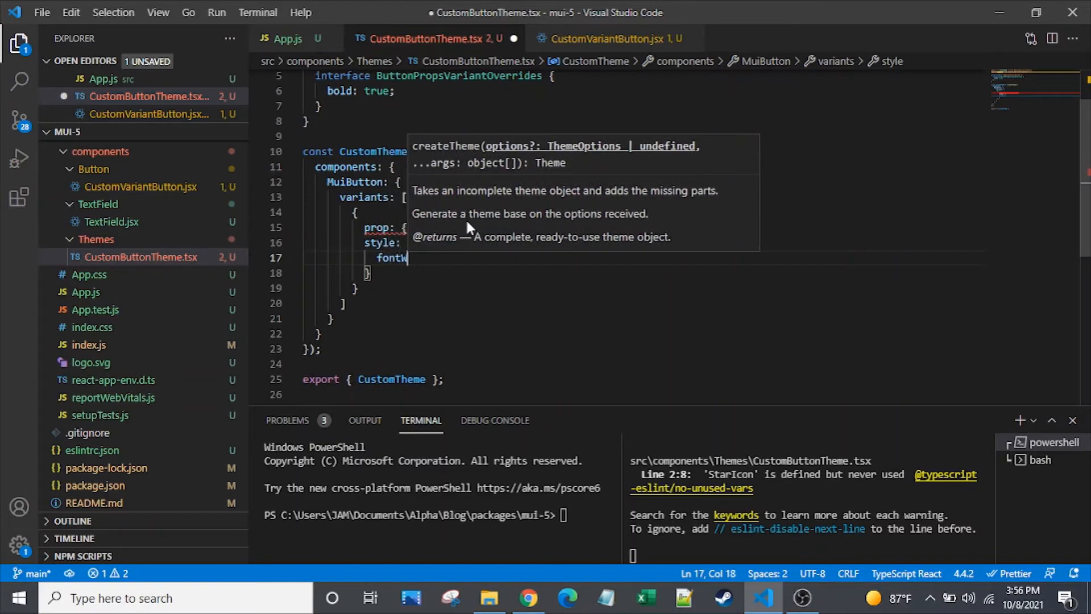
{"action": "type", "text": "eight:"}
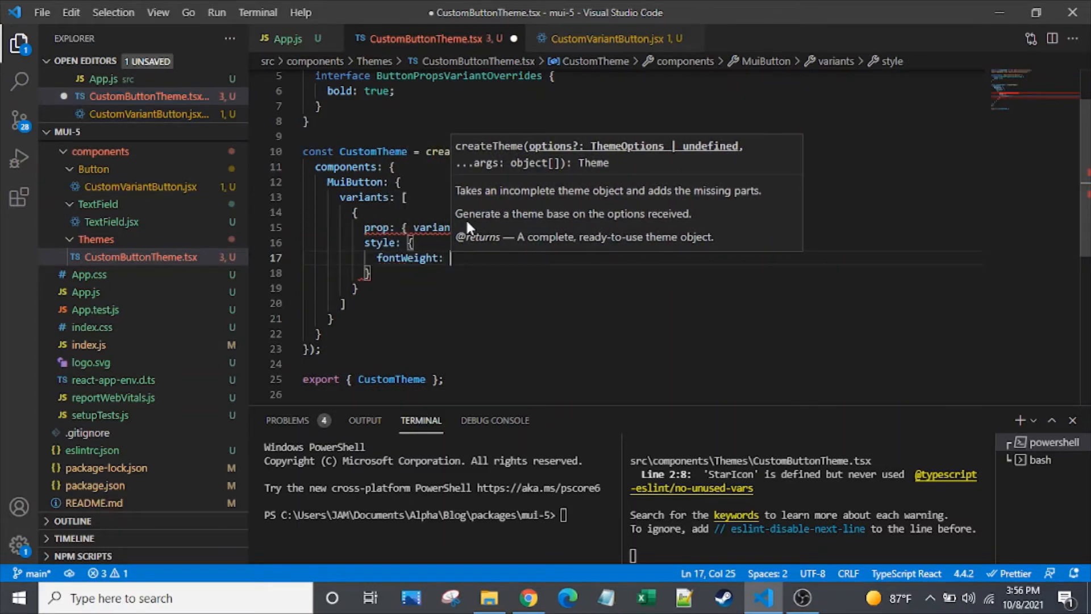
{"action": "type", "text": "'b"}
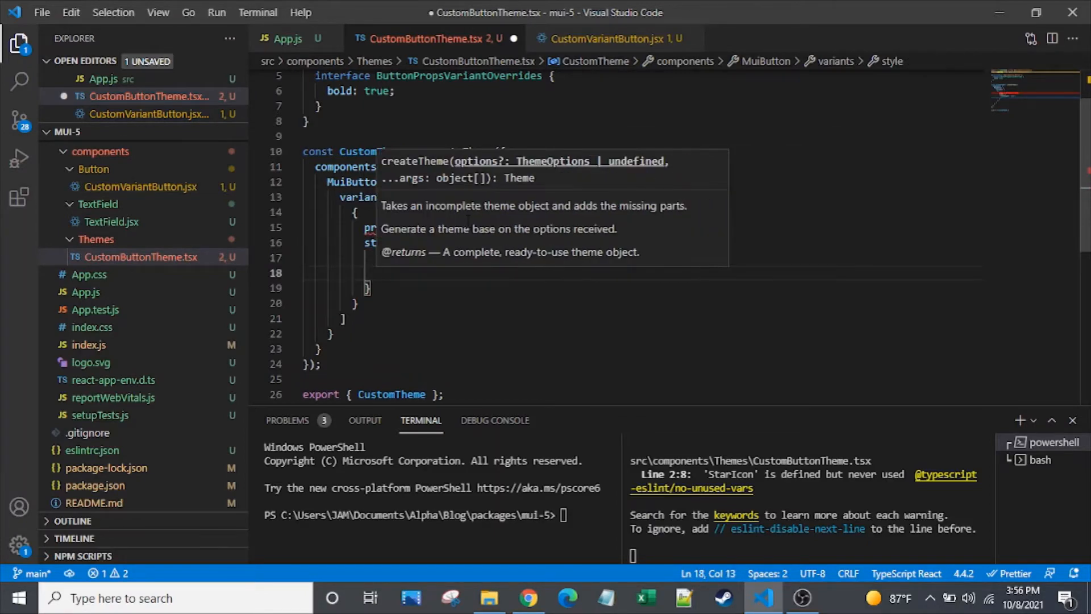
{"action": "type", "text": "border:"}
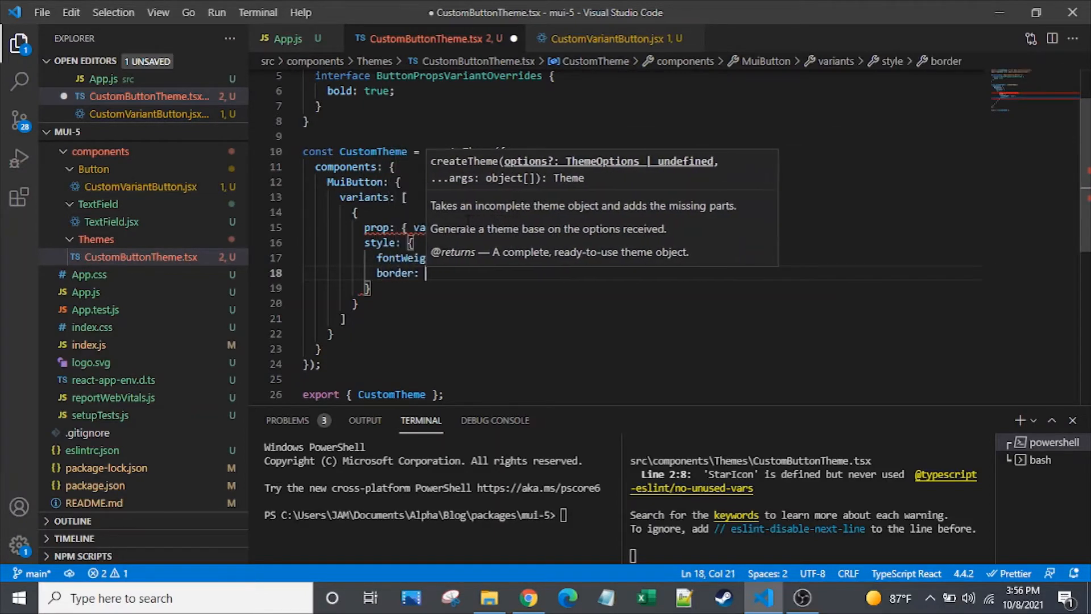
{"action": "type", "text": "'4px'"}
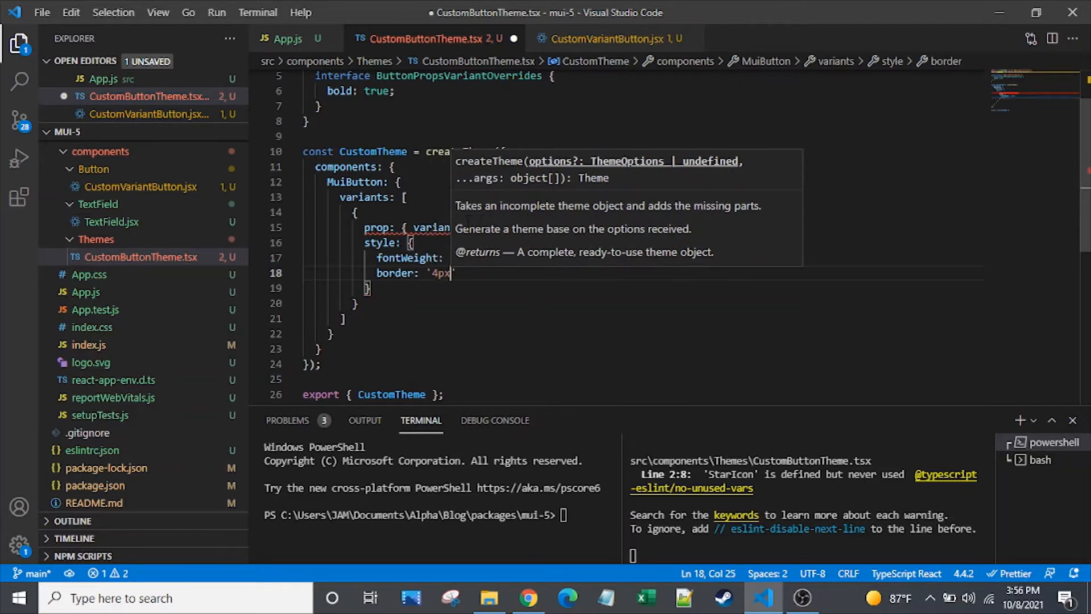
{"action": "type", "text": "sp;od"}
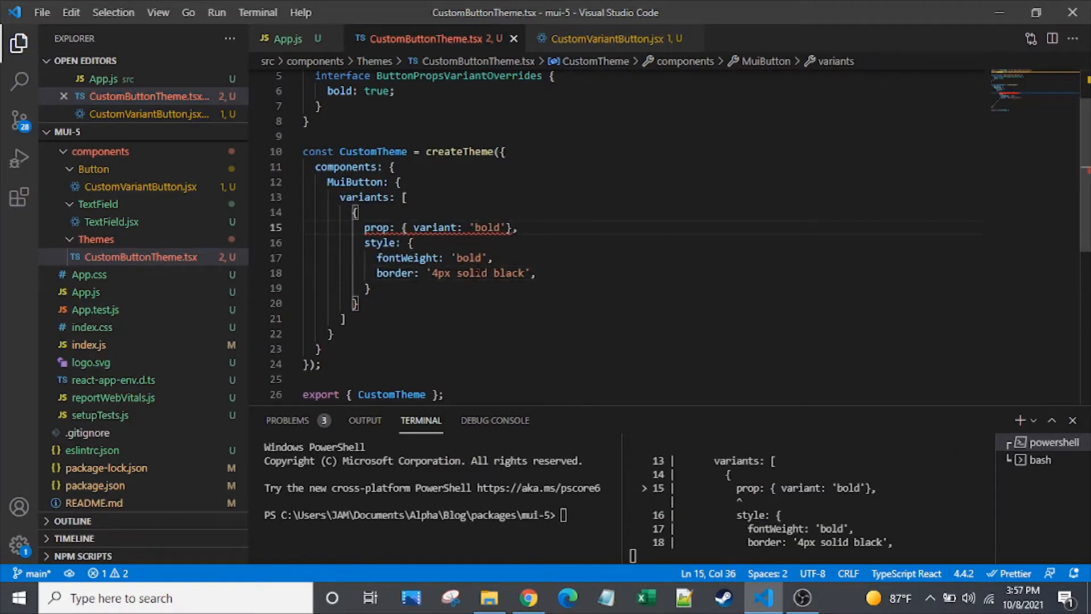
{"action": "type", "text": "s"}
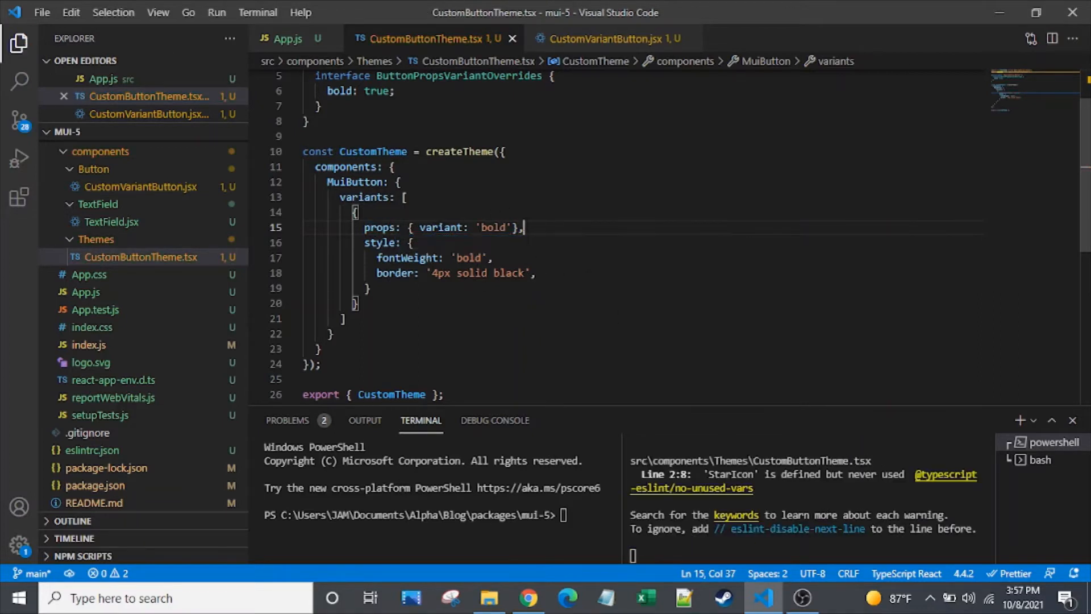
{"action": "left_click", "coordinate": [609, 39]}
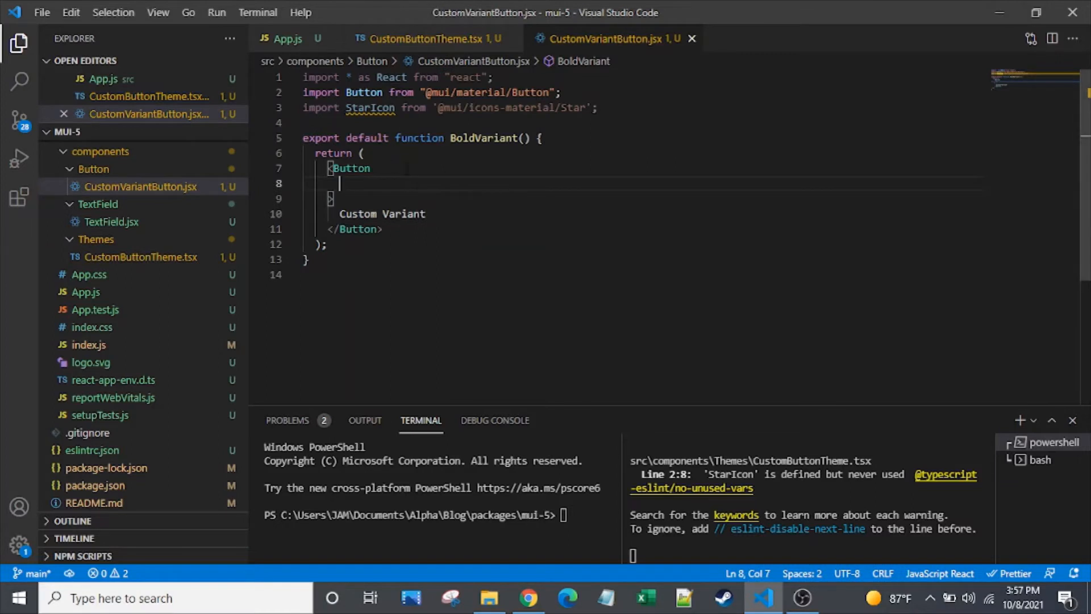
Step: Give the Button in CustomVariantButton.jsx a variant of 'bold'
{"action": "type", "text": "variant"}
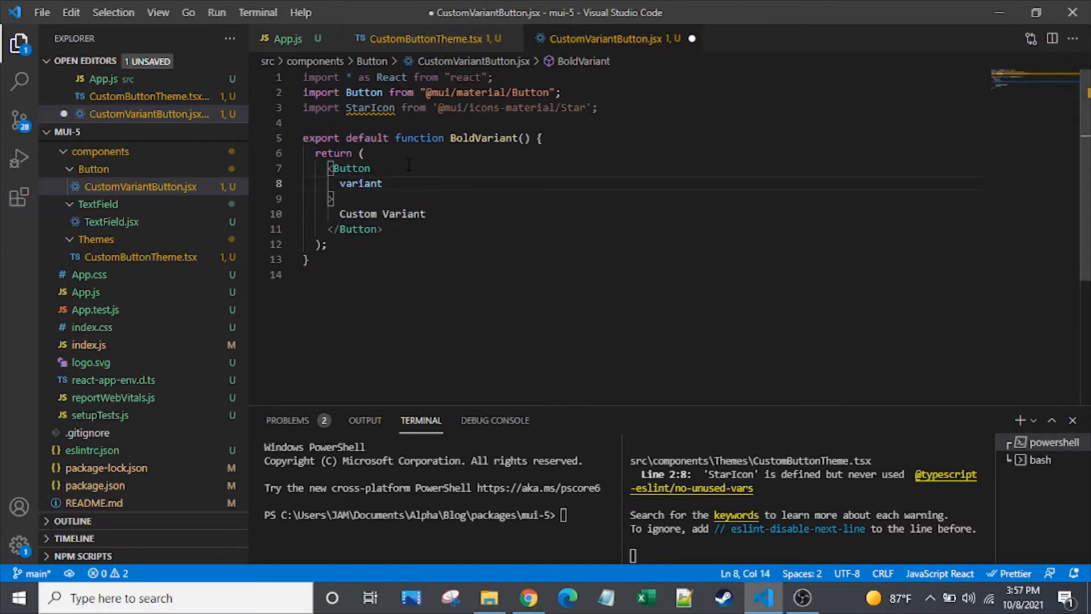
{"action": "type", "text": ": 'bold'"}
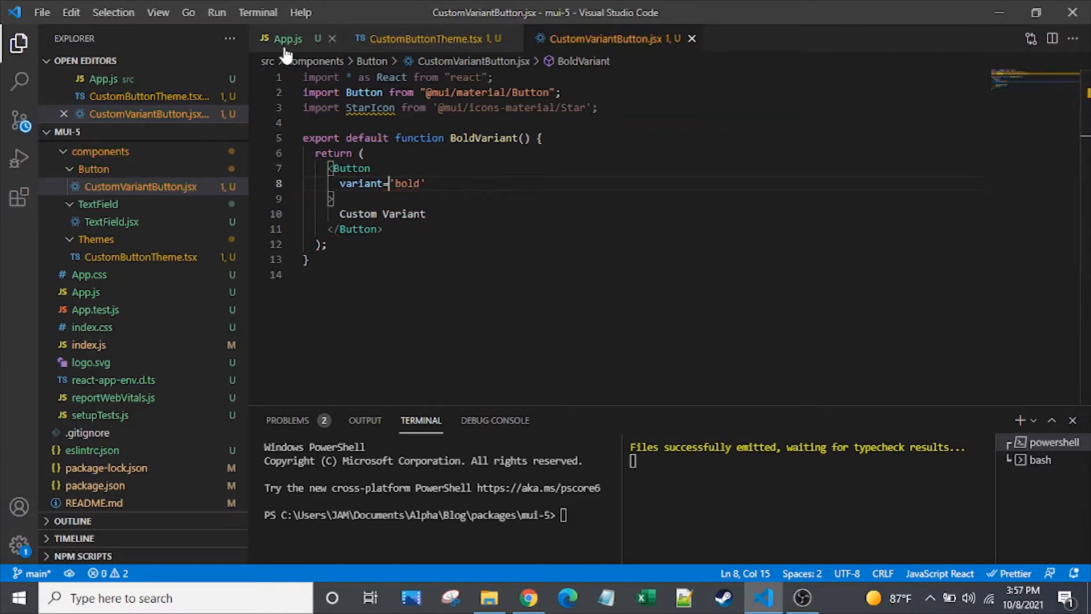
{"action": "left_click", "coordinate": [529, 598]}
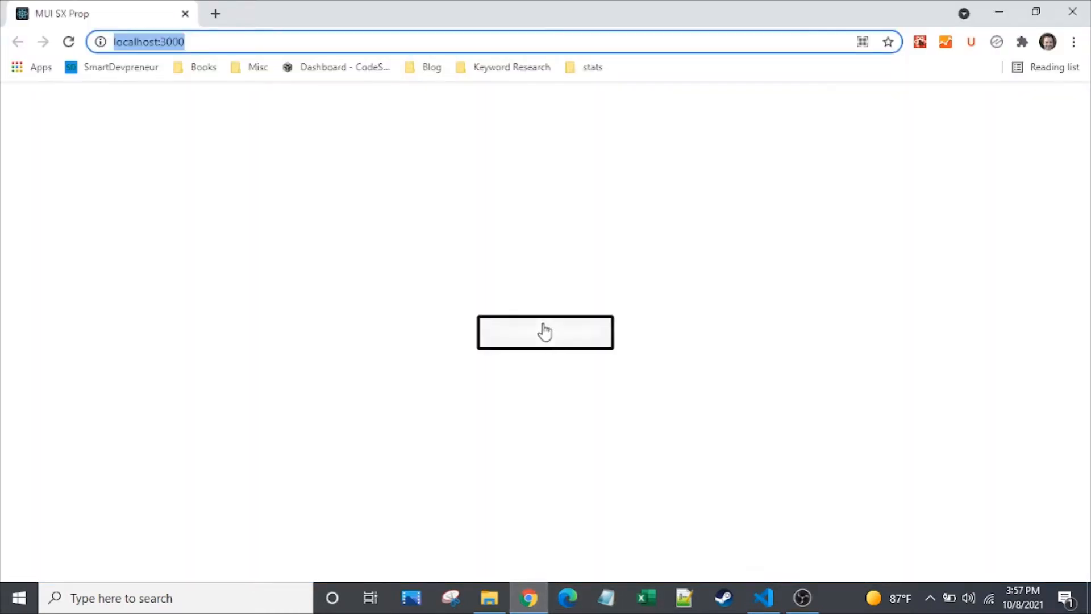
{"action": "mouse_move", "coordinate": [549, 393]}
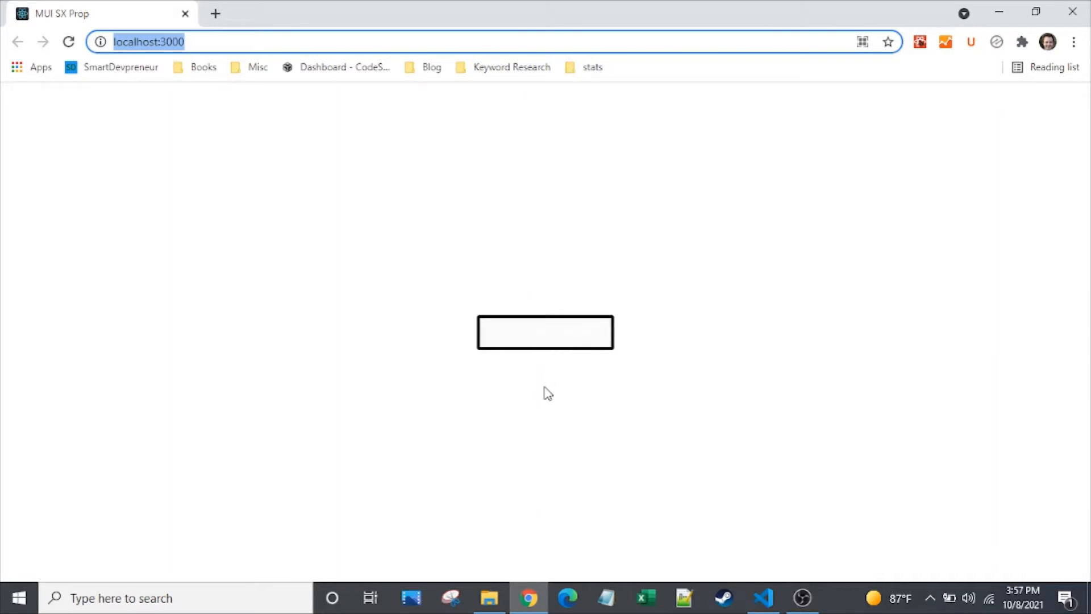
{"action": "mouse_move", "coordinate": [584, 342]}
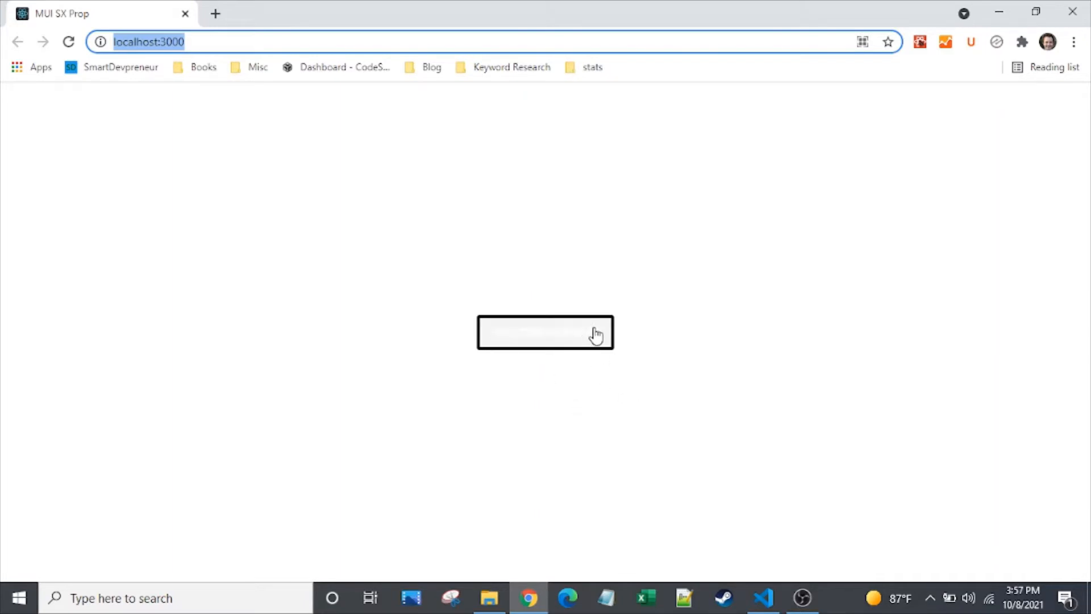
{"action": "mouse_move", "coordinate": [662, 402]}
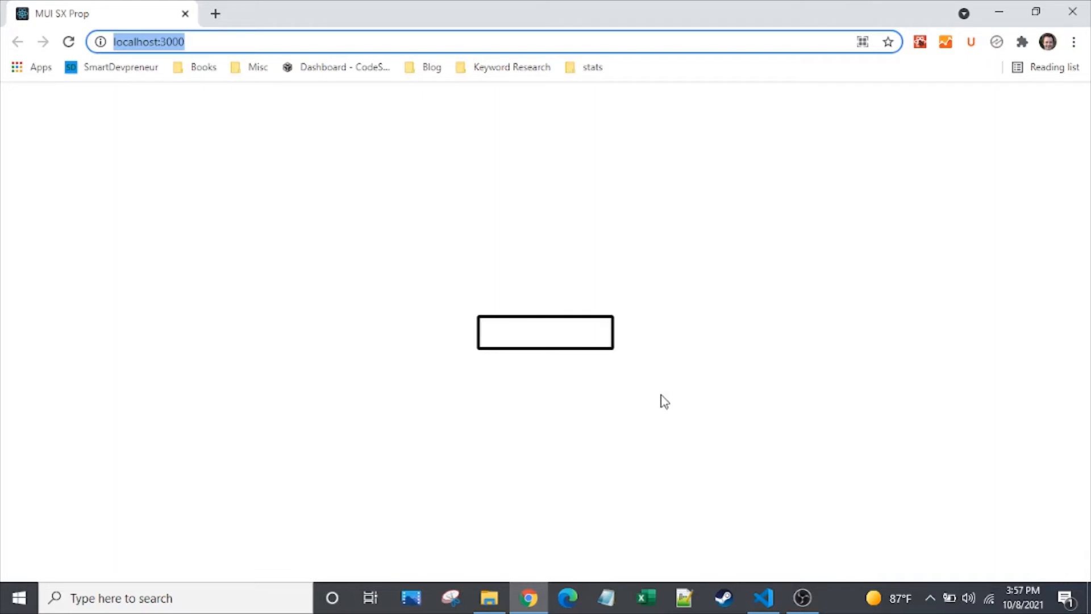
{"action": "mouse_move", "coordinate": [641, 487]}
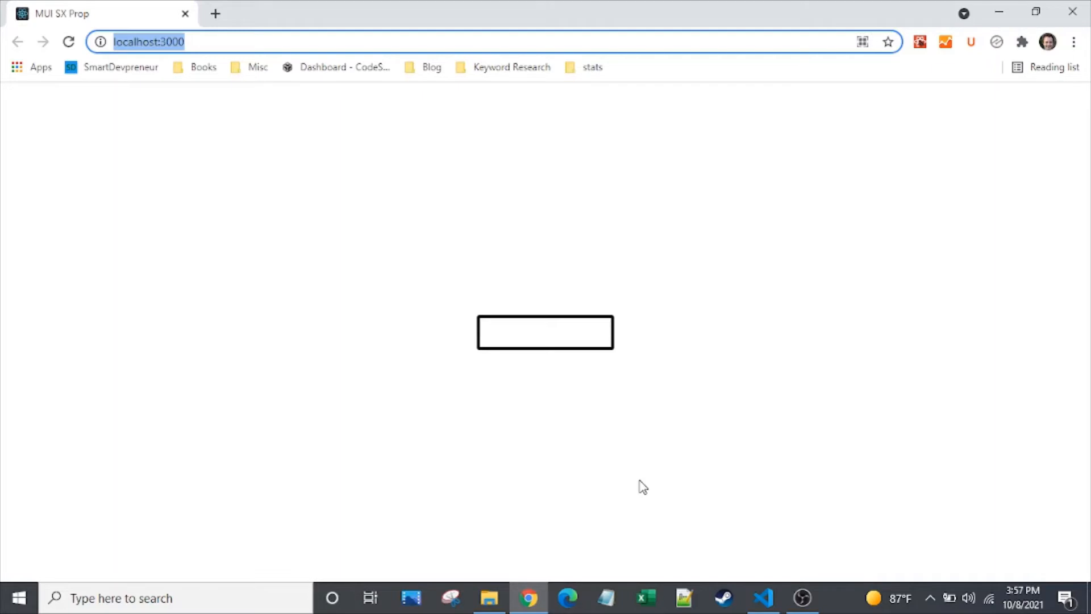
{"action": "mouse_move", "coordinate": [728, 554]}
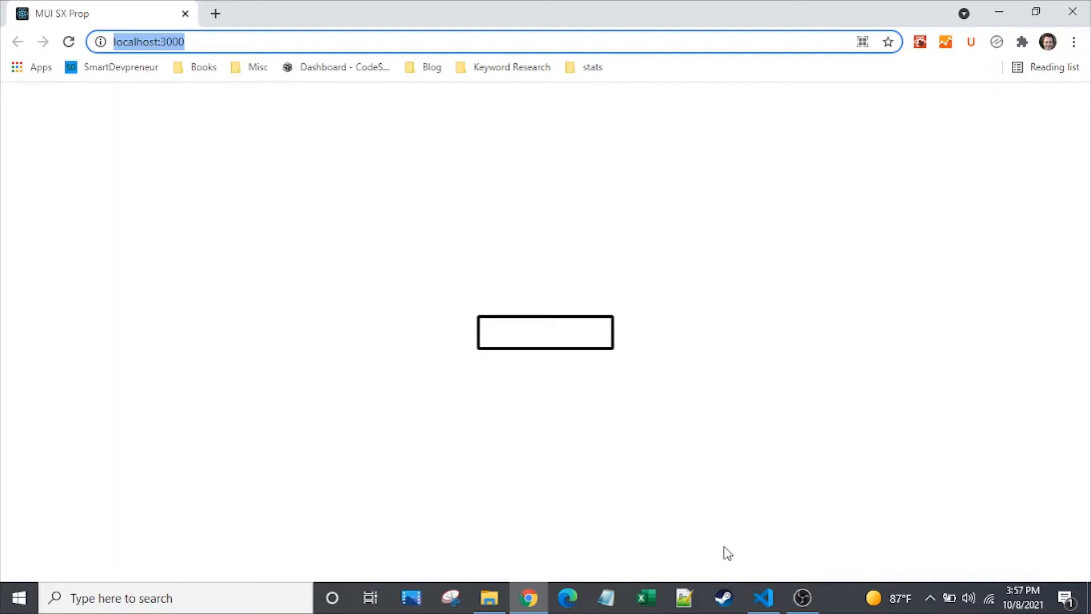
{"action": "left_click", "coordinate": [763, 598]}
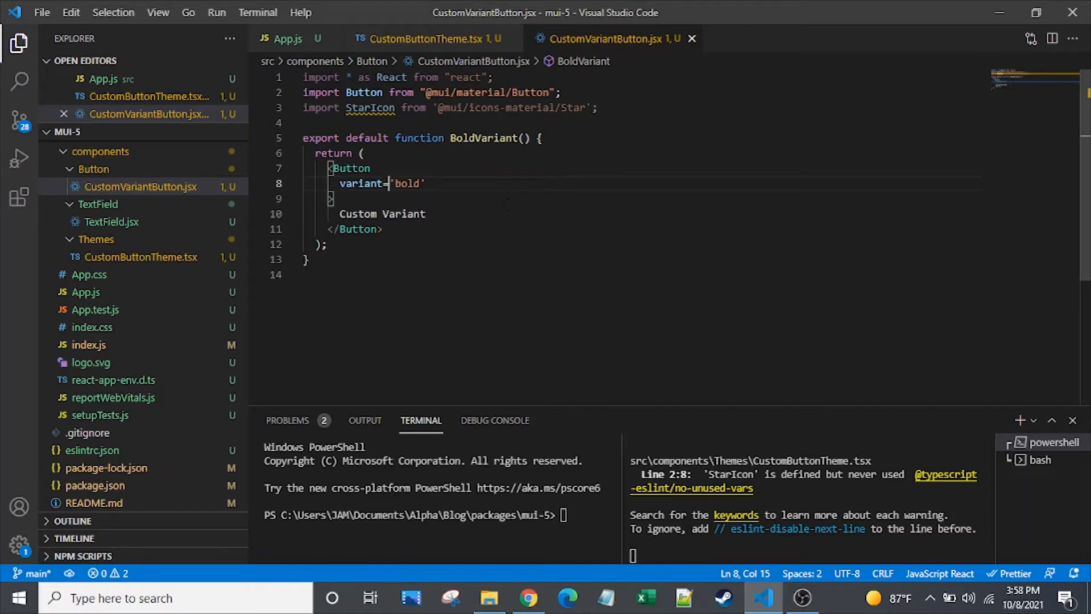
Step: Check App.js wraps BoldVariant in a ThemeProvider with CustomTheme, then reopen CustomButtonTheme.tsx
{"action": "left_click", "coordinate": [352, 168]}
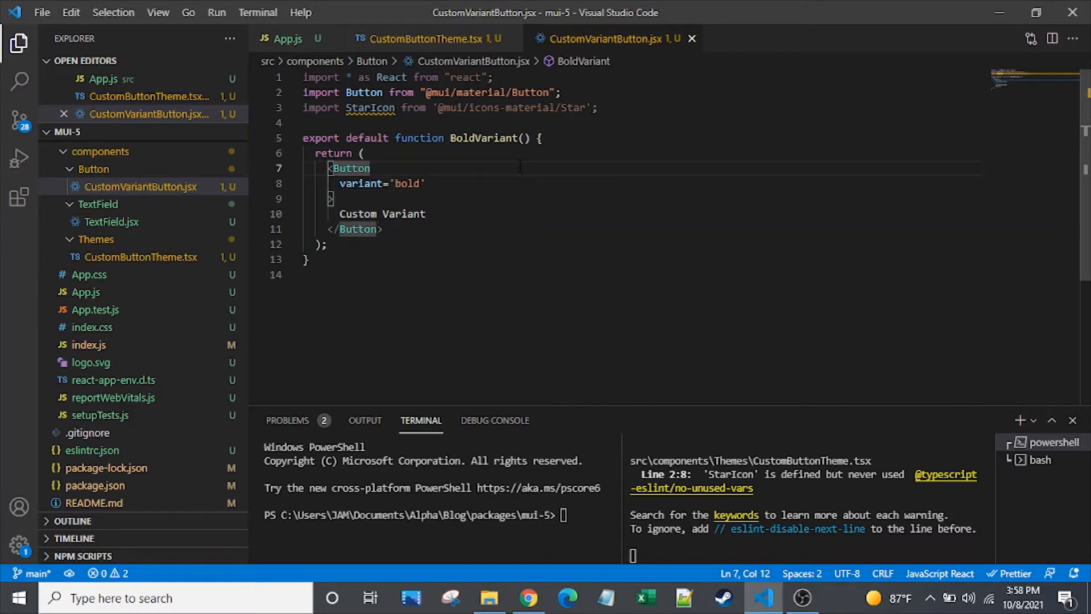
{"action": "left_click", "coordinate": [287, 39]}
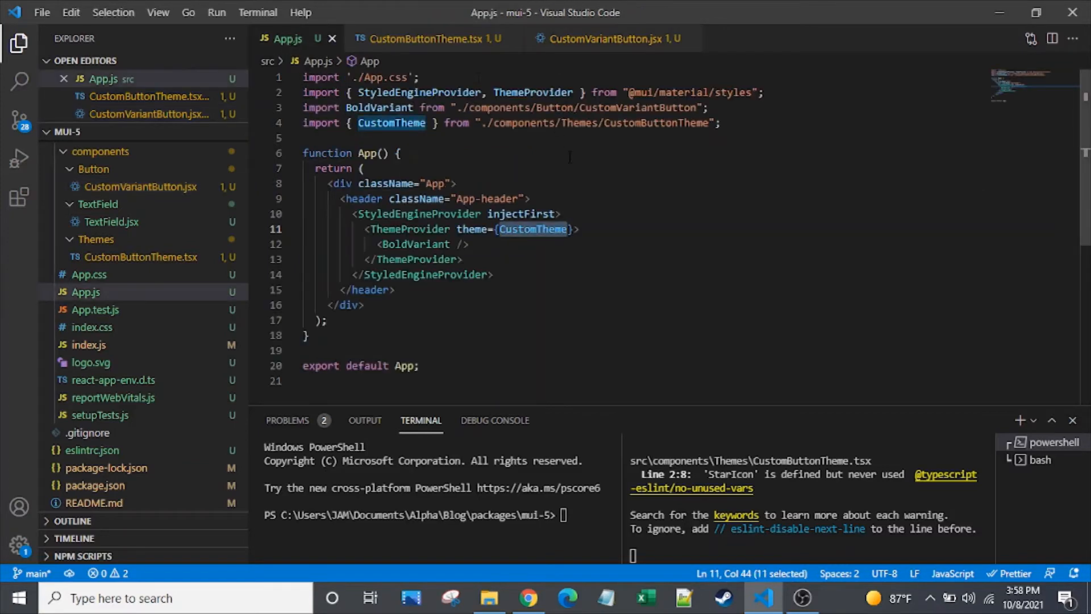
{"action": "left_click", "coordinate": [574, 228]}
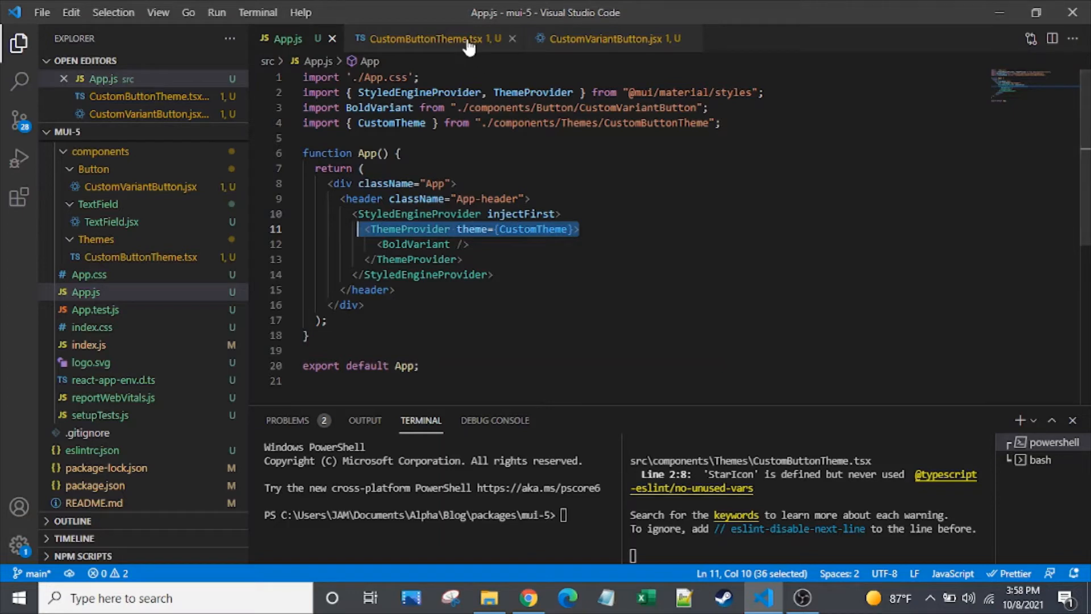
{"action": "left_click", "coordinate": [417, 39]}
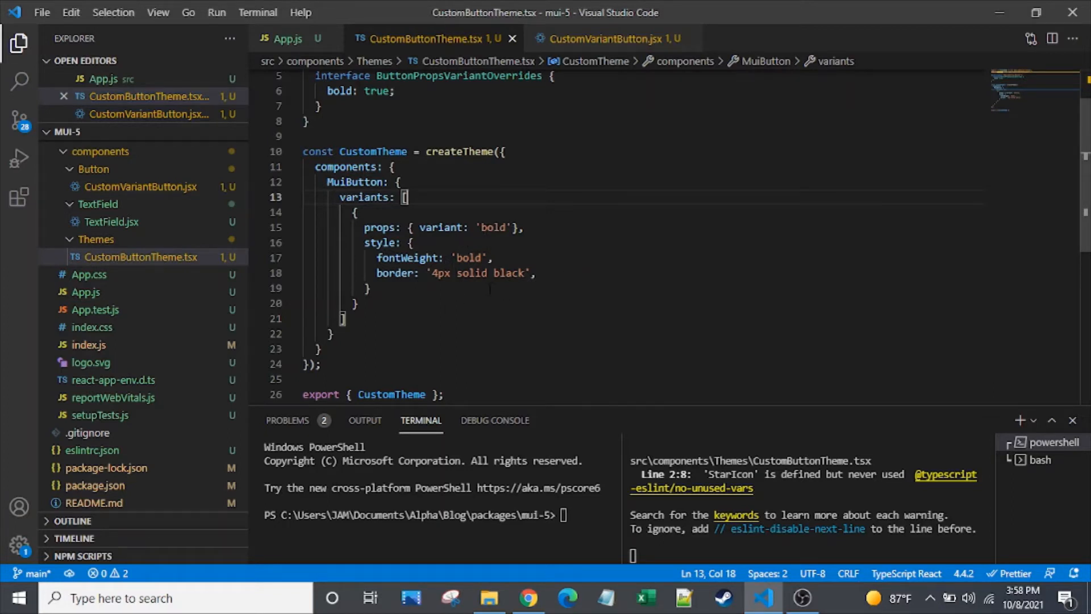
Step: Add color: 'orange' after the border line in the bold variant's style
{"action": "left_click", "coordinate": [376, 273]}
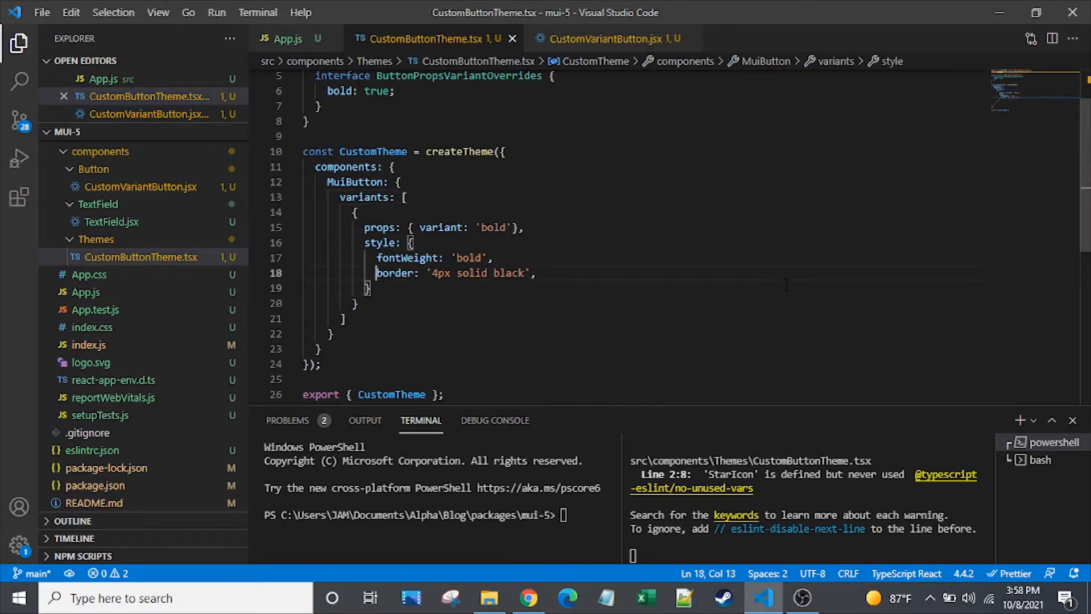
{"action": "type", "text": "c"}
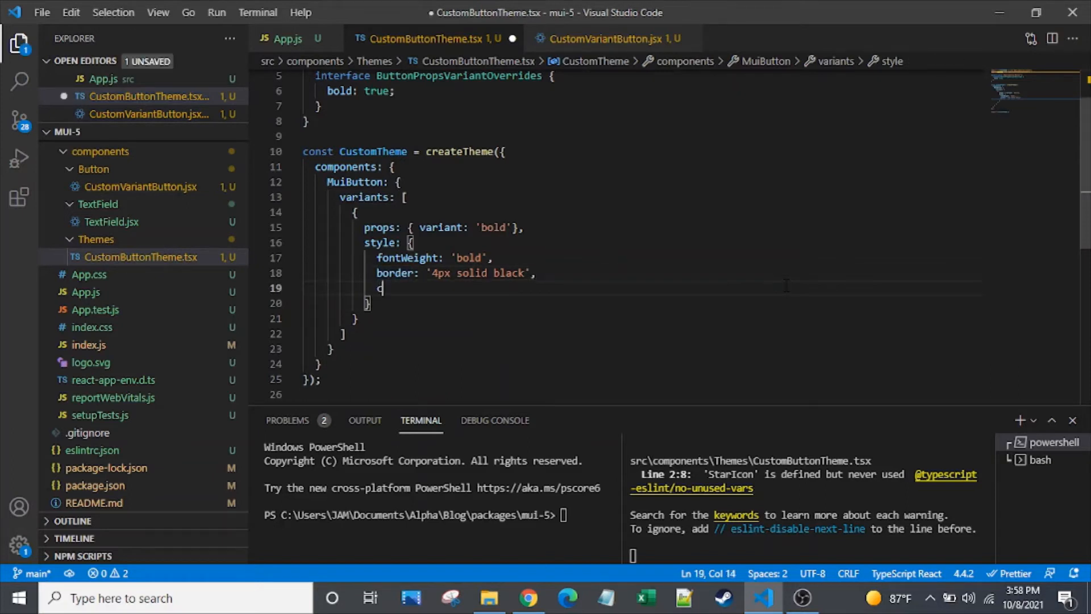
{"action": "type", "text": "olor:"}
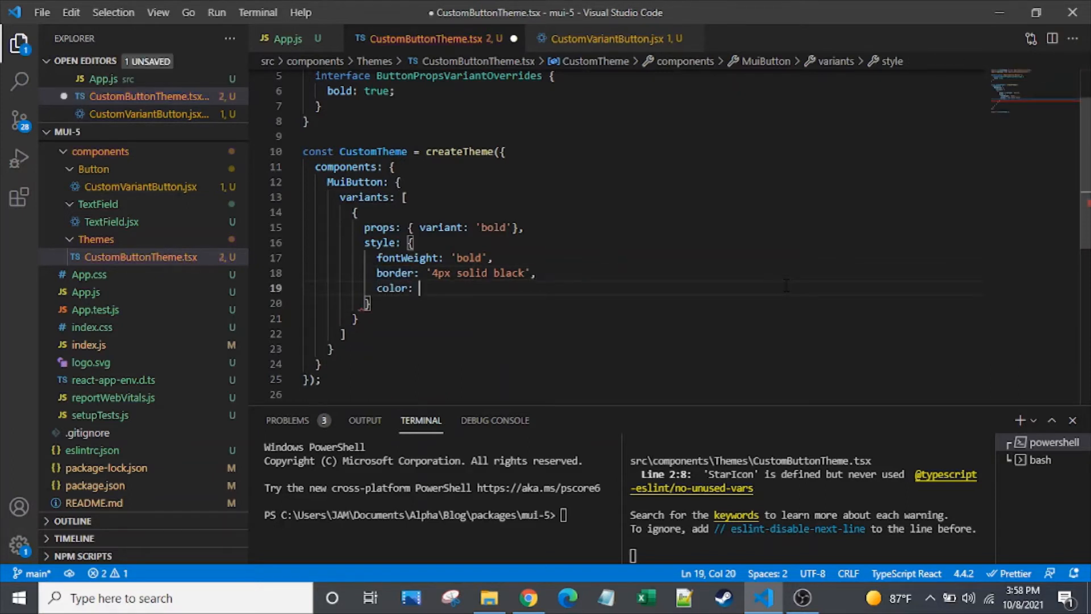
{"action": "type", "text": "'orange'"}
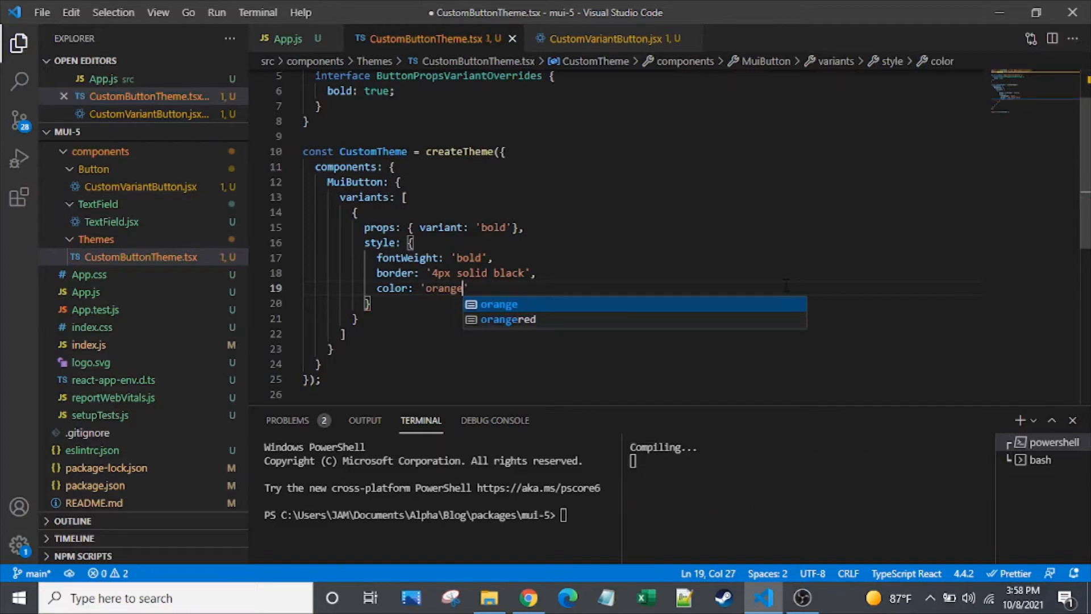
Step: View the orange, black-bordered CUSTOM VARIANT button in Chrome and return to the editor
{"action": "left_click", "coordinate": [529, 598]}
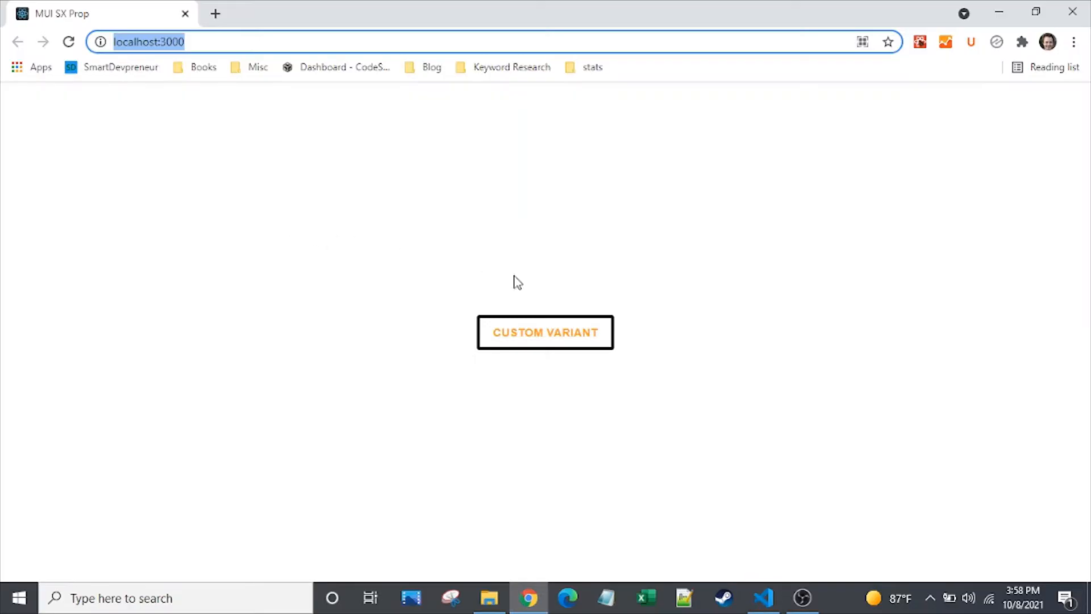
{"action": "mouse_move", "coordinate": [550, 348]}
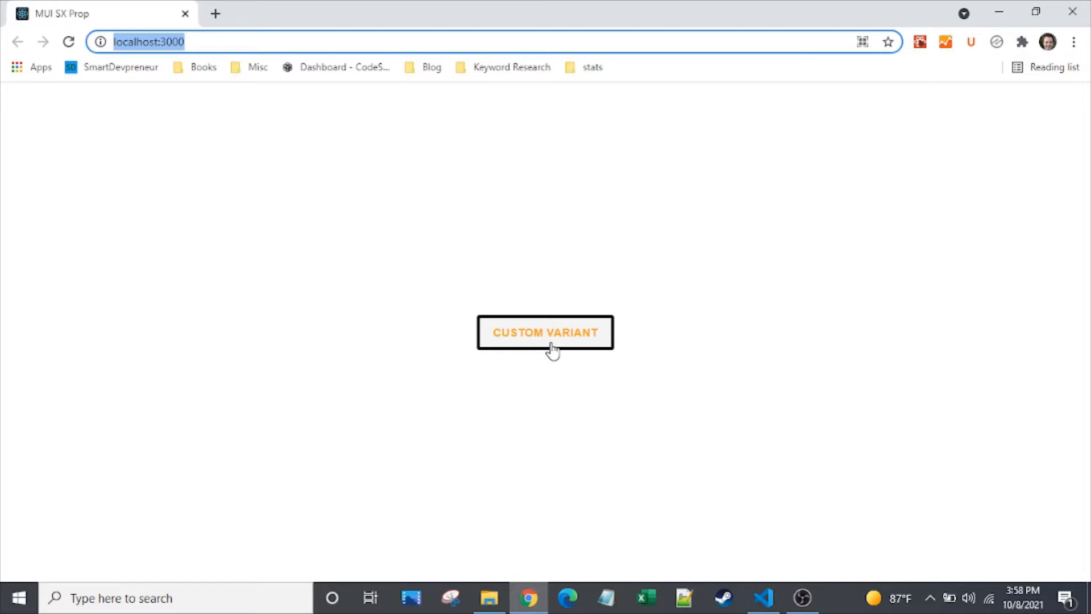
{"action": "mouse_move", "coordinate": [676, 530]}
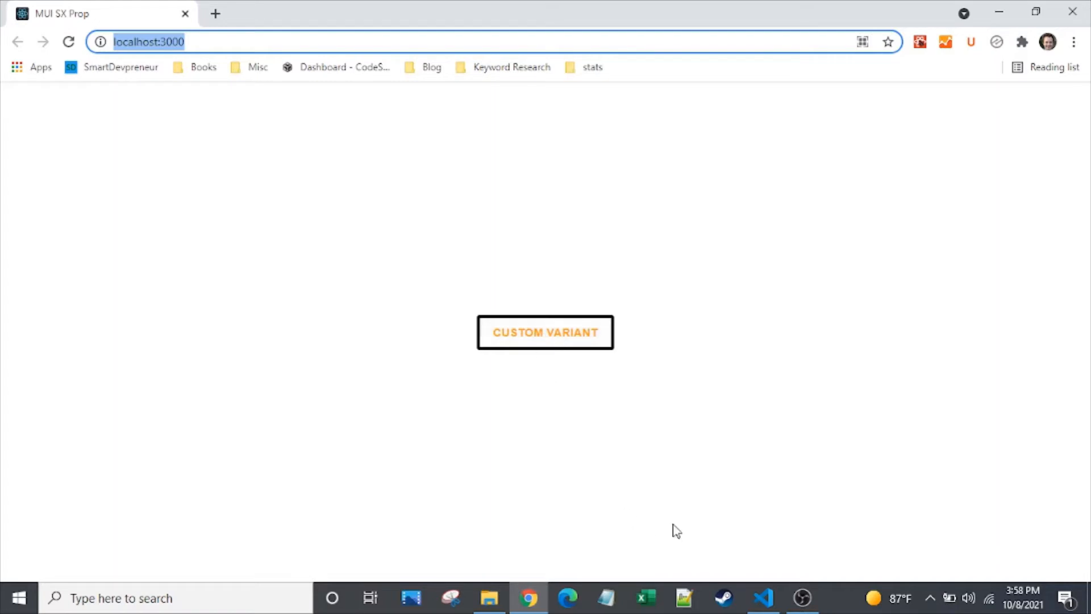
{"action": "left_click", "coordinate": [763, 598]}
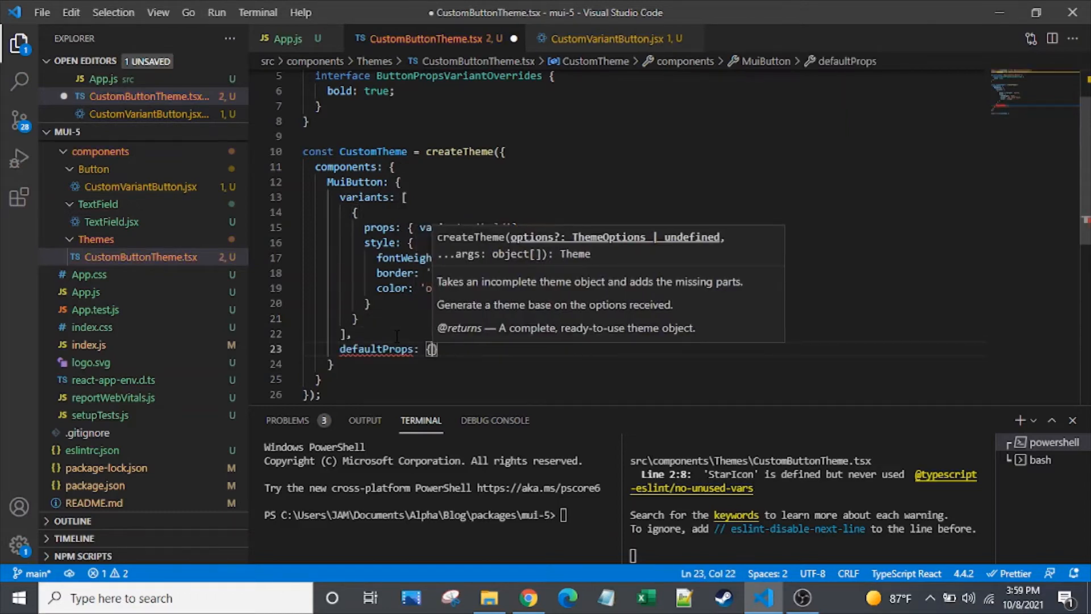
Step: Set MuiButton defaultProps disableElevation, disableFocusRipple and disableRipple to true
{"action": "key", "text": "ctrl+s"}
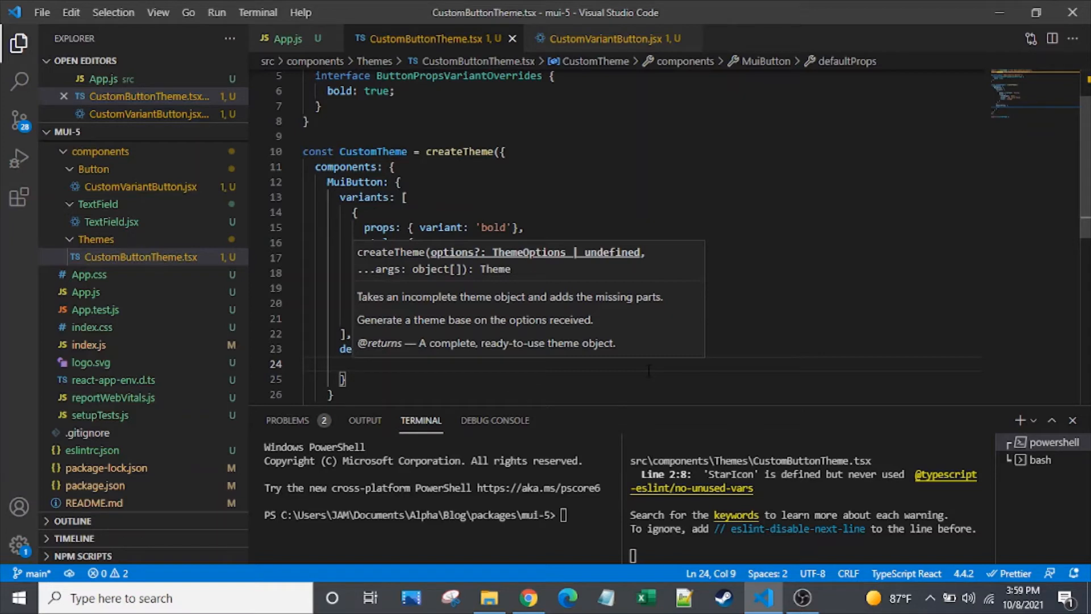
{"action": "type", "text": "di"}
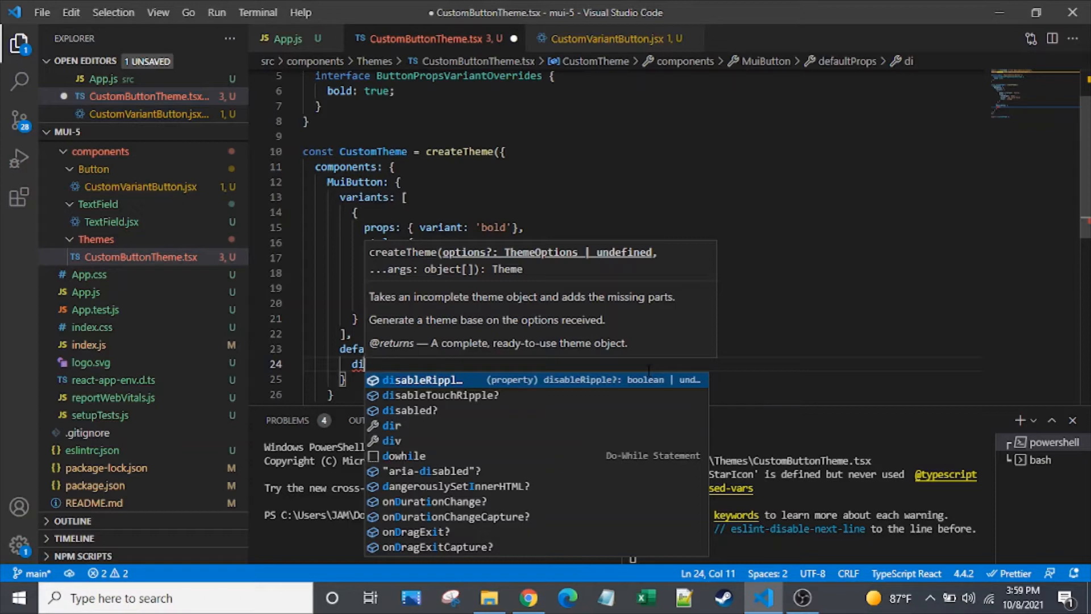
{"action": "type", "text": "sableElevation: true"}
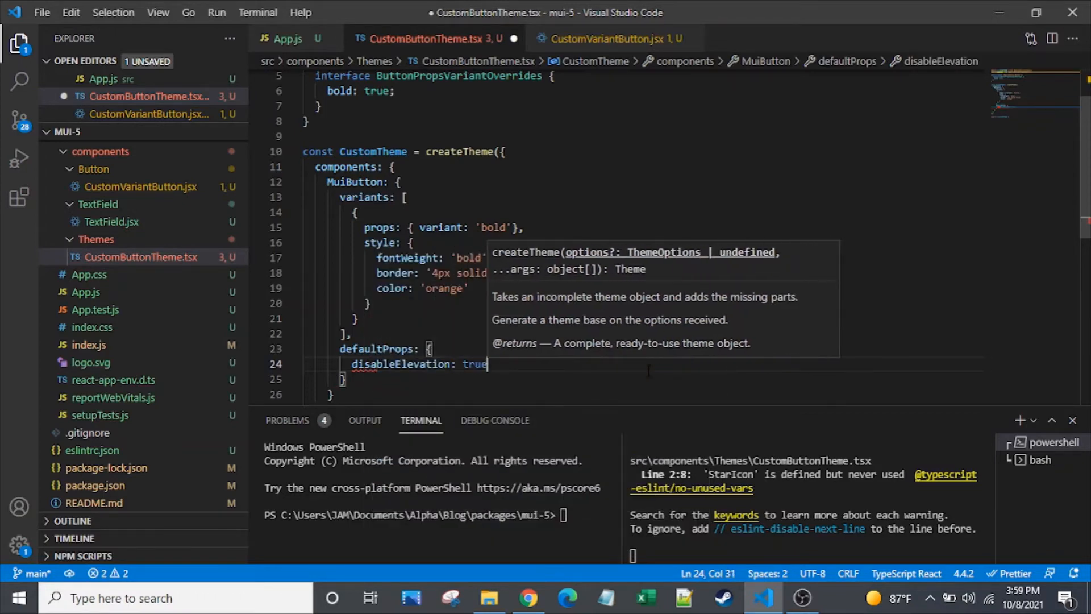
{"action": "double_click", "coordinate": [402, 364]}
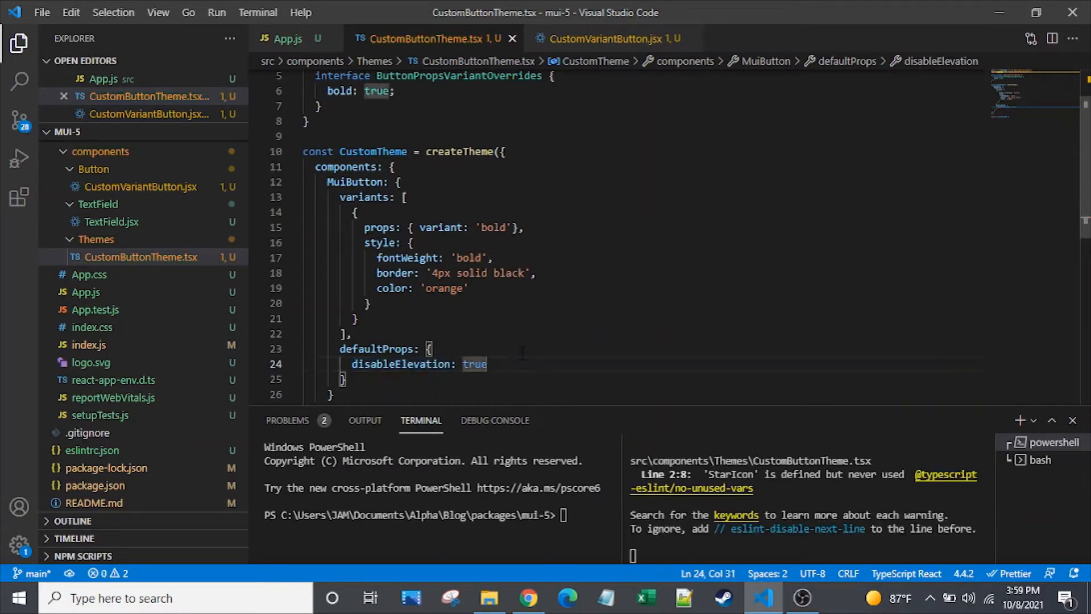
{"action": "type", "text": "disableFocusRipple:"}
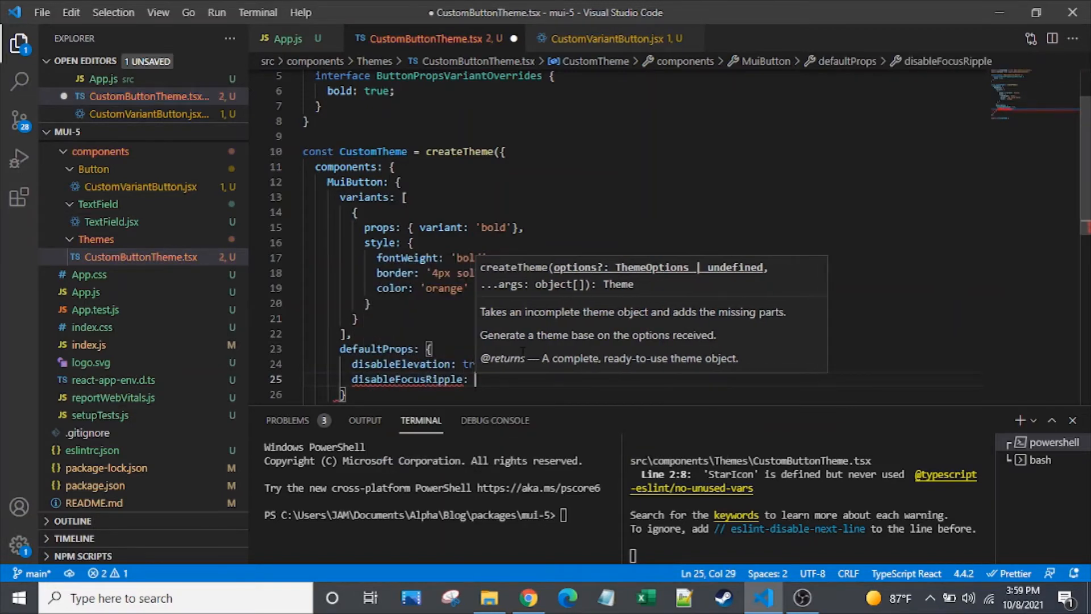
{"action": "type", "text": "true,"}
{"action": "type", "text": "disableRipple: '"}
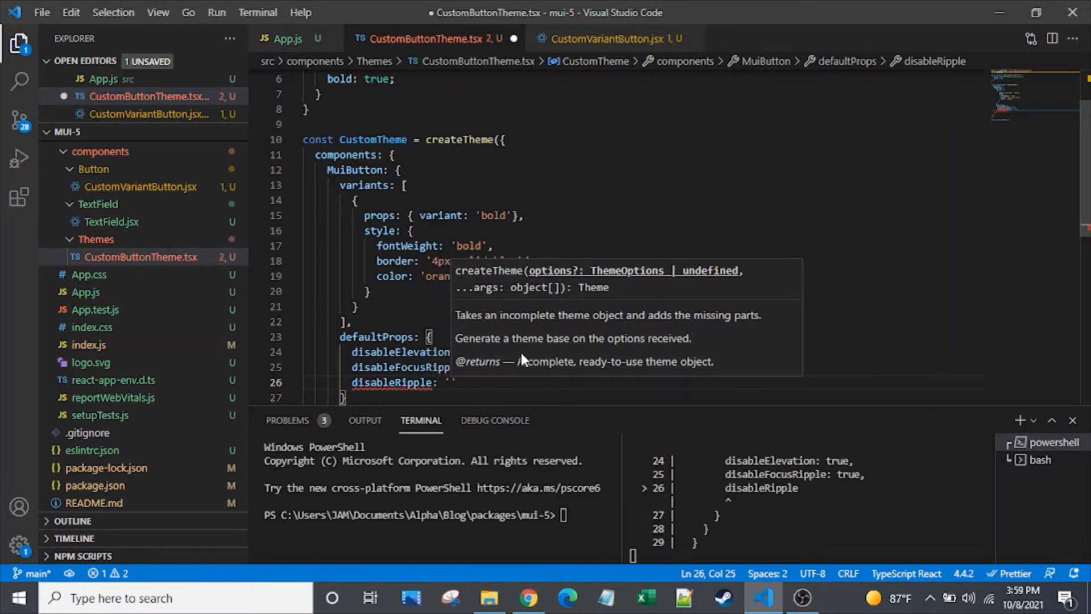
{"action": "type", "text": "true"}
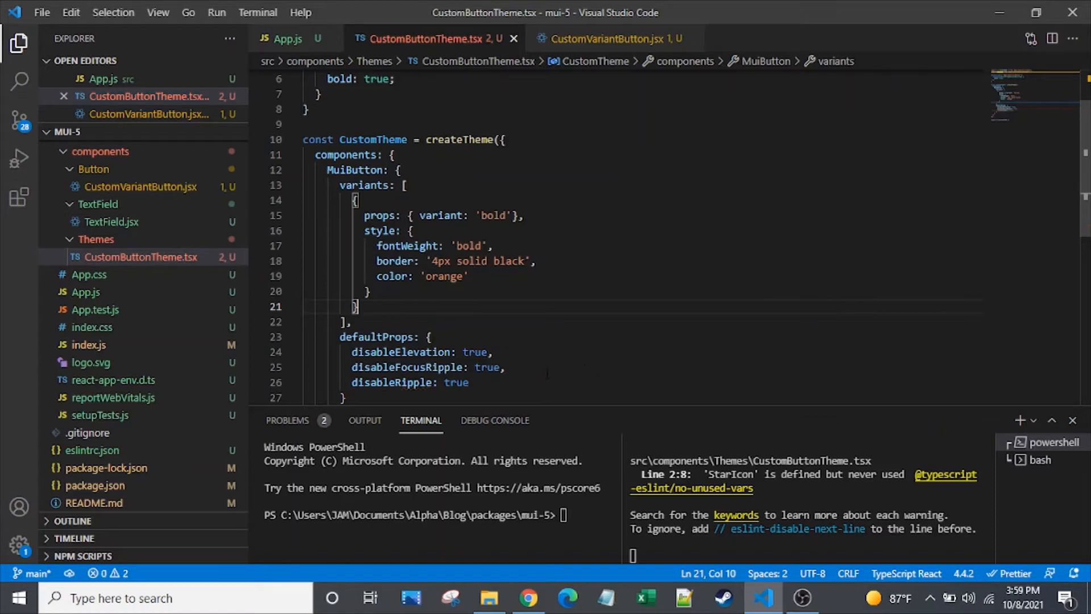
Step: Alternate between Chrome and VS Code to compare the button with defaultProps active and commented out
{"action": "left_click", "coordinate": [527, 597]}
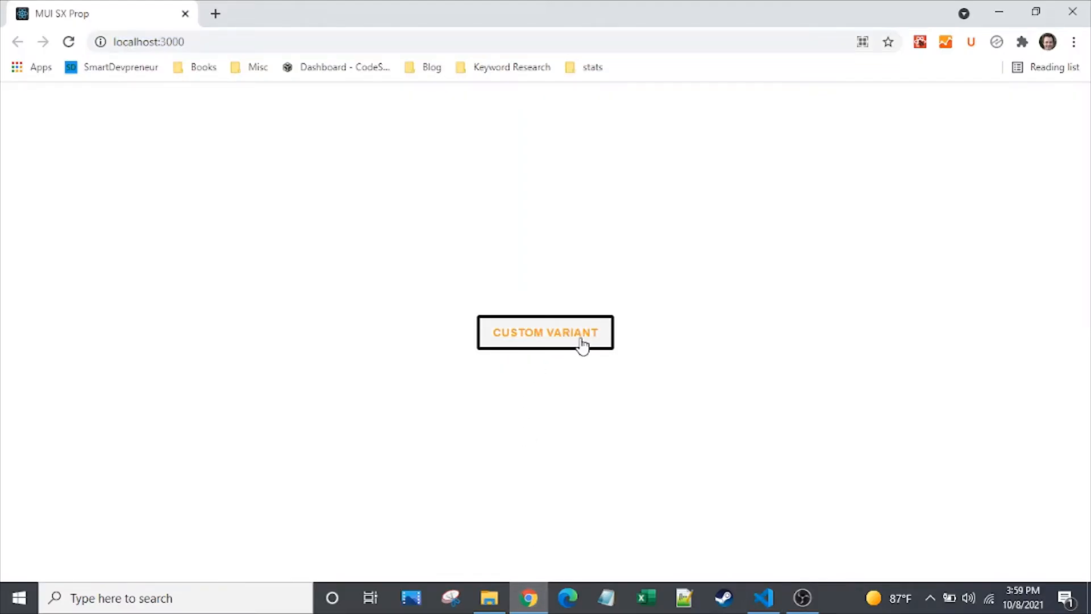
{"action": "mouse_move", "coordinate": [694, 293]}
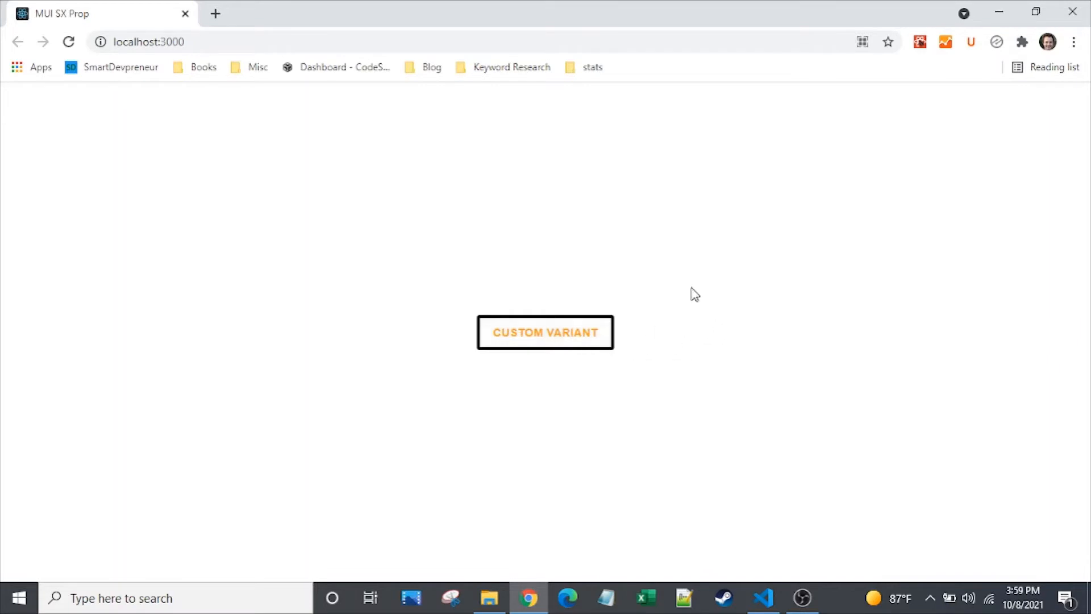
{"action": "left_click", "coordinate": [763, 598]}
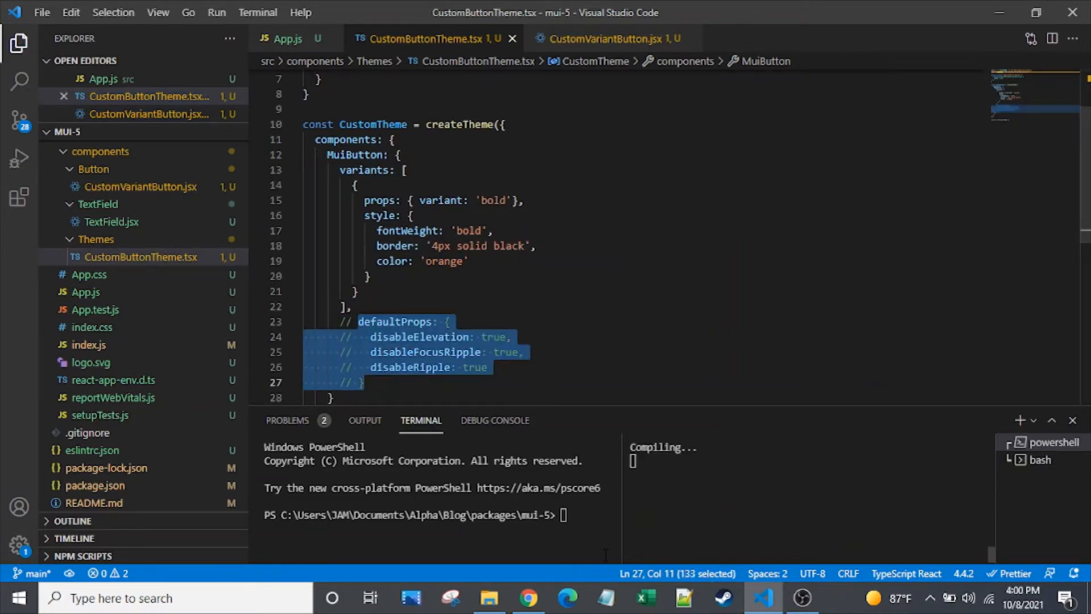
{"action": "left_click", "coordinate": [529, 598]}
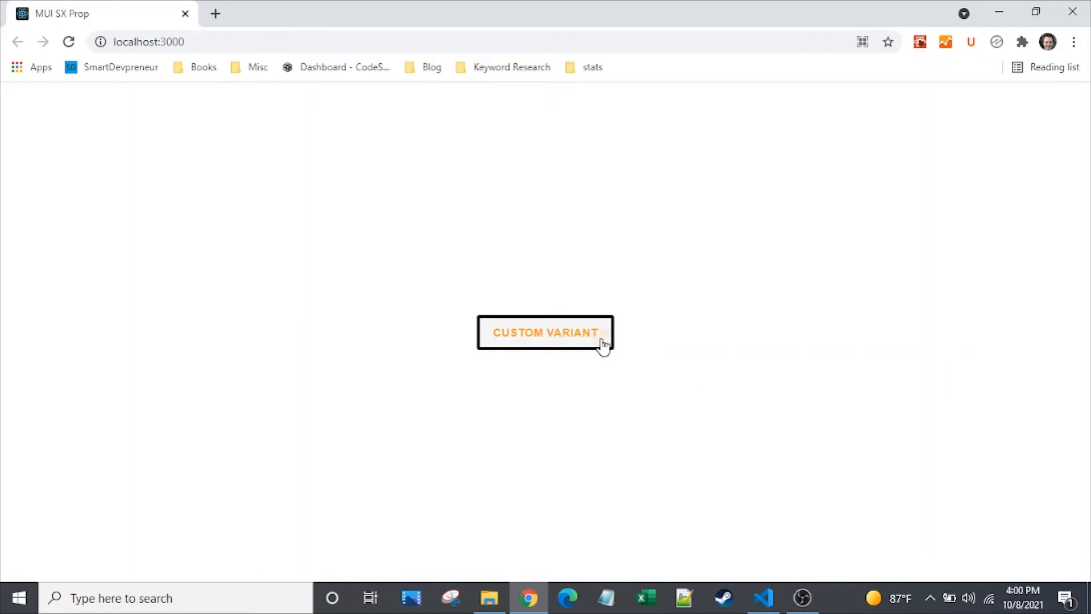
{"action": "left_click", "coordinate": [764, 598]}
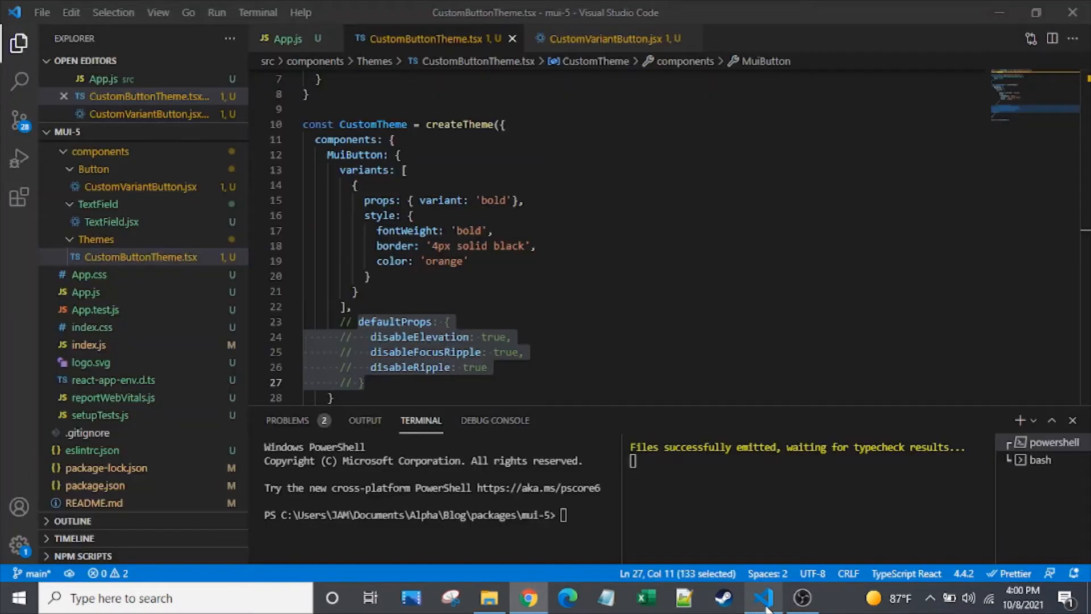
{"action": "left_click", "coordinate": [529, 597]}
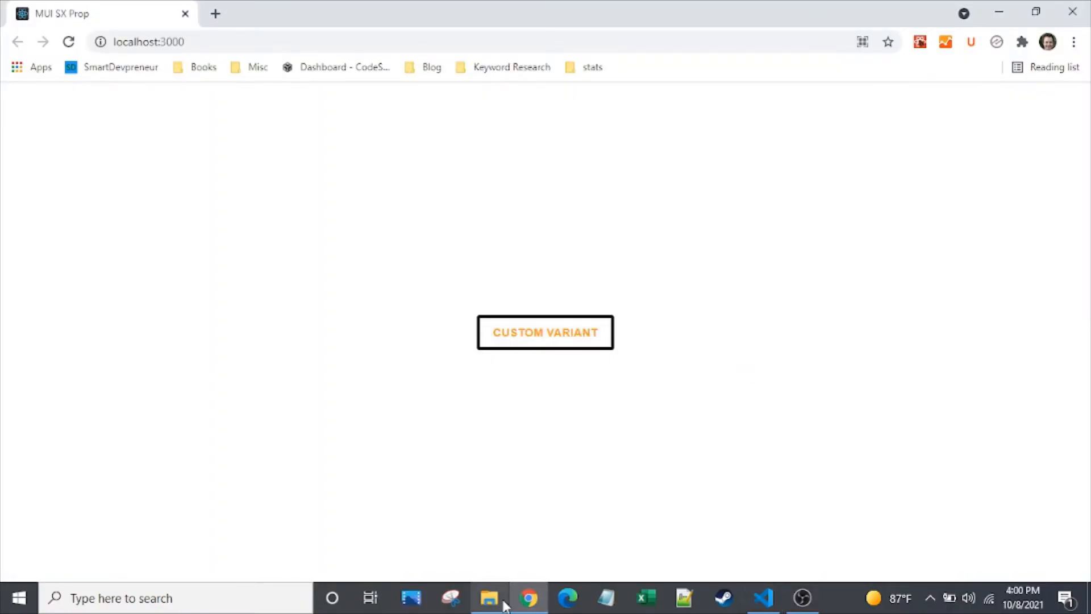
{"action": "mouse_move", "coordinate": [665, 406]}
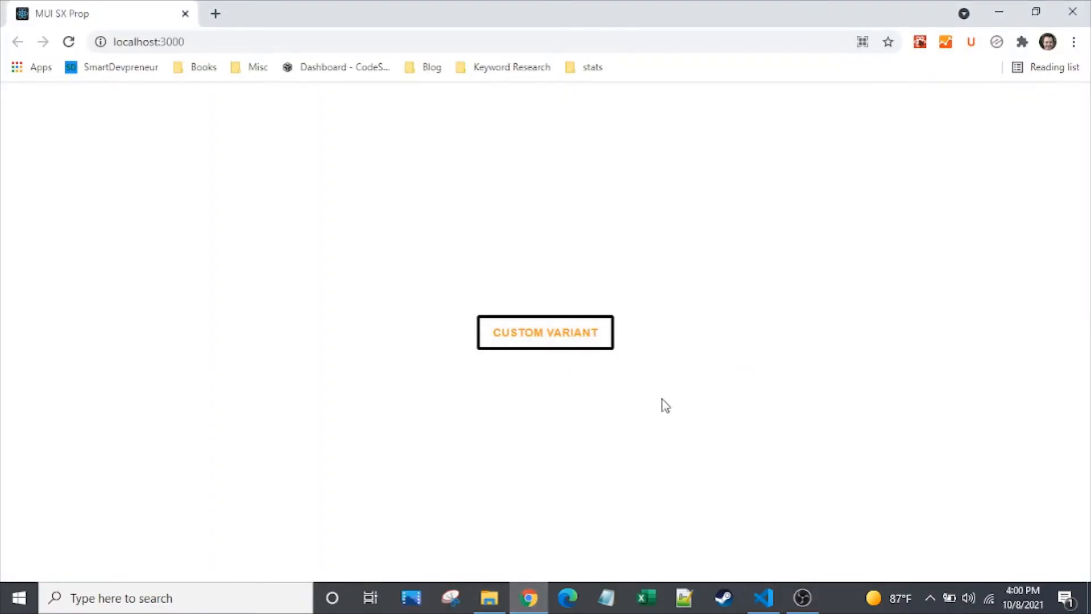
{"action": "mouse_move", "coordinate": [591, 356]}
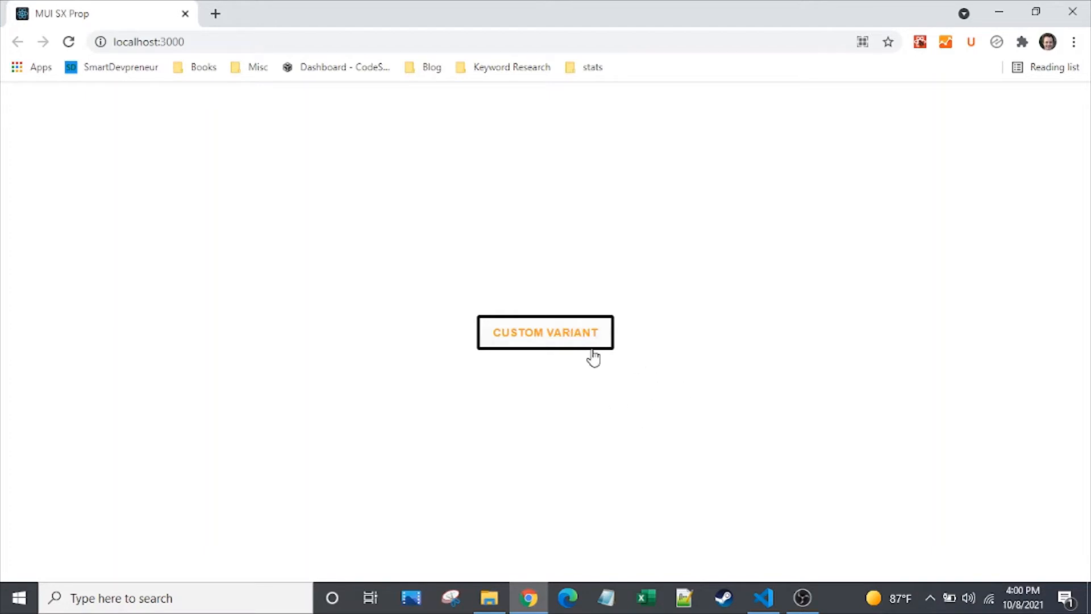
{"action": "mouse_move", "coordinate": [607, 361]}
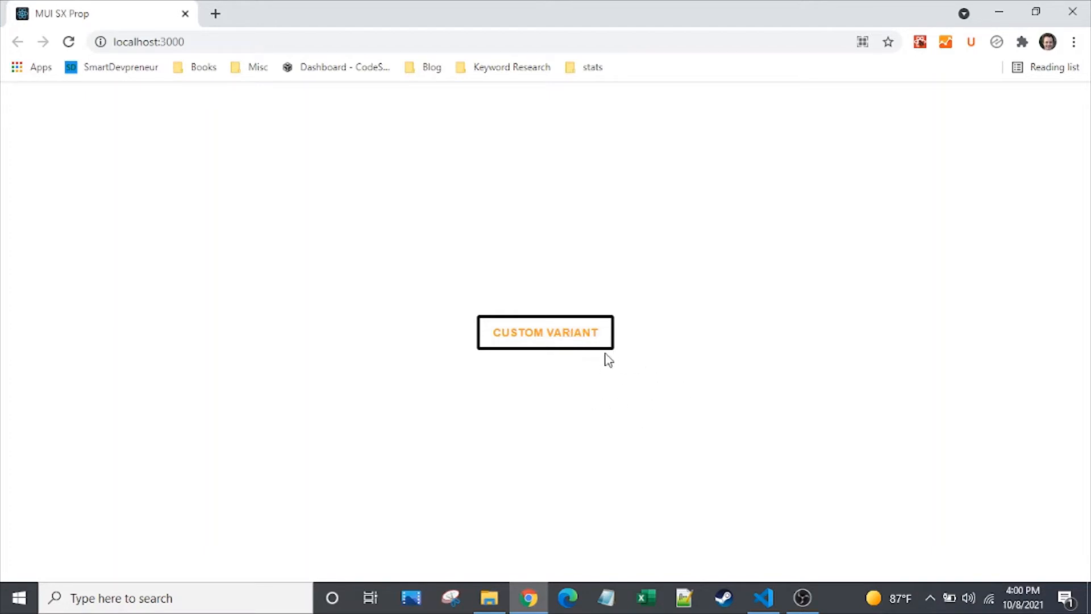
Step: Return to the editor to re-enable the defaultProps block in CustomButtonTheme.tsx
{"action": "left_click", "coordinate": [763, 598]}
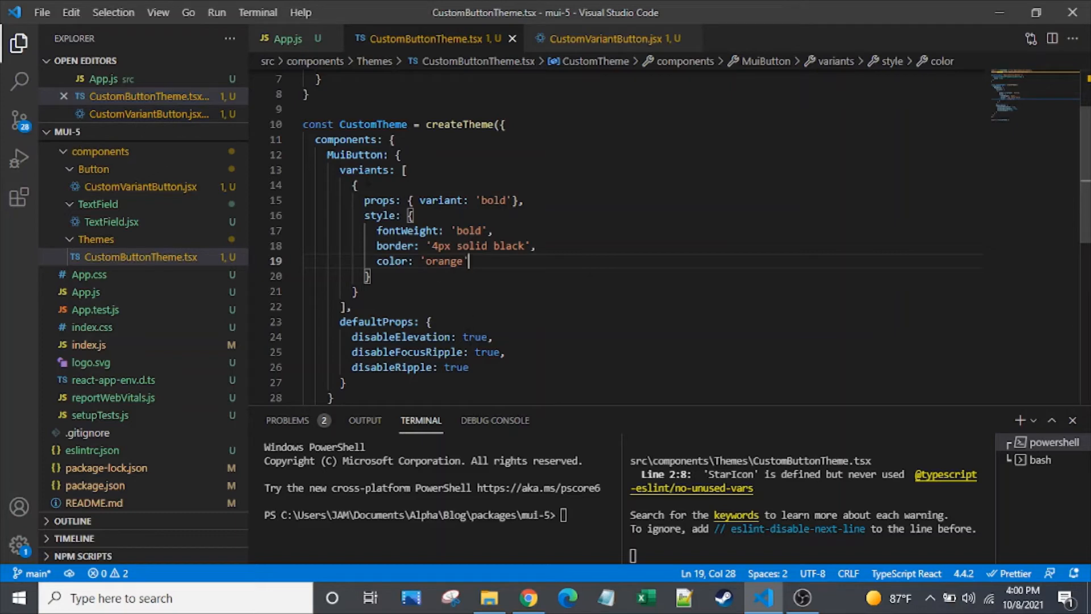
{"action": "mouse_move", "coordinate": [285, 39]}
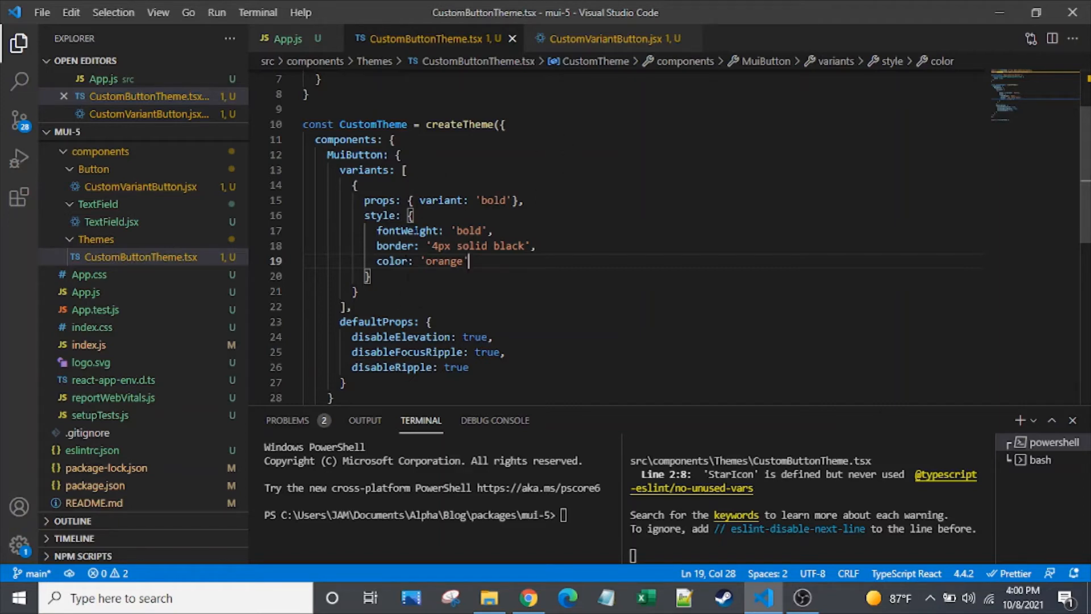
{"action": "mouse_move", "coordinate": [606, 39]}
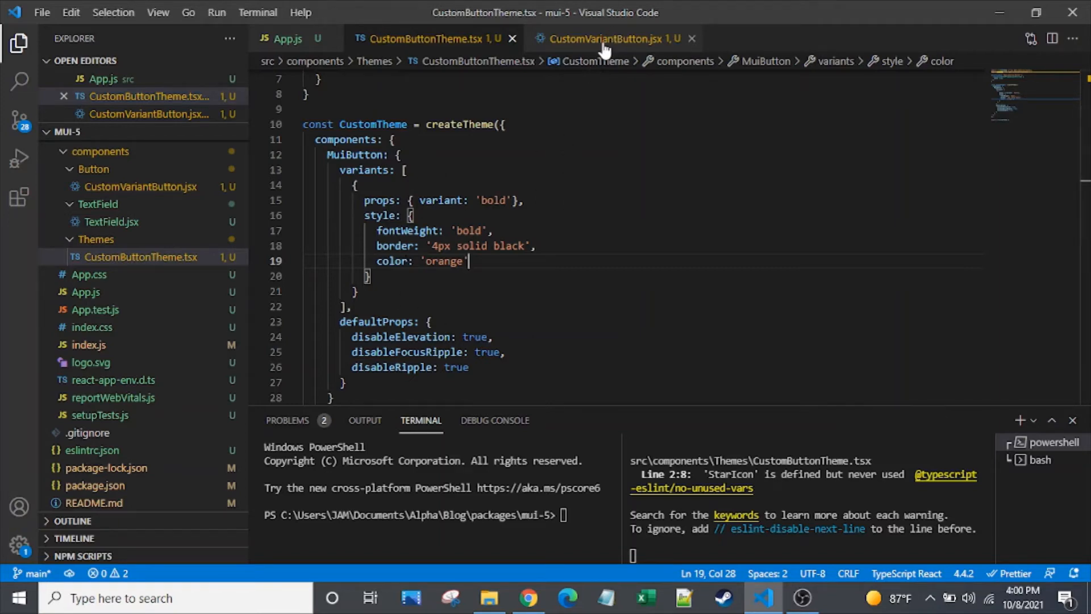
Step: In CustomVariantButton.jsx, start a blank prop line right after variant='bold'
{"action": "left_click", "coordinate": [613, 38]}
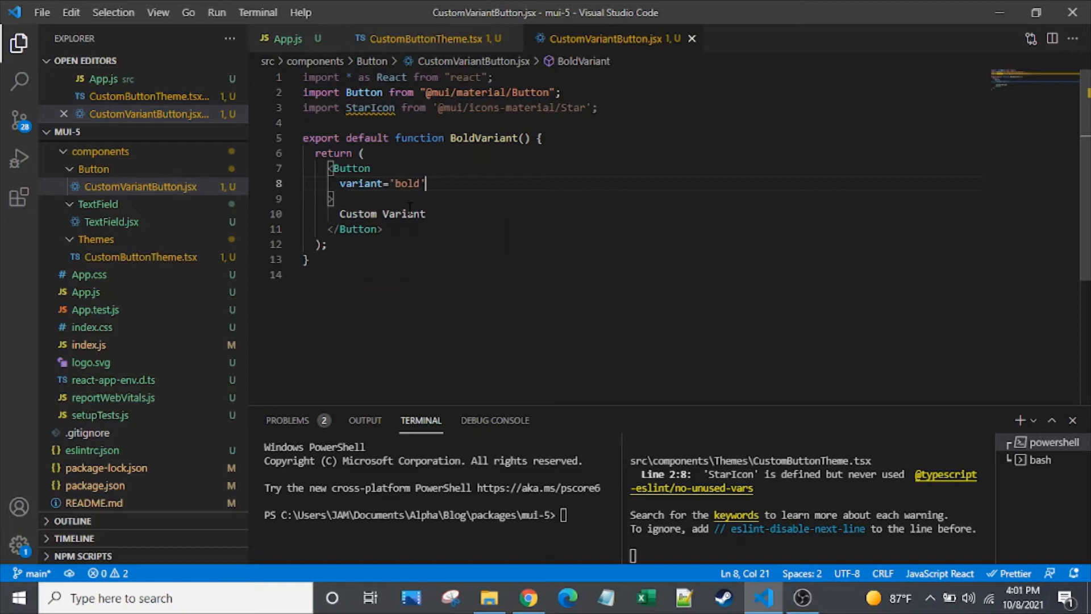
{"action": "key", "text": "Enter"}
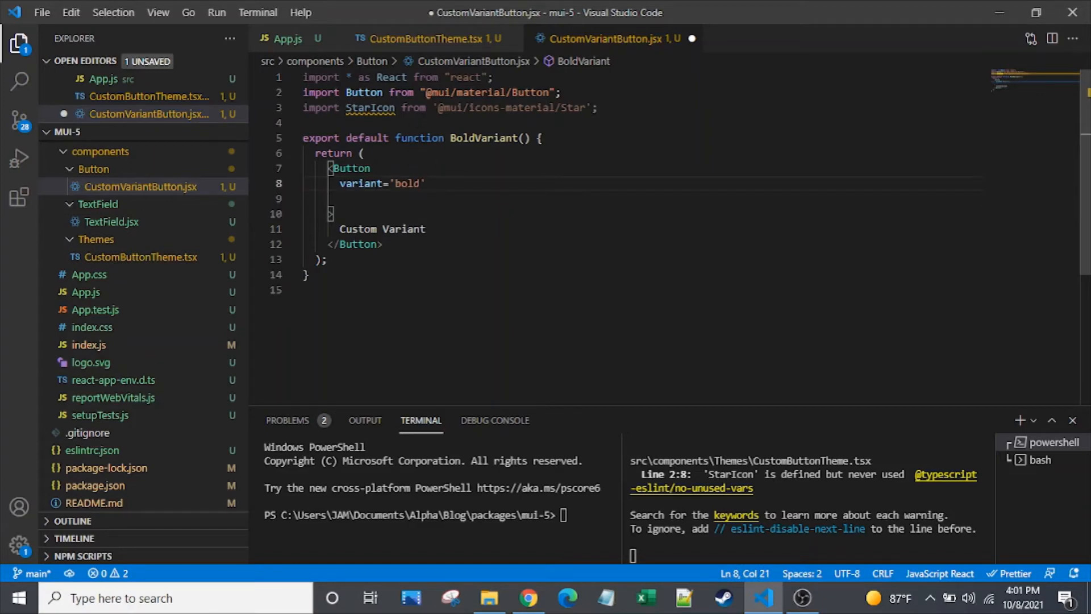
{"action": "left_click", "coordinate": [341, 198]}
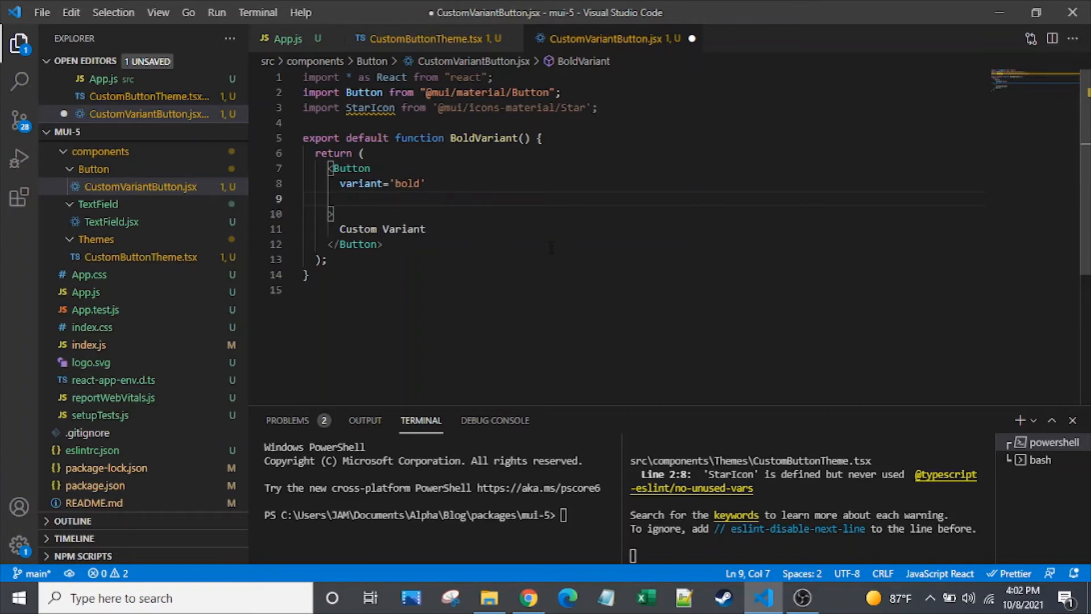
Step: Add a size="medium" prop to the Button beneath the bold variant
{"action": "type", "text": "size:"}
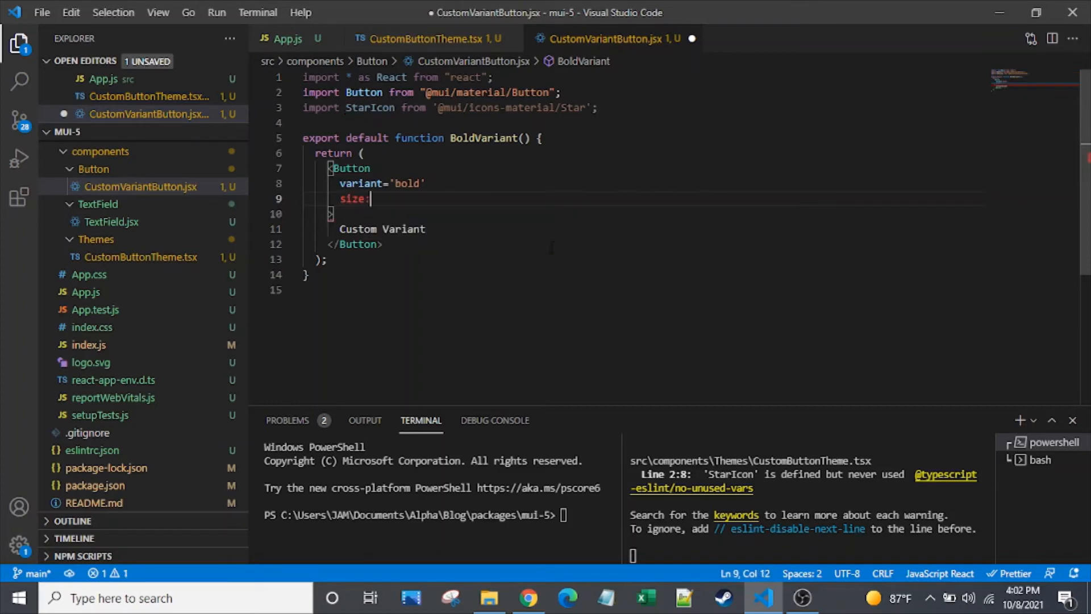
{"action": "type", "text": "="}
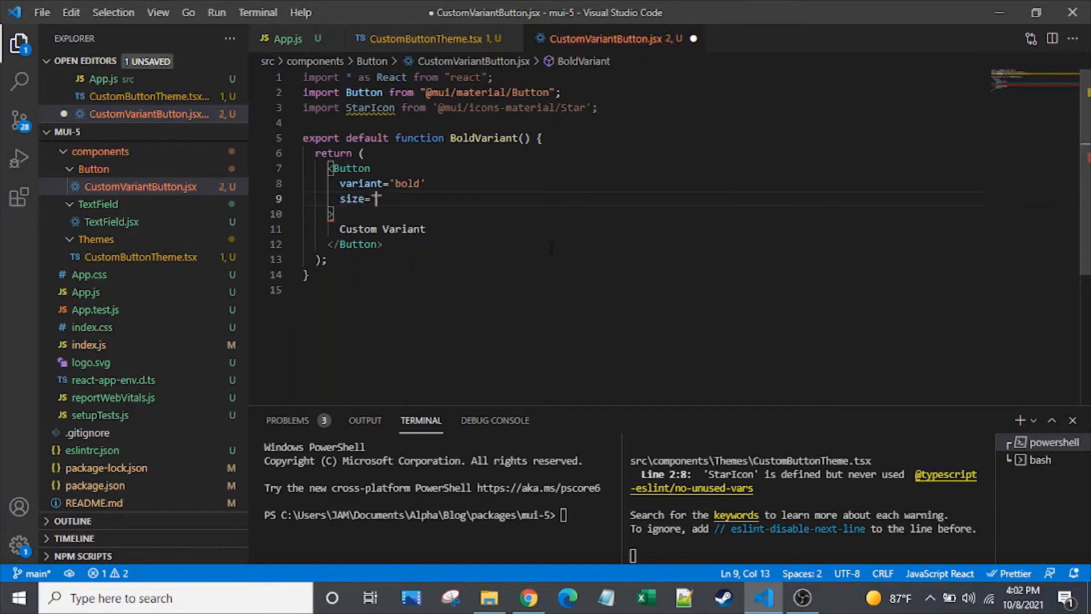
{"action": "type", "text": "\"medium\""}
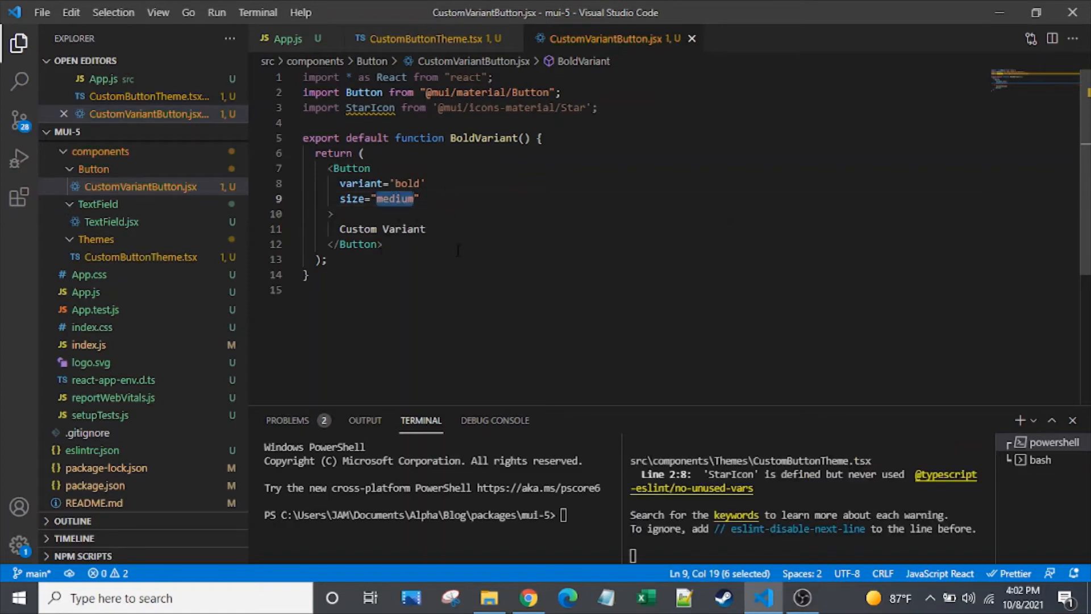
Step: Reload the app in Chrome to see the Custom Variant button at medium size
{"action": "left_click", "coordinate": [529, 598]}
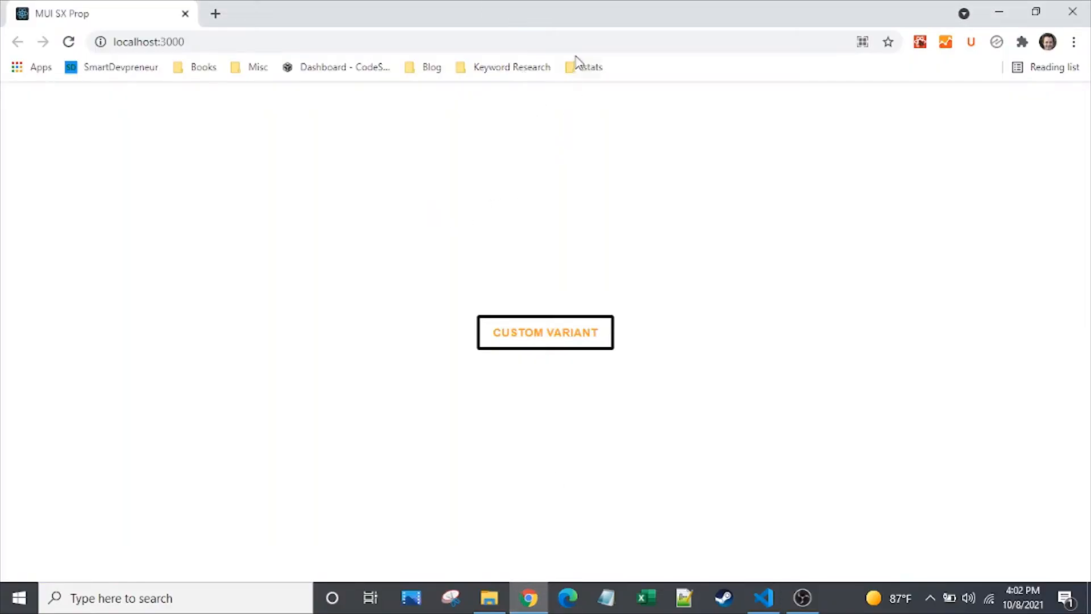
{"action": "left_click", "coordinate": [68, 42]}
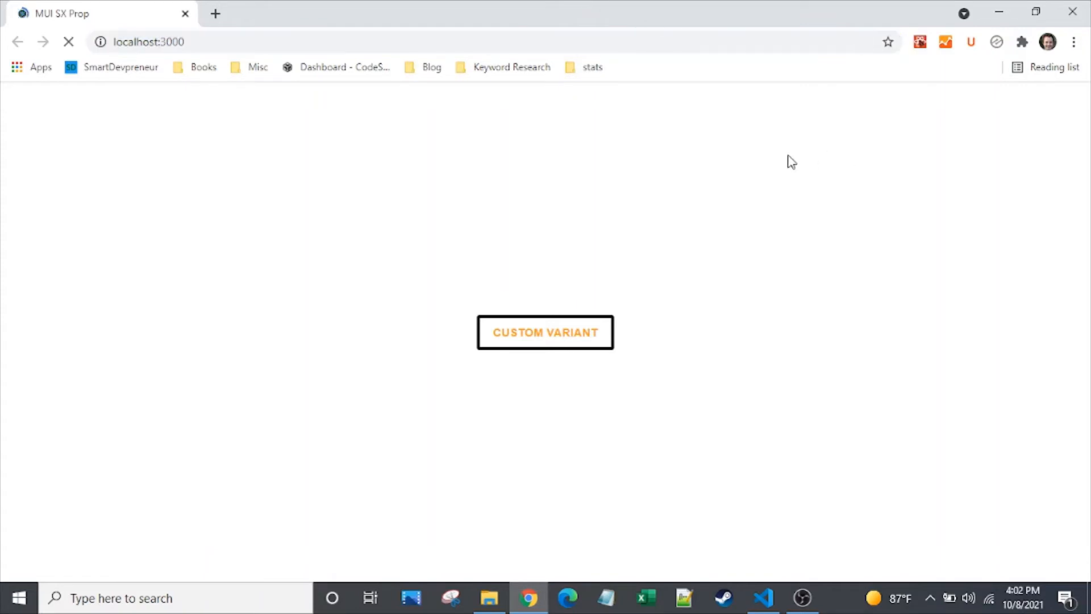
{"action": "mouse_move", "coordinate": [602, 252]}
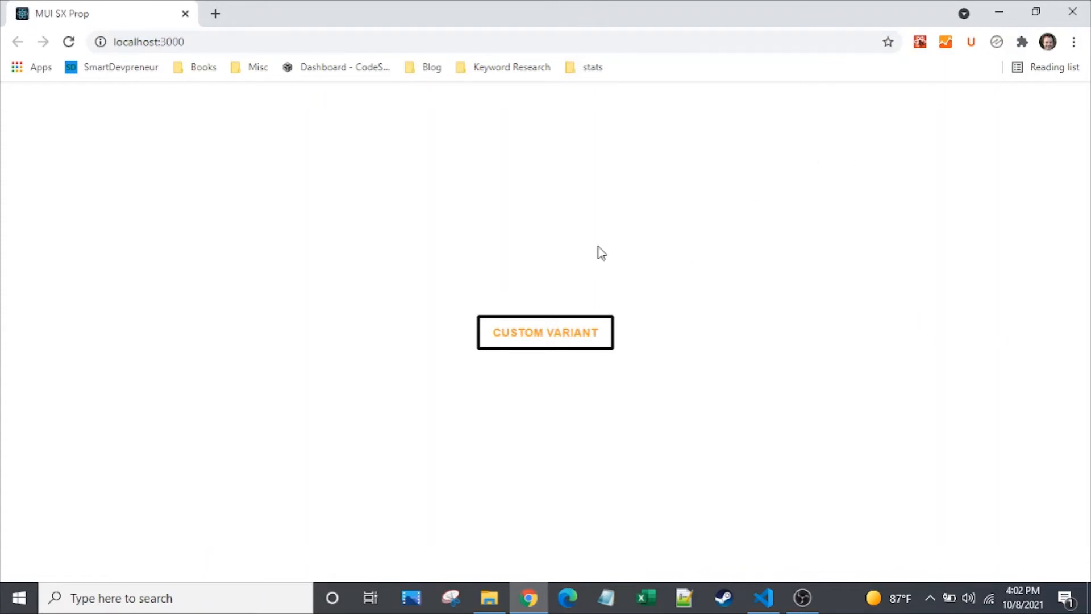
{"action": "mouse_move", "coordinate": [668, 400]}
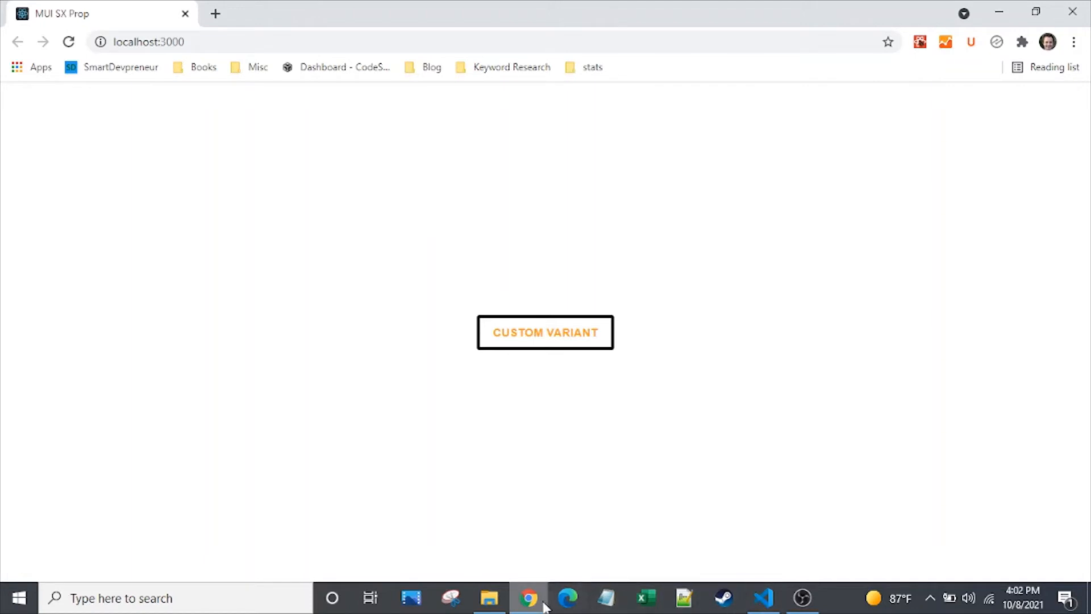
Step: Add fullWidth={true} to the Button, save, preview the stretched button, then comment the prop out
{"action": "left_click", "coordinate": [762, 598]}
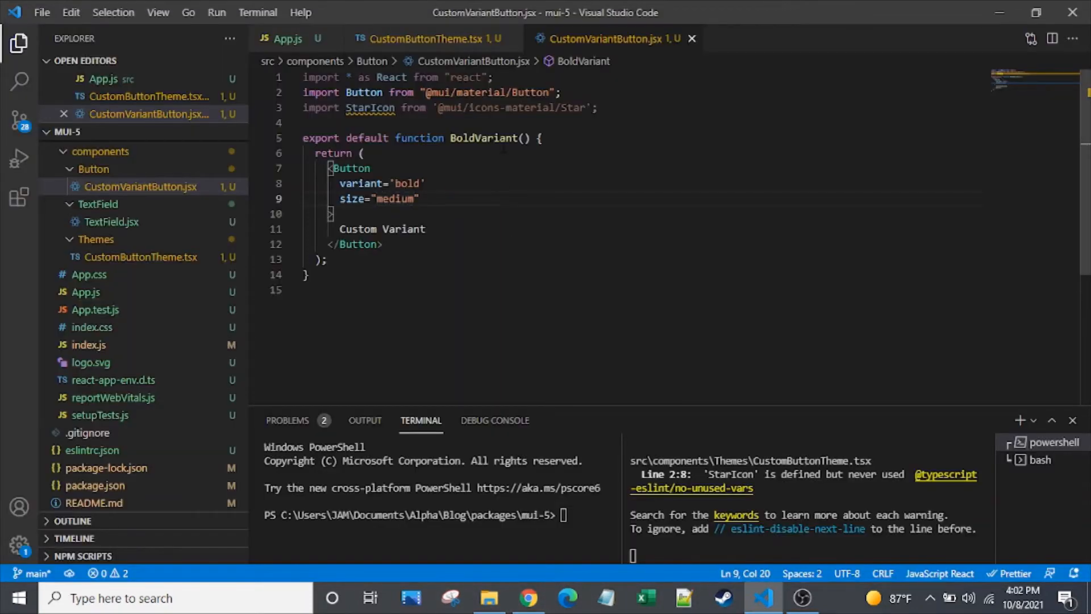
{"action": "key", "text": "Enter"}
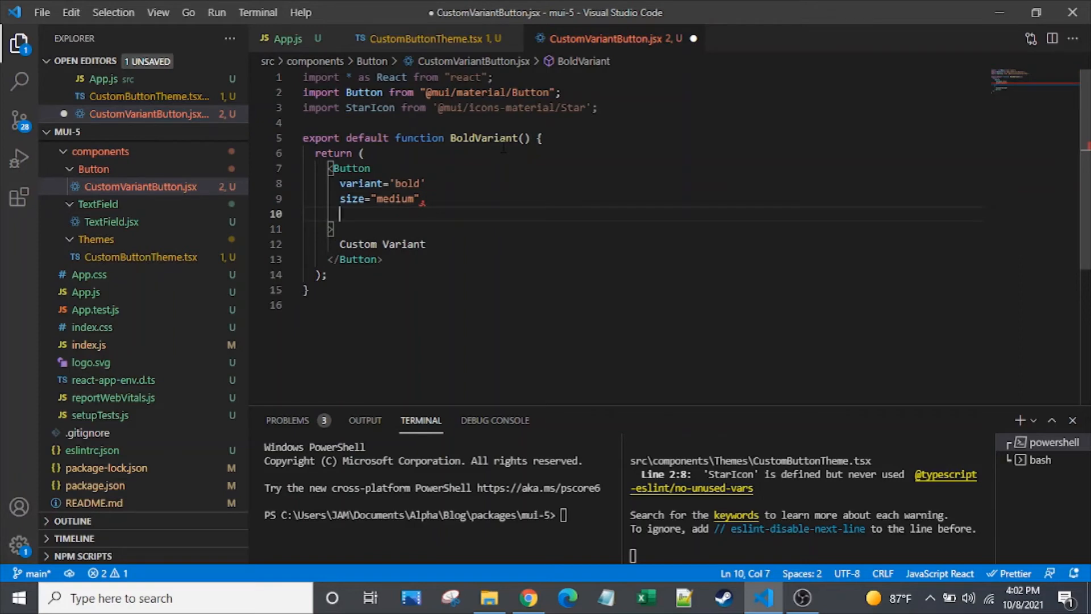
{"action": "key", "text": "Backspace"}
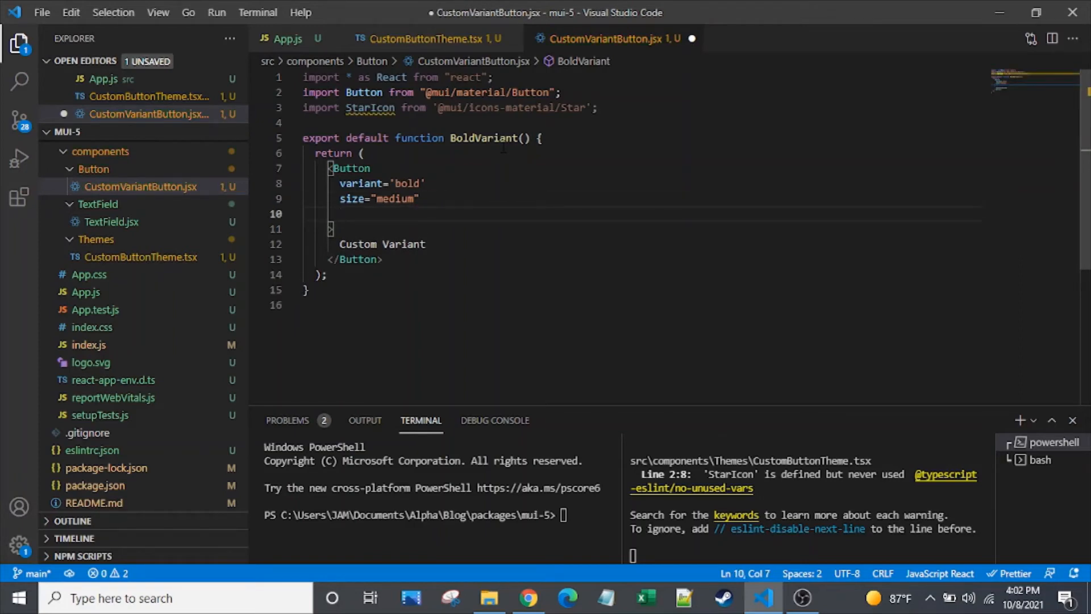
{"action": "type", "text": "fullWidth;"}
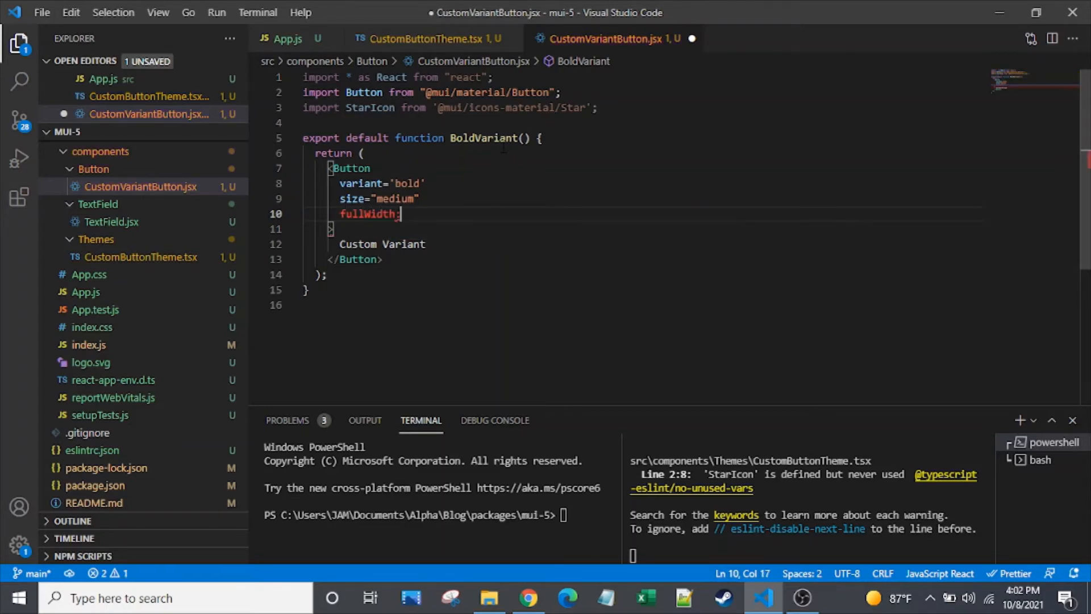
{"action": "type", "text": "=true}"}
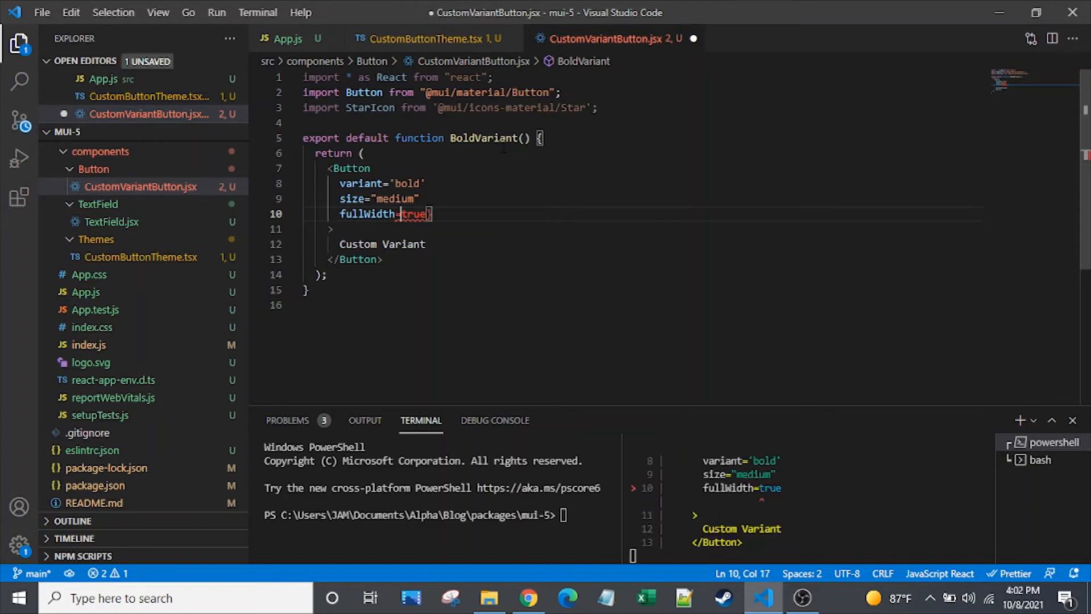
{"action": "key", "text": "ctrl+s"}
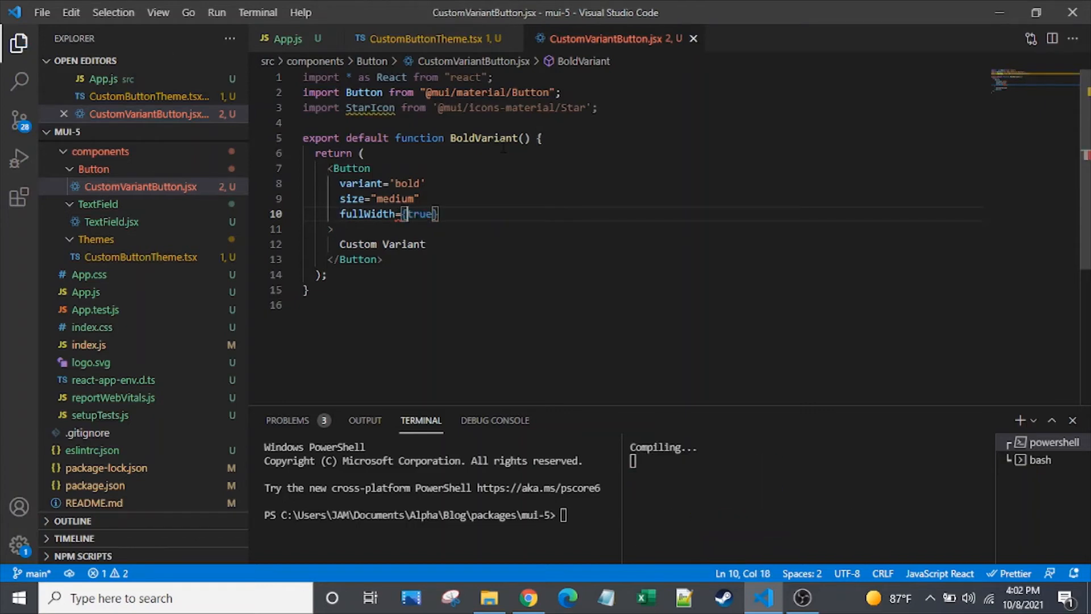
{"action": "left_click", "coordinate": [529, 598]}
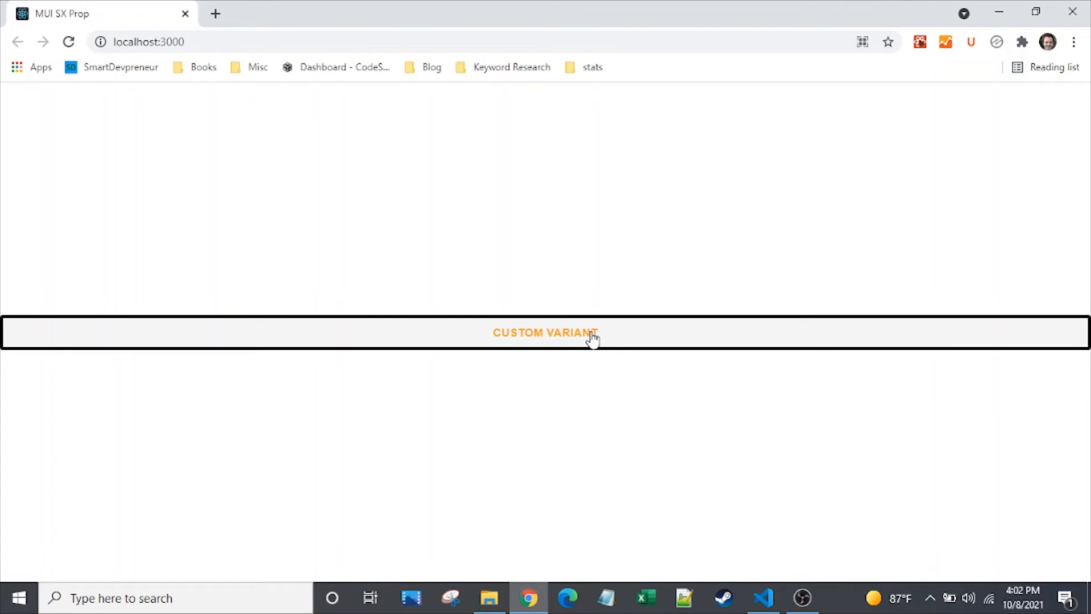
{"action": "mouse_move", "coordinate": [591, 322]}
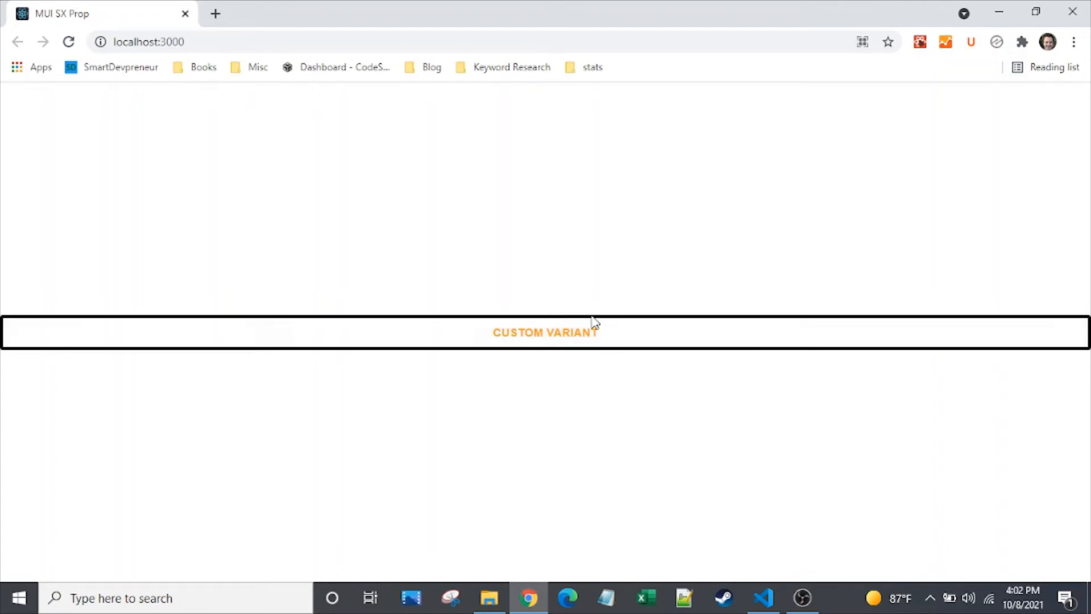
{"action": "mouse_move", "coordinate": [666, 358]}
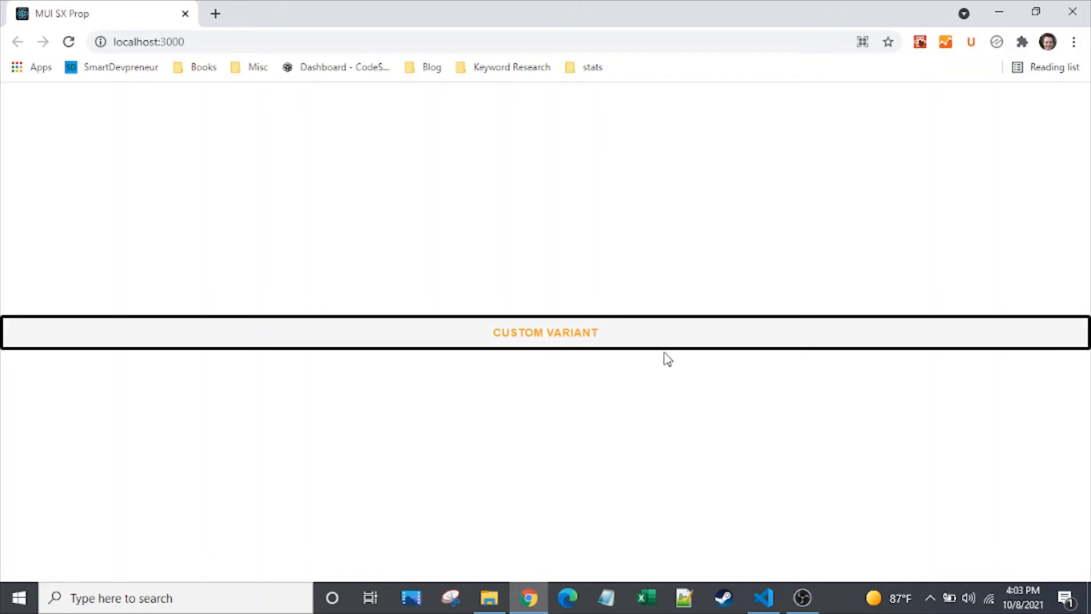
{"action": "mouse_move", "coordinate": [701, 329]}
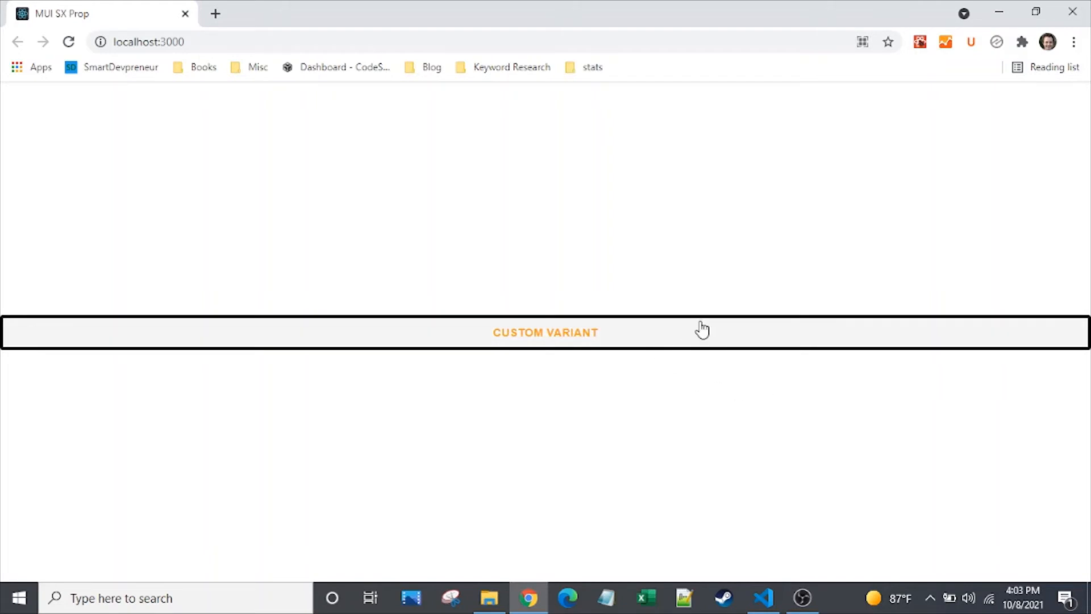
{"action": "left_click", "coordinate": [761, 598]}
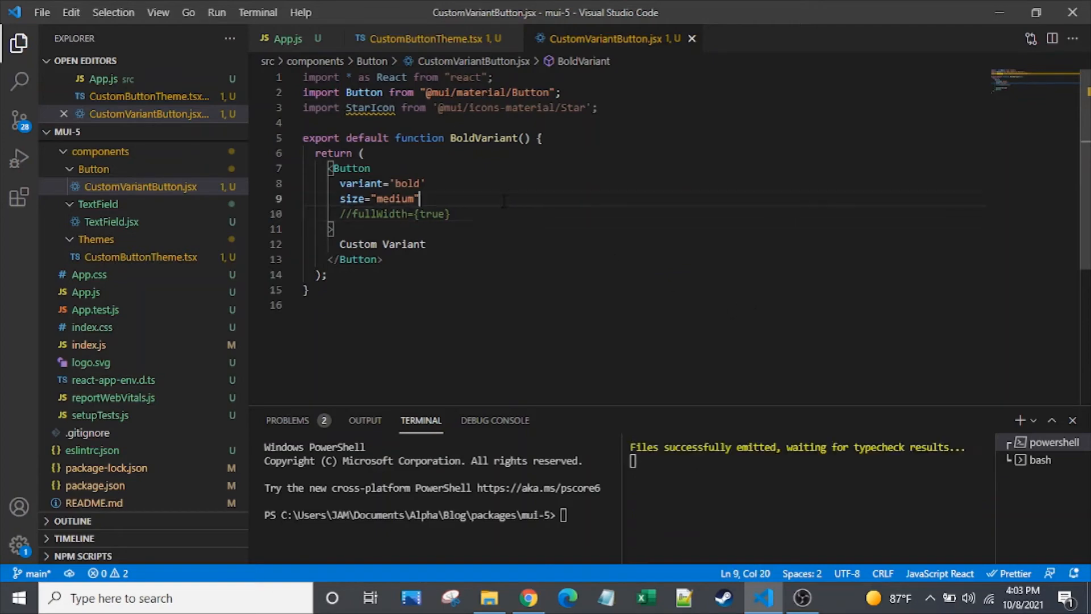
Step: Change the size prop to "large", preview it in Chrome, then comment out the size line
{"action": "type", "text": "large"}
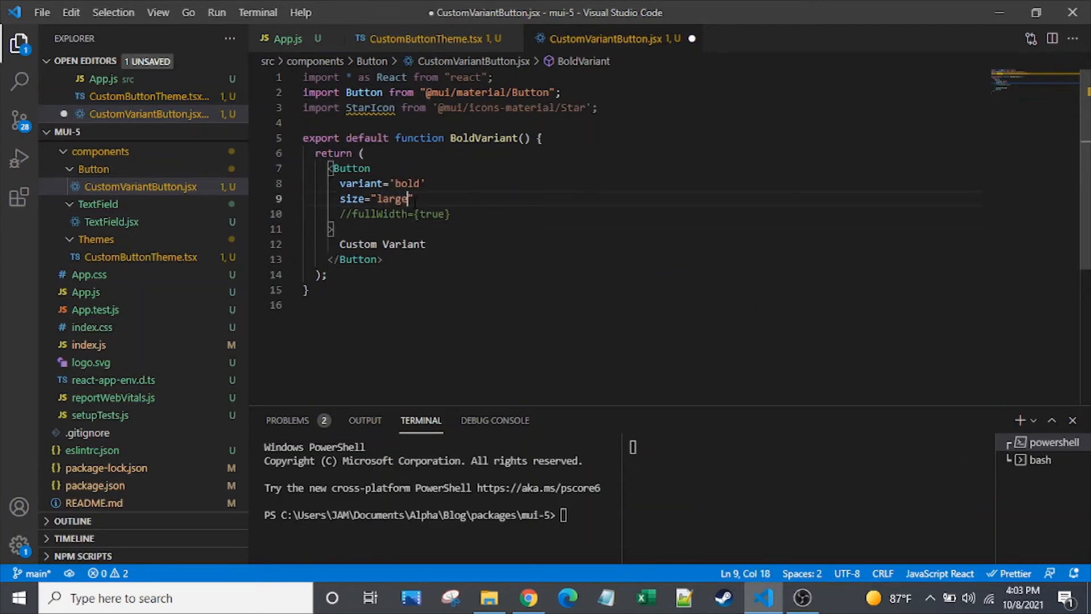
{"action": "left_click", "coordinate": [529, 598]}
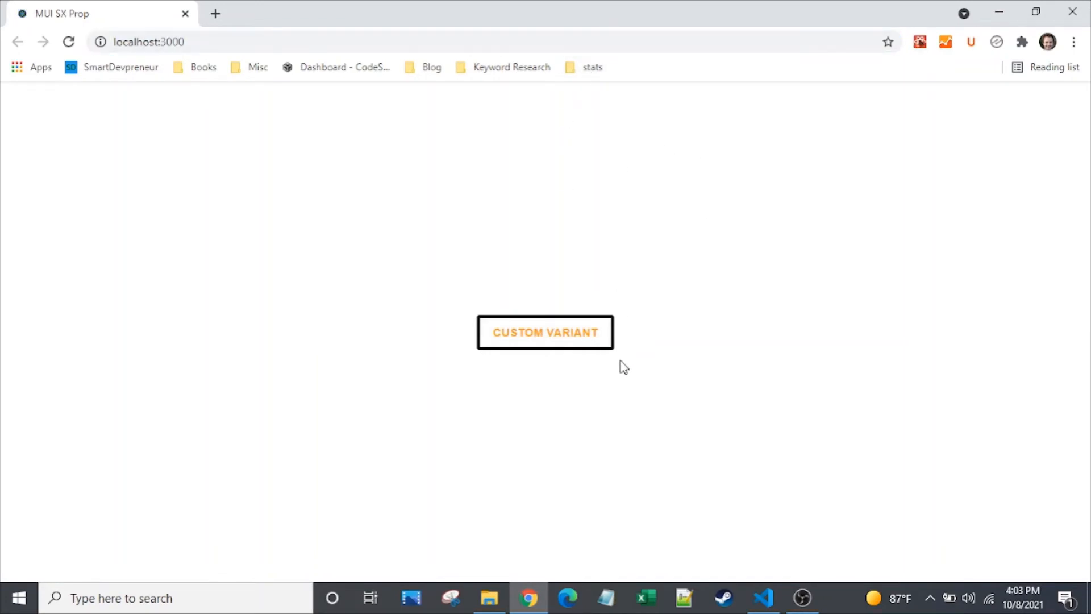
{"action": "mouse_move", "coordinate": [529, 598]}
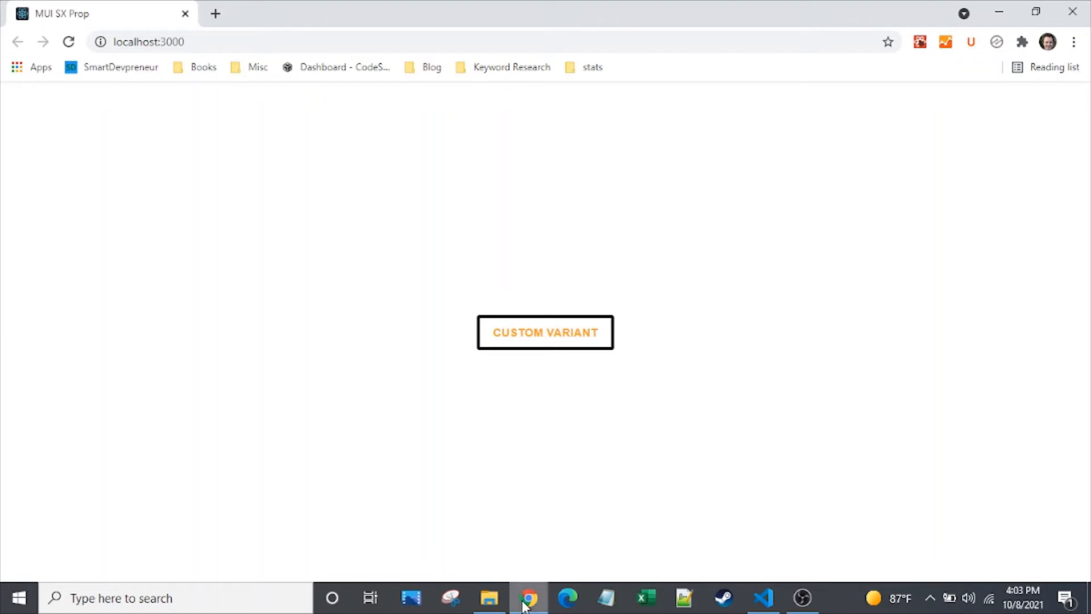
{"action": "left_click", "coordinate": [762, 598]}
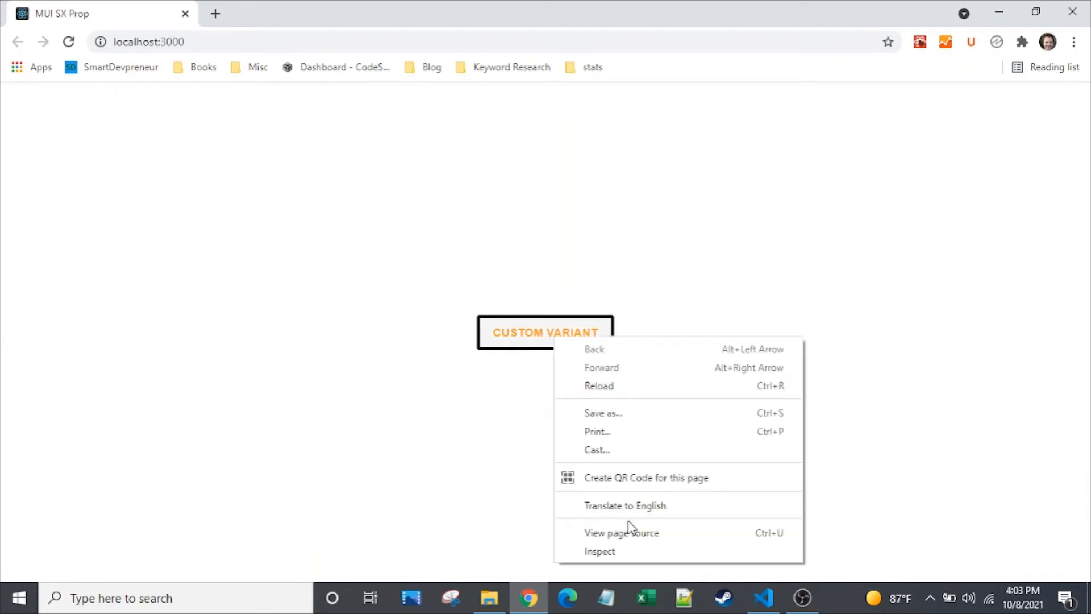
{"action": "left_click", "coordinate": [764, 598]}
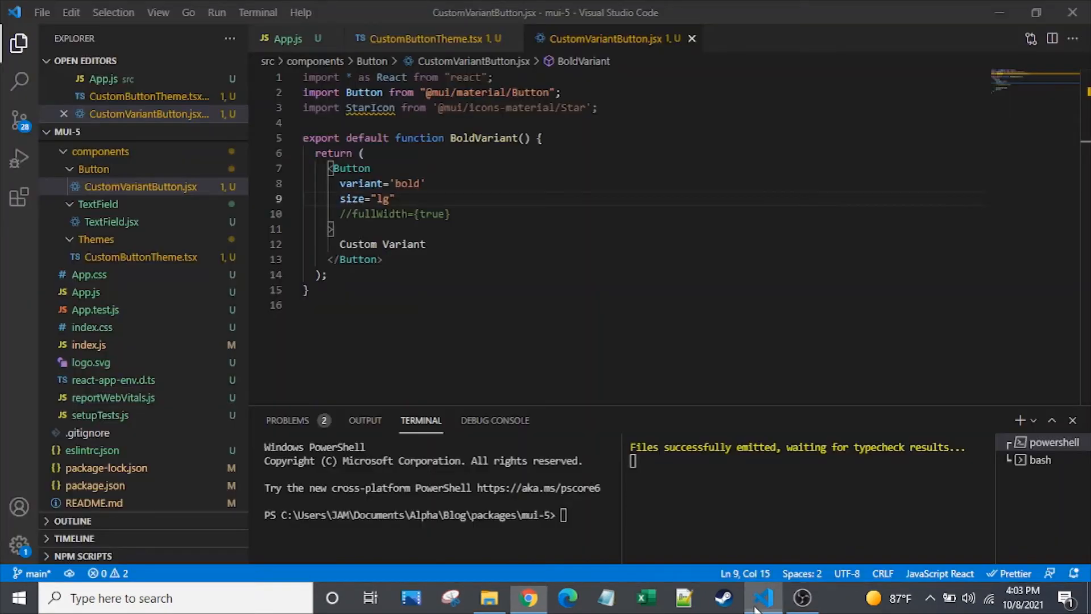
{"action": "type", "text": "arge"}
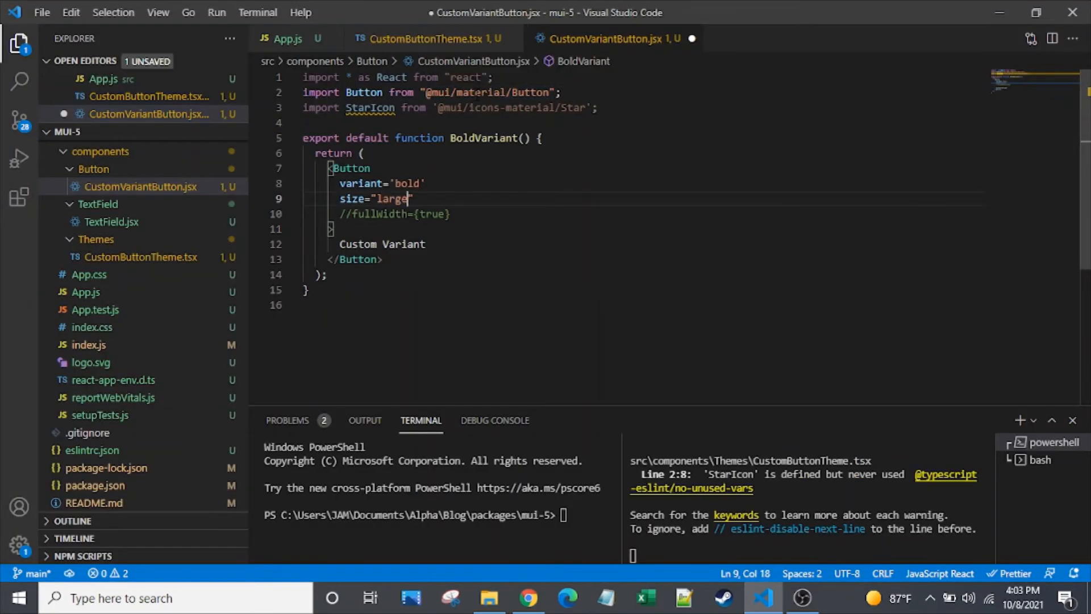
{"action": "key", "text": "ctrl+s"}
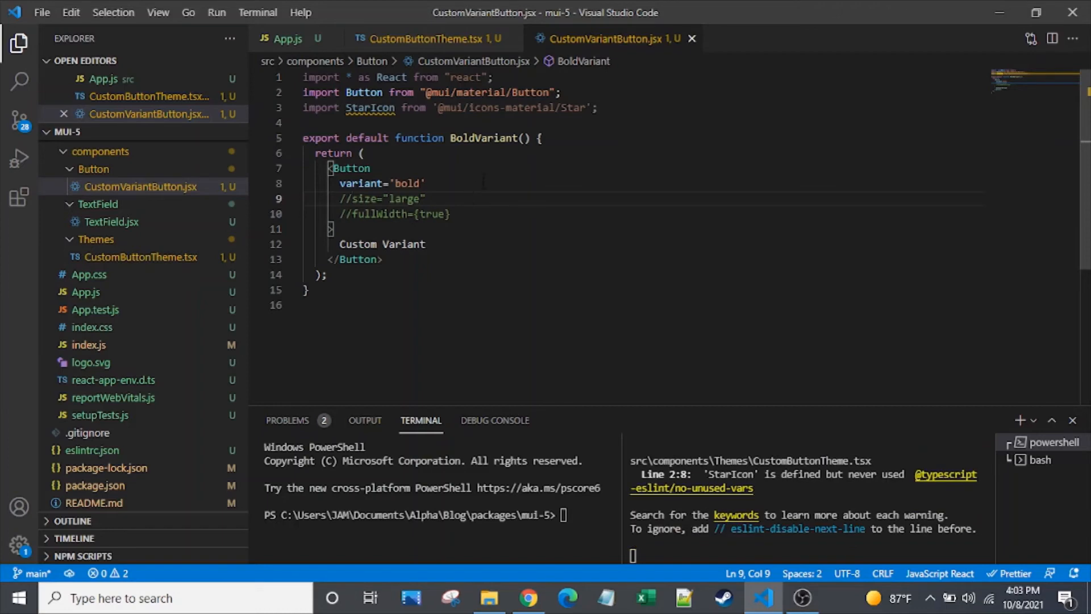
Step: Position the cursor after disableRipple in CustomButtonTheme.tsx's defaultProps
{"action": "left_click", "coordinate": [429, 39]}
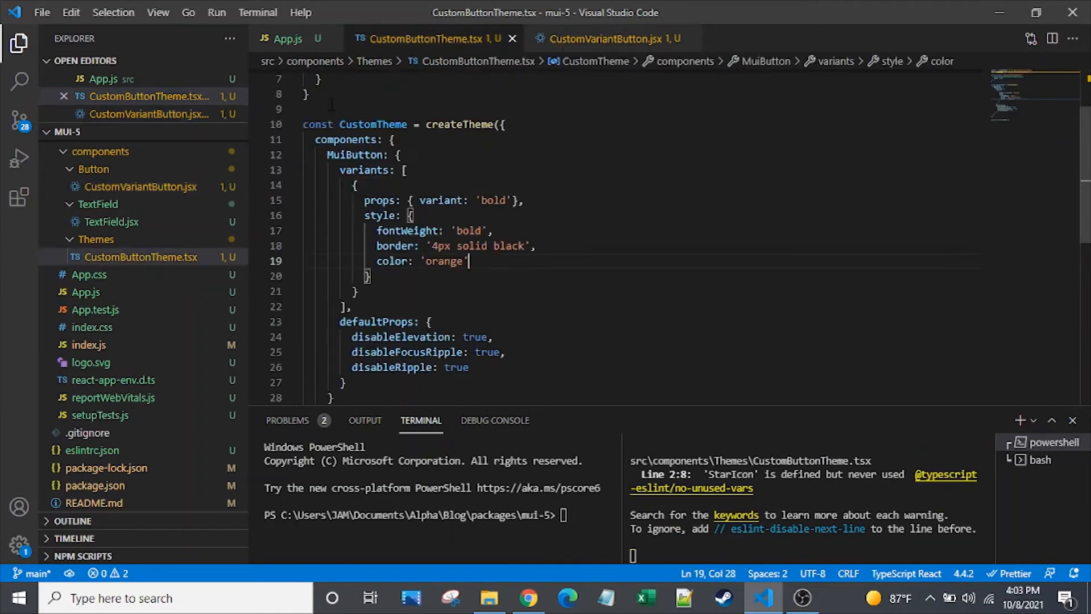
{"action": "left_click", "coordinate": [469, 367]}
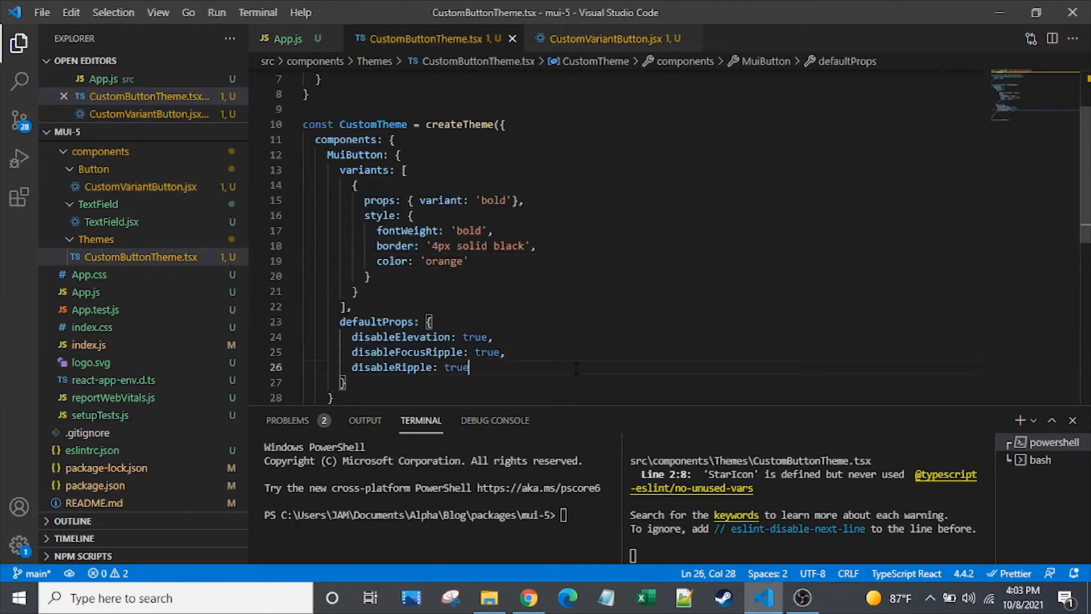
{"action": "mouse_move", "coordinate": [603, 38]}
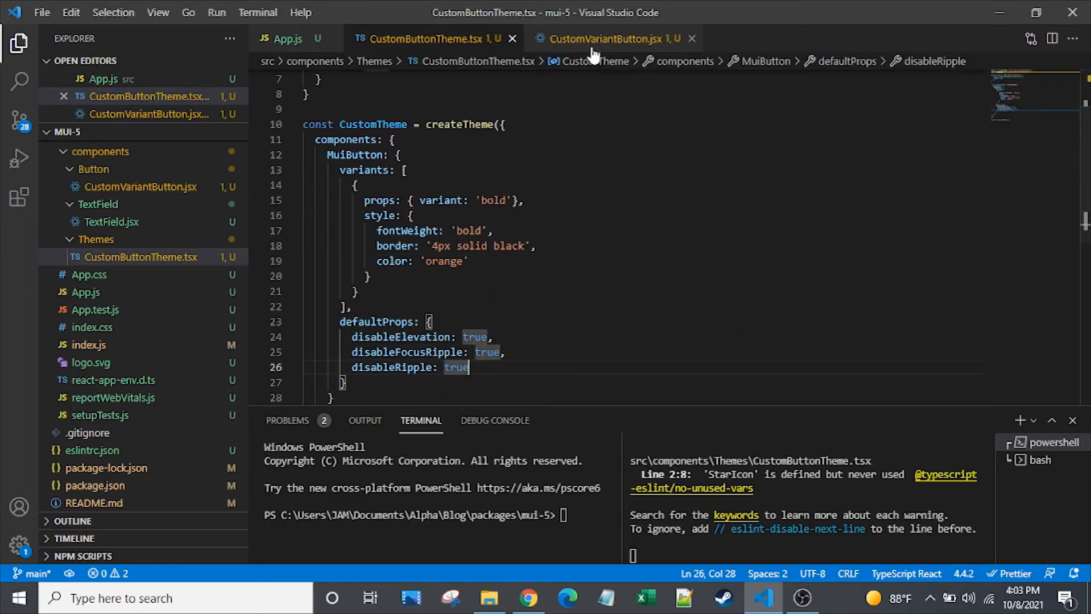
{"action": "left_click", "coordinate": [612, 39]}
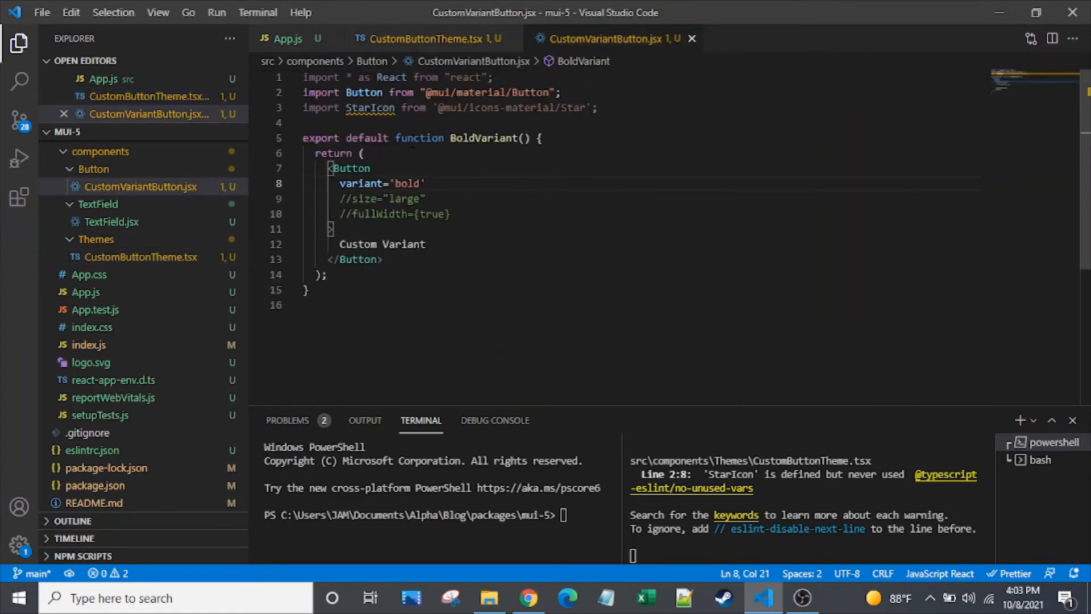
{"action": "mouse_move", "coordinate": [432, 38]}
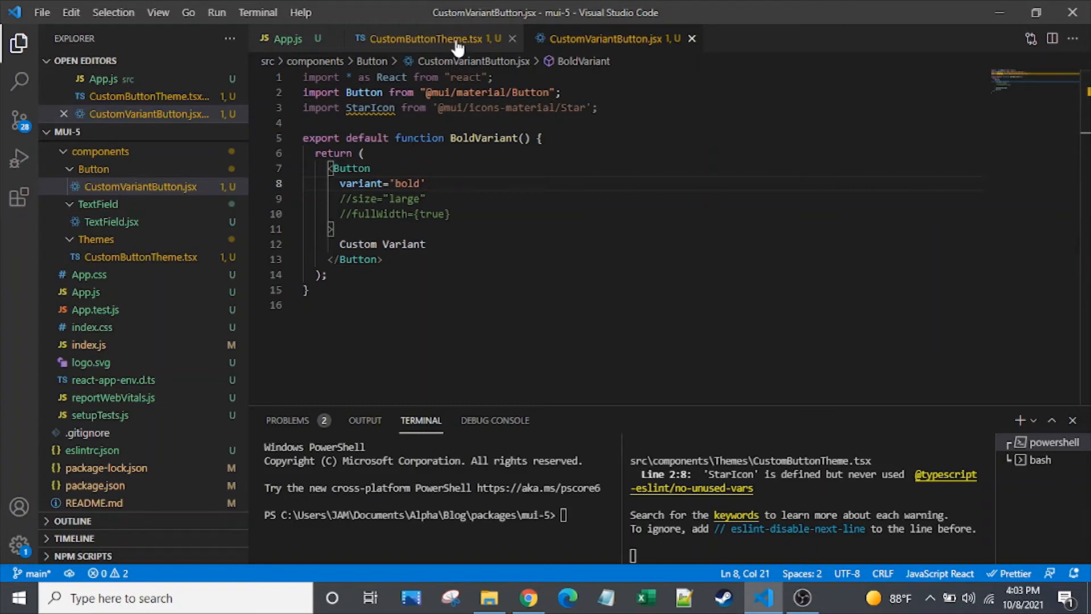
{"action": "mouse_move", "coordinate": [432, 39]}
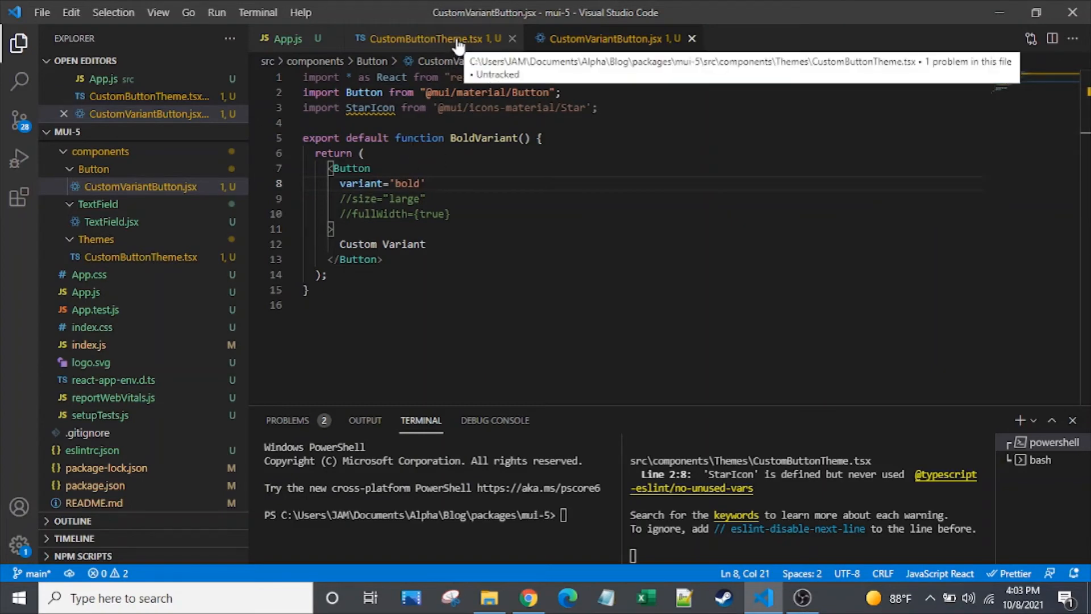
{"action": "left_click", "coordinate": [424, 39]}
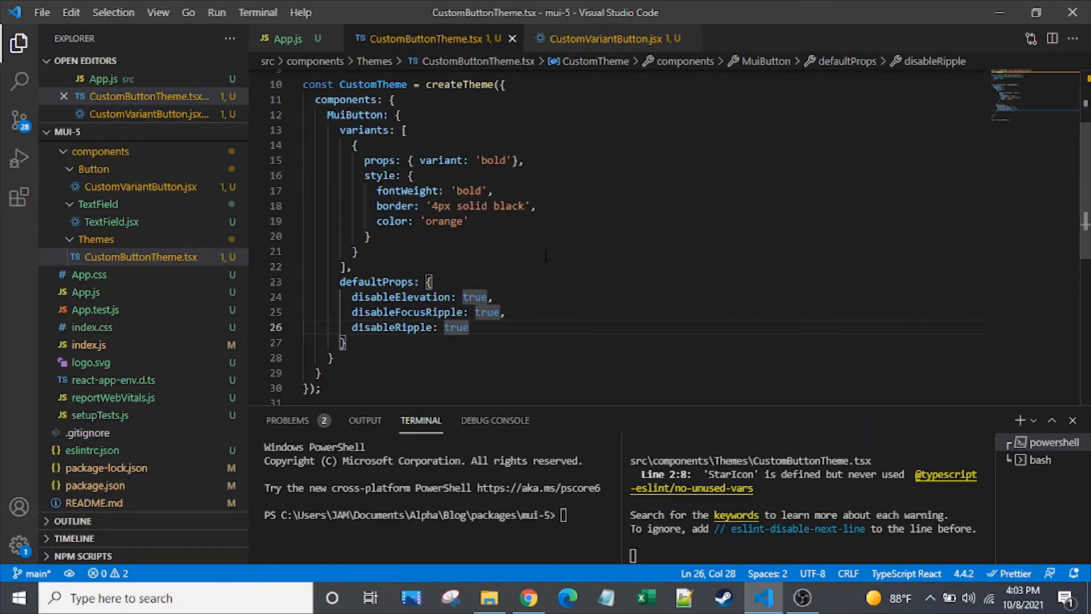
Step: Add endIcon: <StarIcon/> to the theme defaultProps and view the trailing star in Chrome
{"action": "type", "text": "endIcon:"}
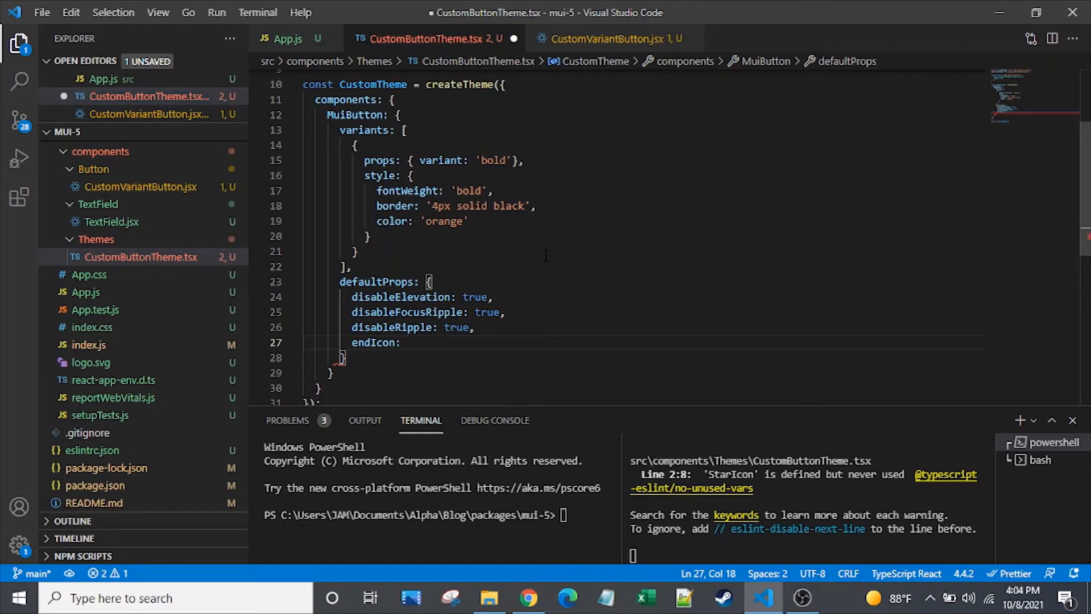
{"action": "type", "text": "<Sta"}
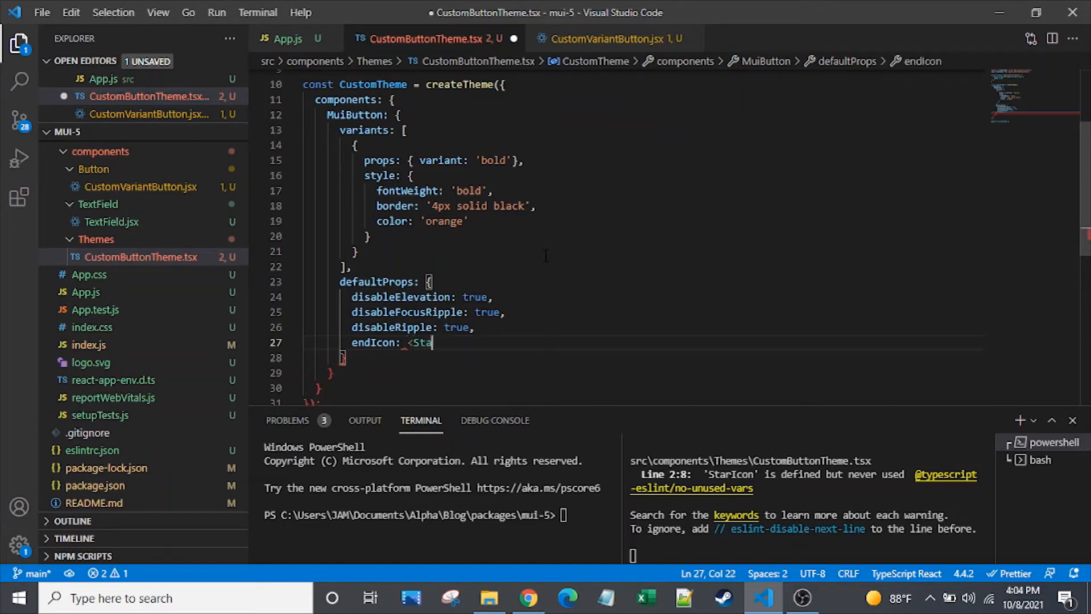
{"action": "type", "text": "rIcon"}
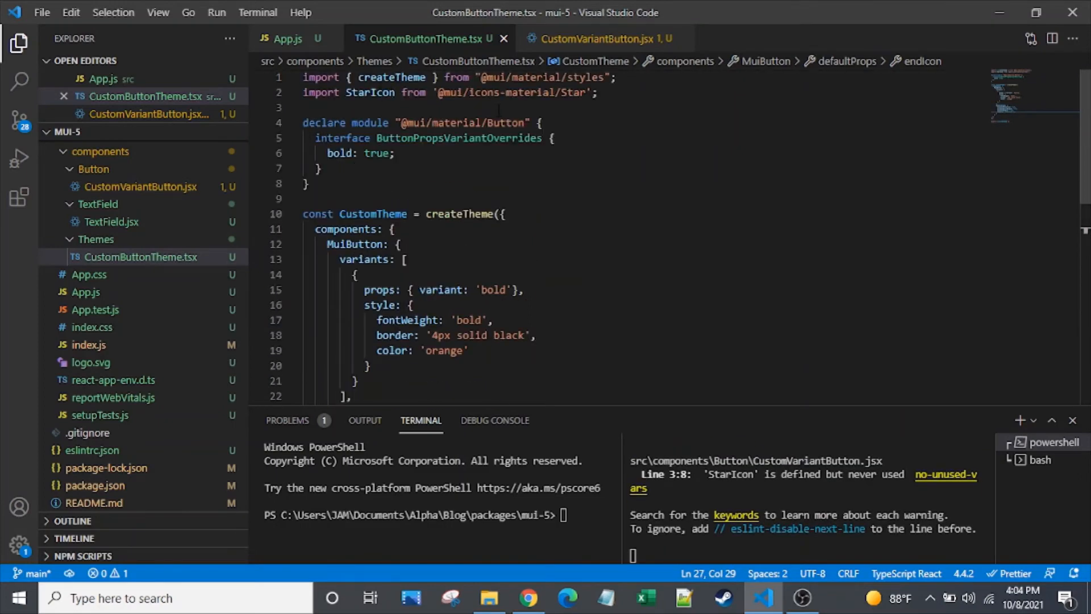
{"action": "scroll", "scroll_direction": "down", "scroll_amount": 3}
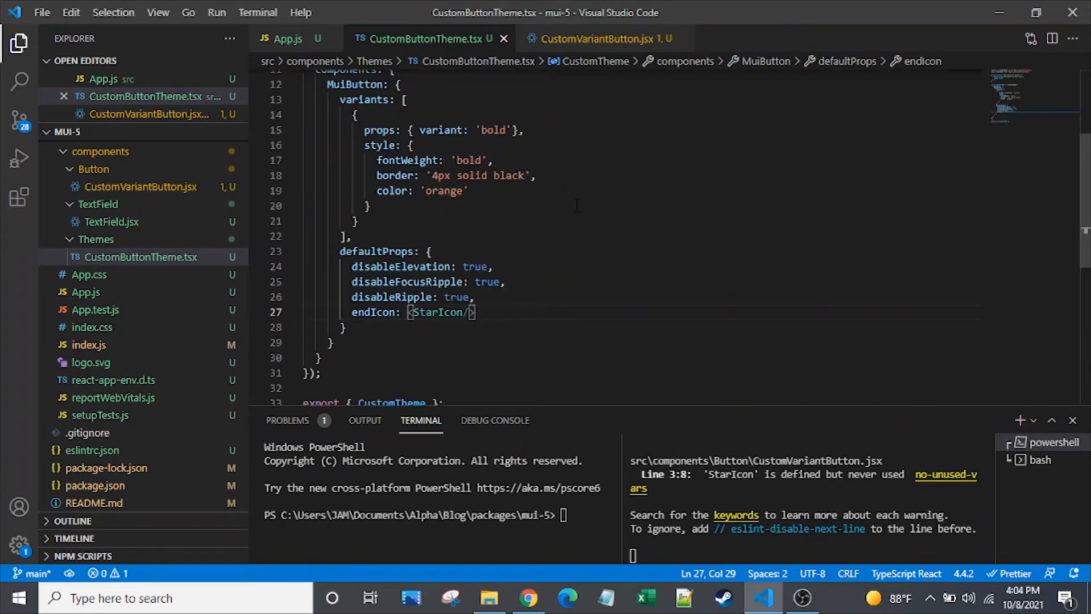
{"action": "left_click", "coordinate": [528, 598]}
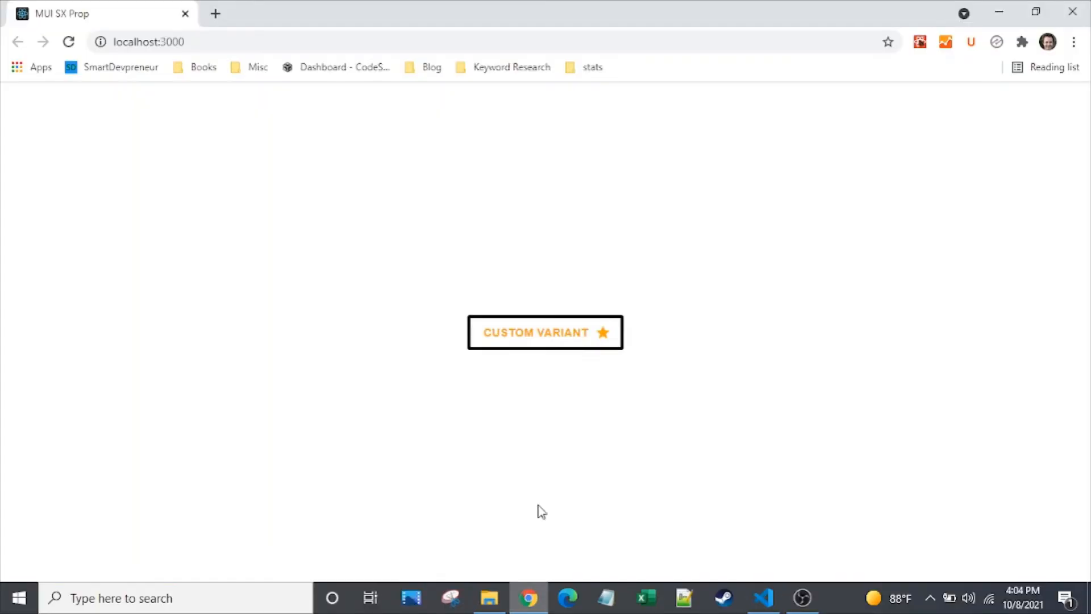
{"action": "mouse_move", "coordinate": [583, 382]}
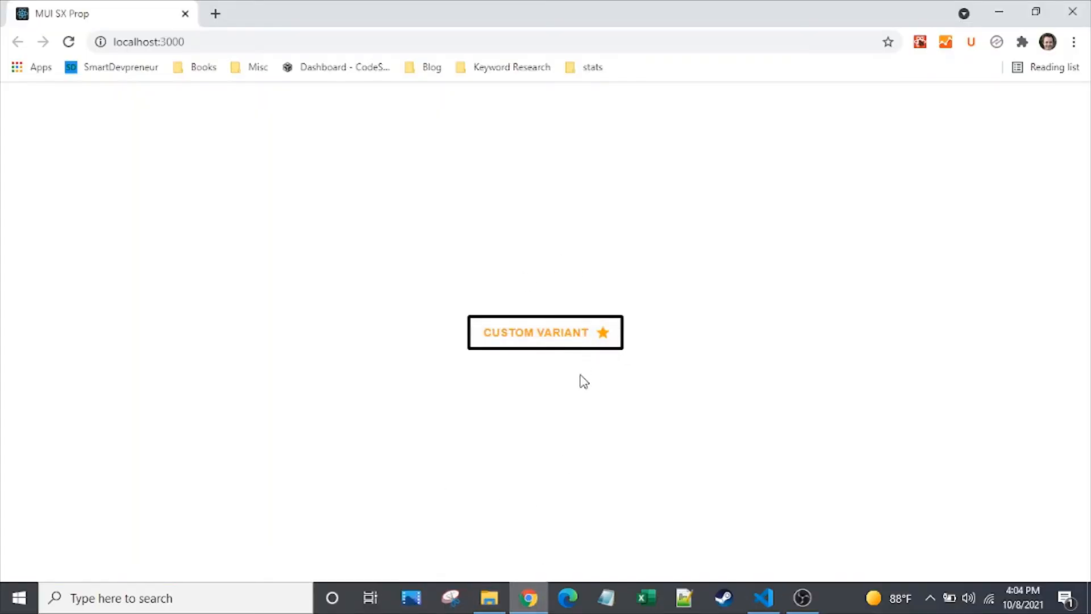
{"action": "mouse_move", "coordinate": [576, 367]}
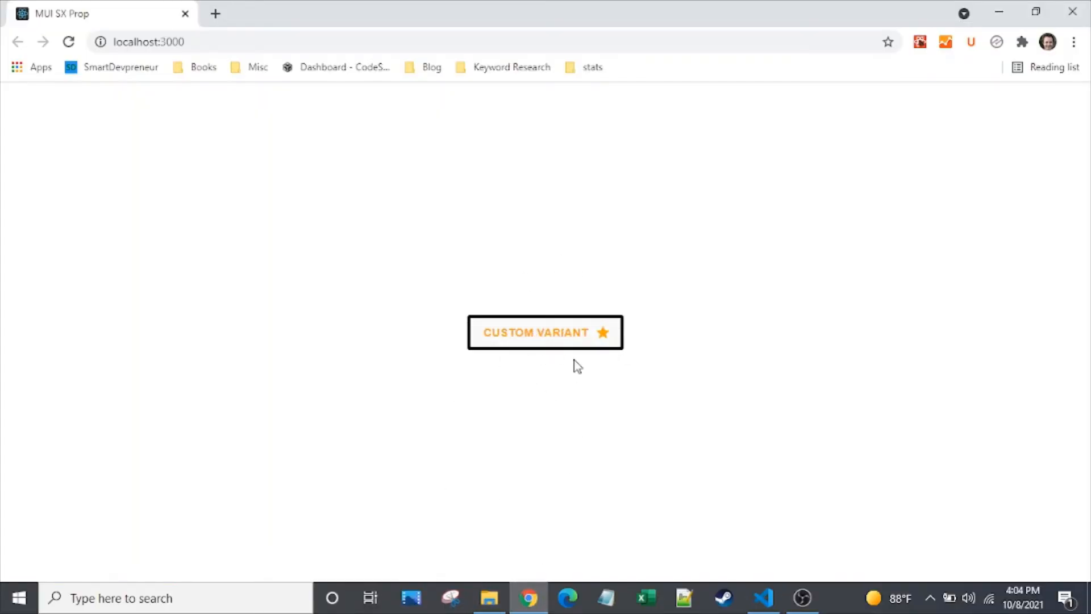
Step: Add startIcon={<StarIcon/>} to the bold Button in CustomVariantButton.jsx
{"action": "left_click", "coordinate": [763, 598]}
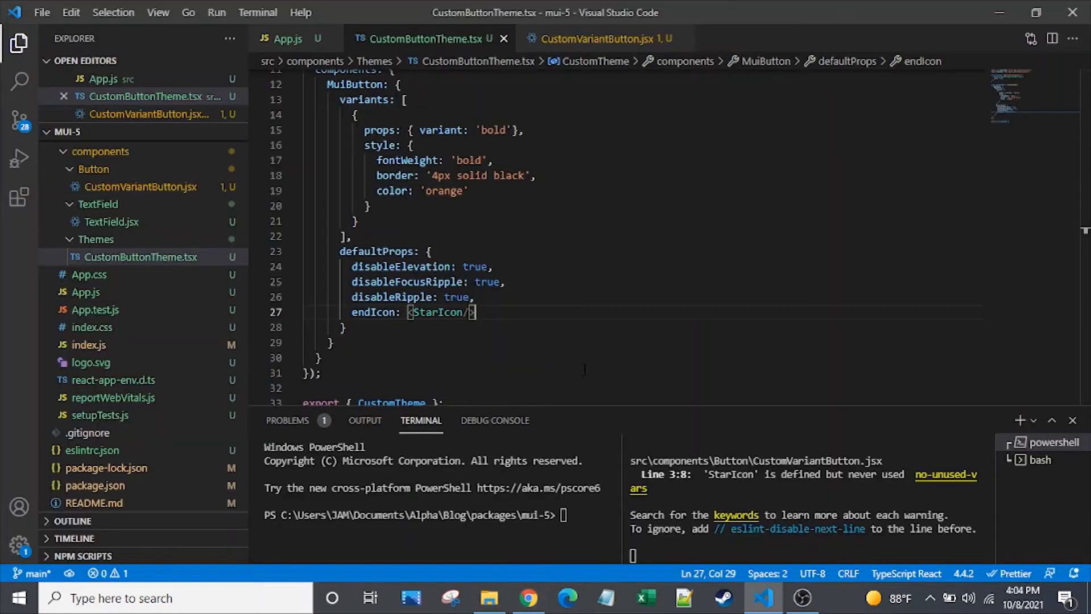
{"action": "left_click", "coordinate": [603, 39]}
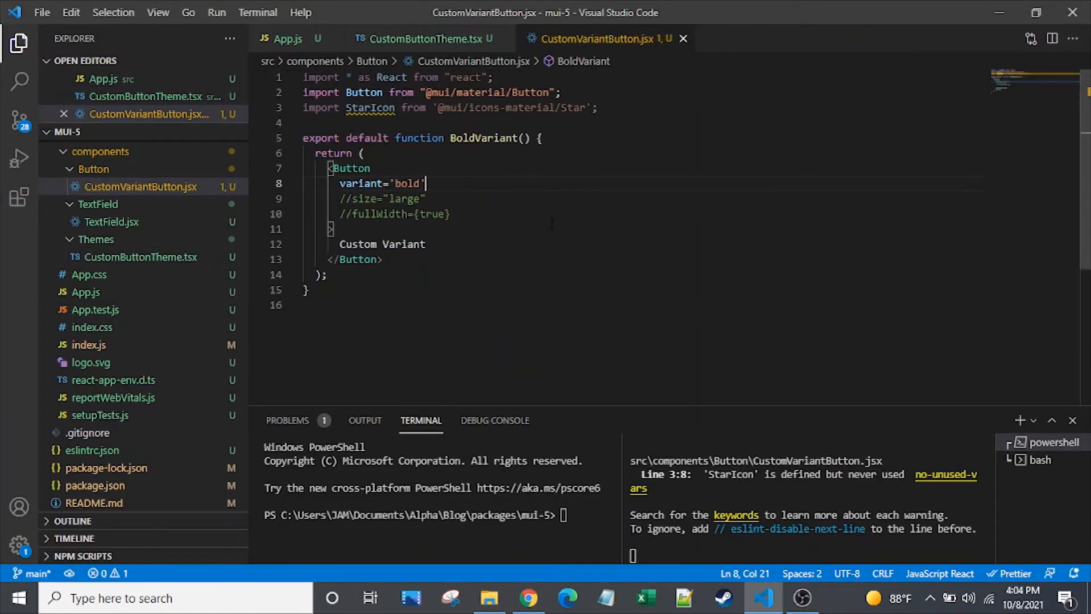
{"action": "type", "text": "star"}
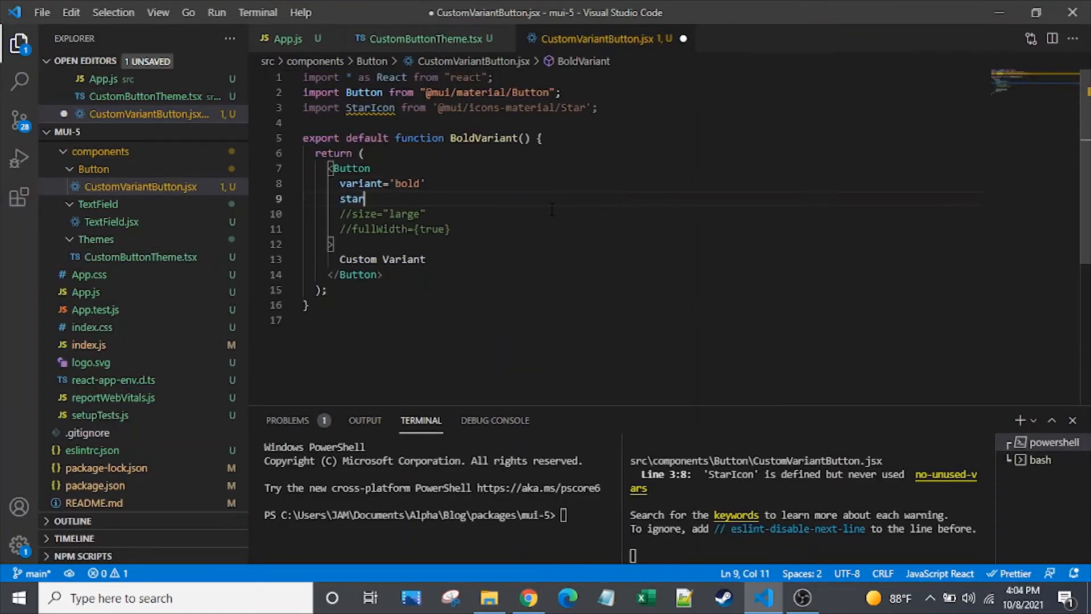
{"action": "type", "text": "tIco"}
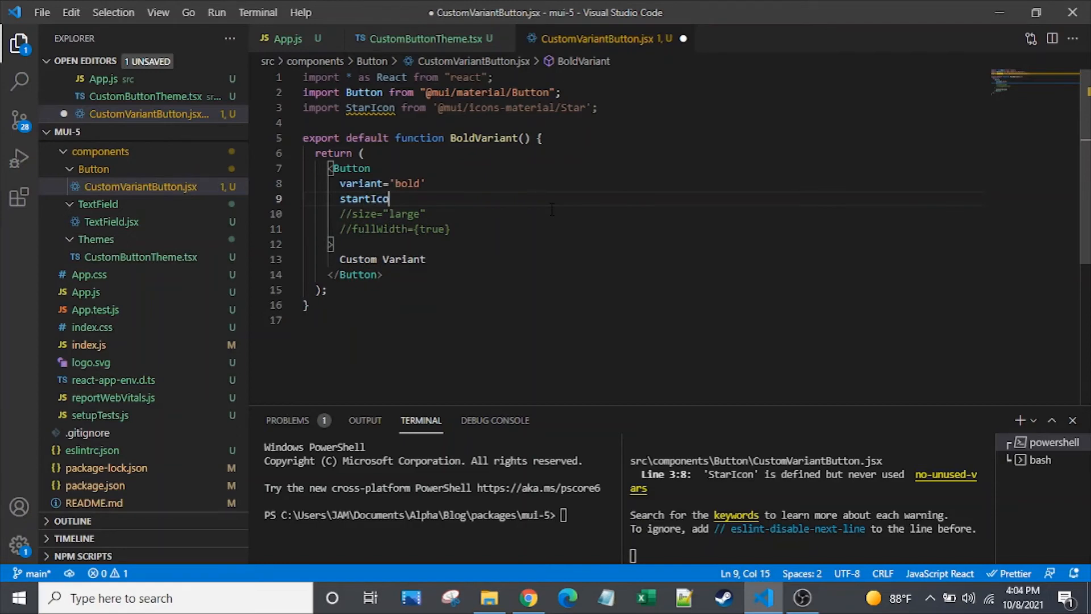
{"action": "type", "text": "n"}
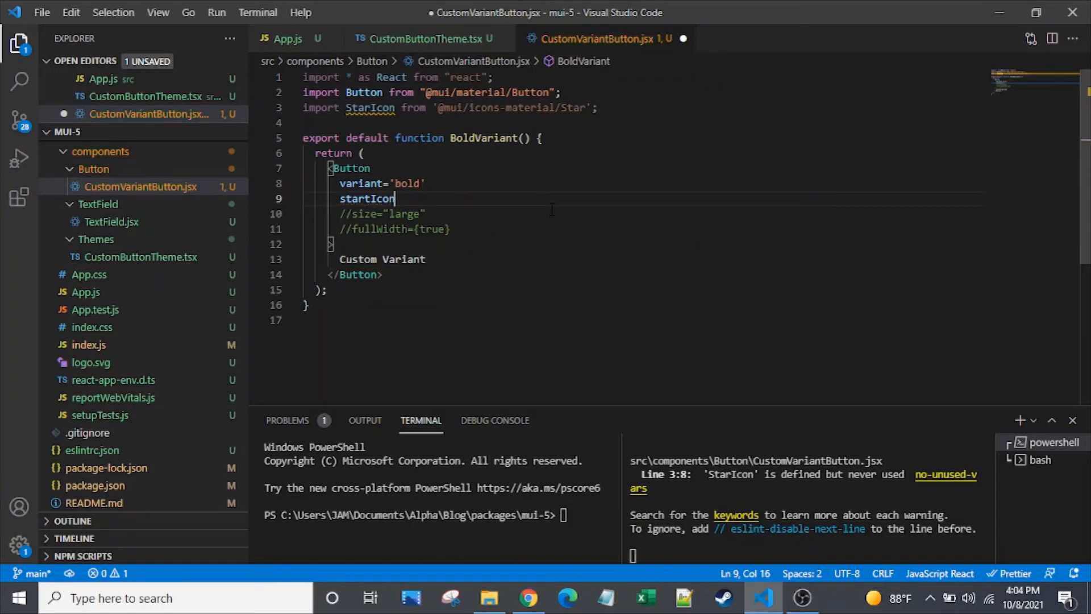
{"action": "type", "text": "={}"}
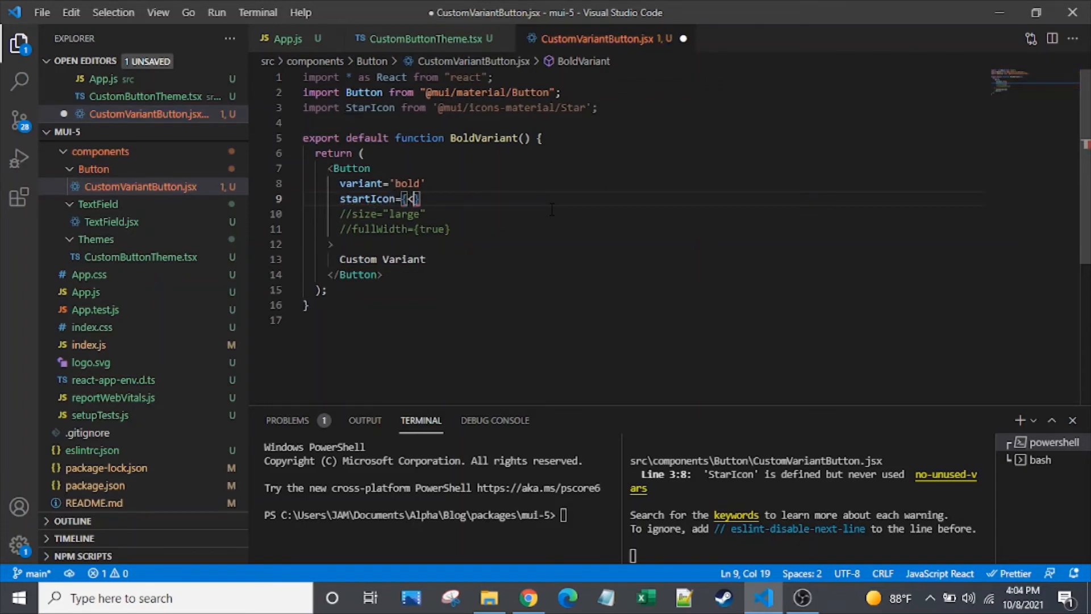
{"action": "type", "text": "StarIcon"}
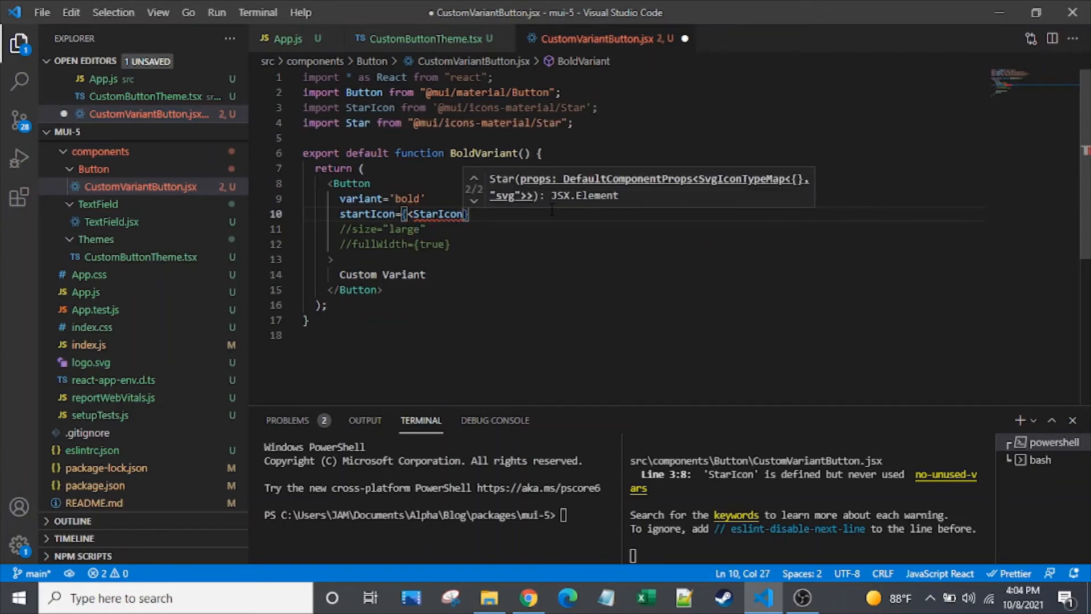
{"action": "type", "text": "/>"}
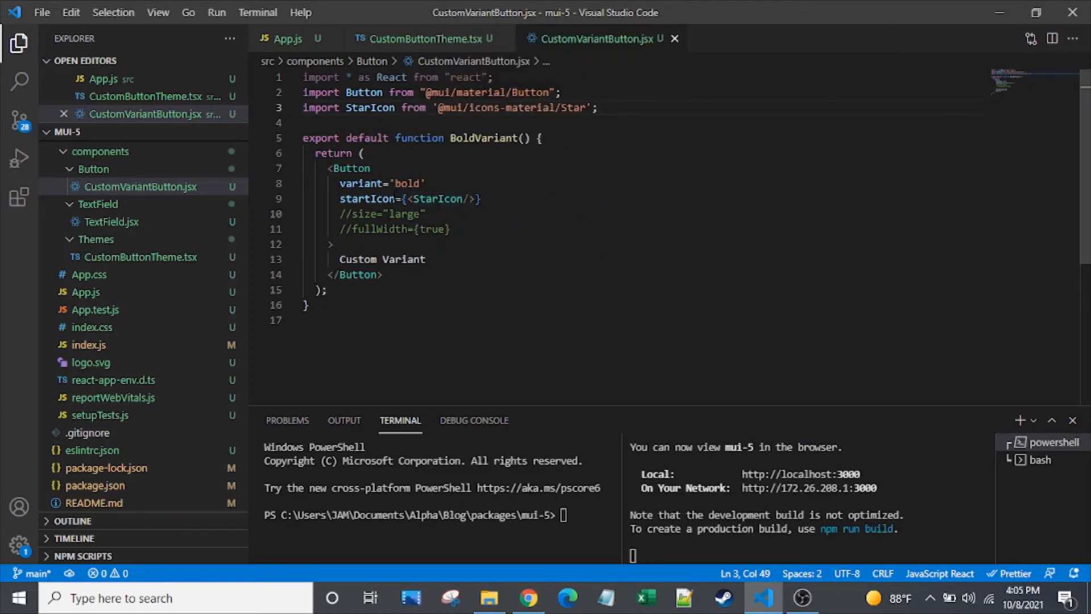
{"action": "left_click", "coordinate": [374, 197]}
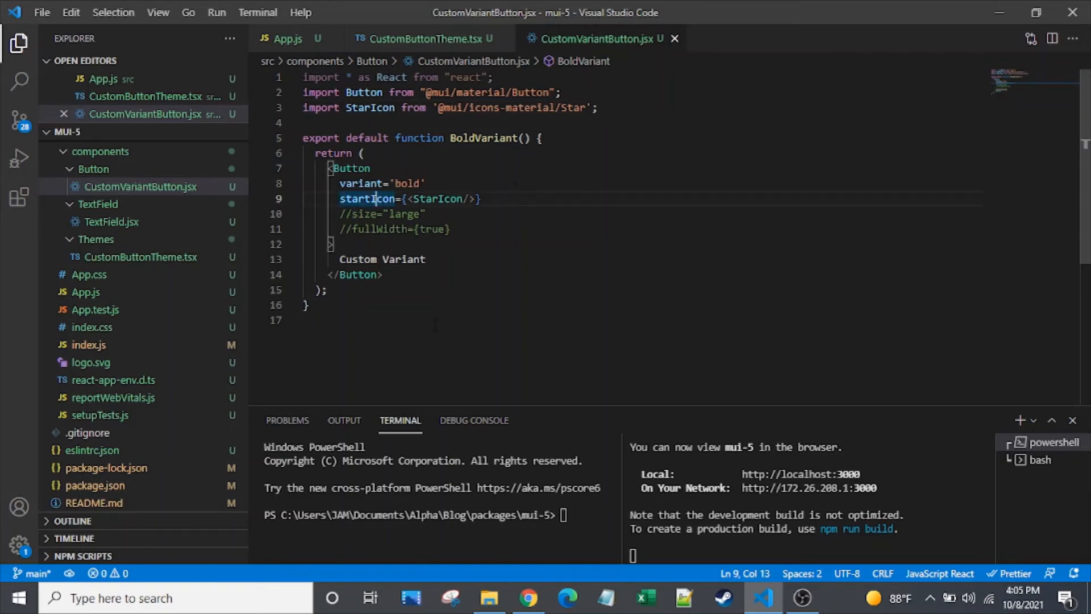
{"action": "left_click", "coordinate": [417, 39]}
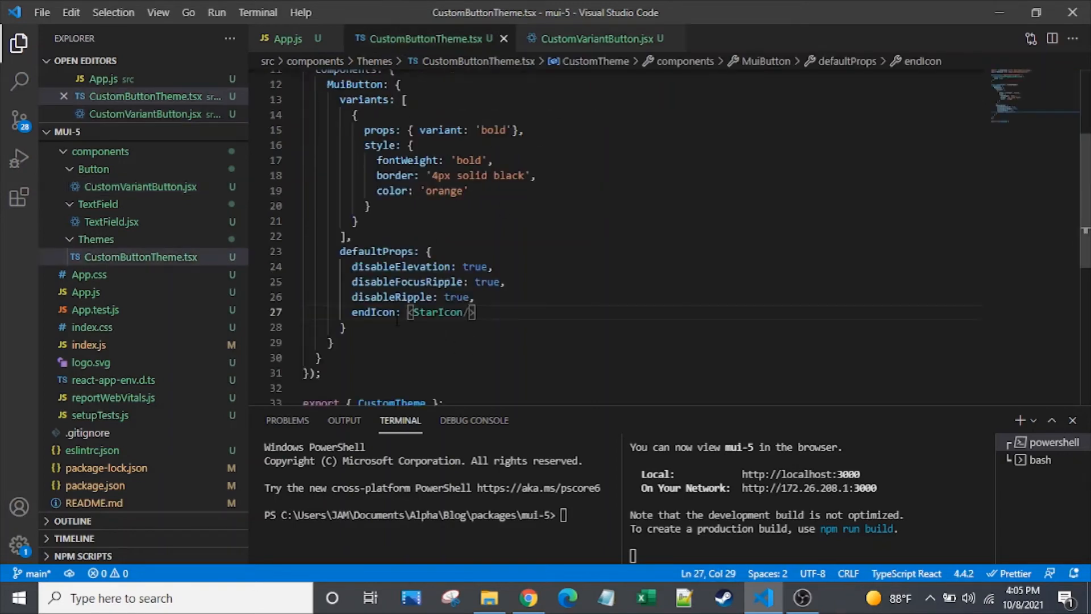
{"action": "mouse_move", "coordinate": [263, 121]}
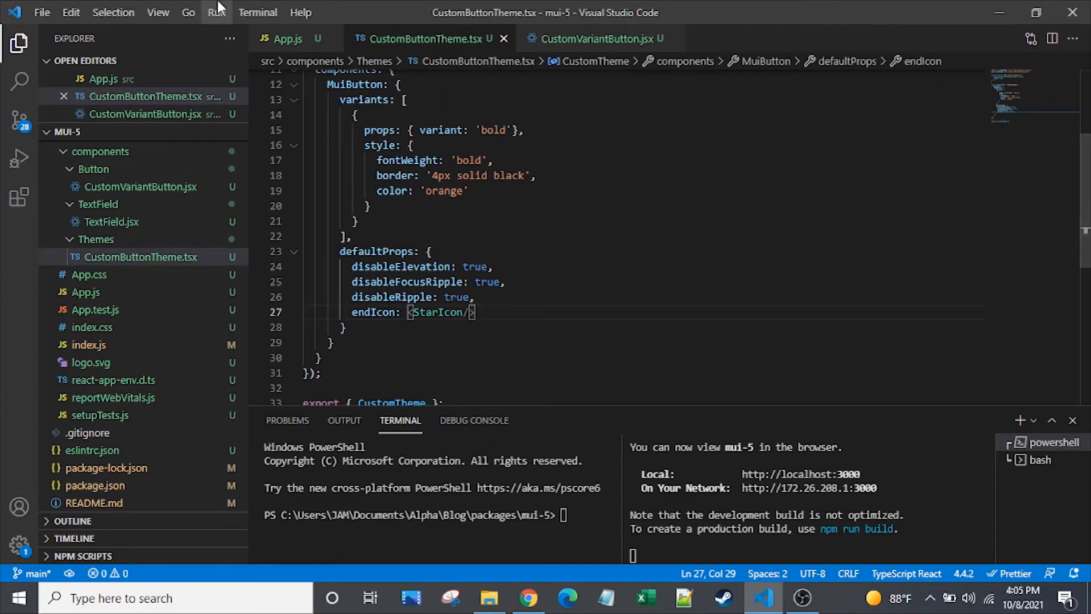
{"action": "left_click", "coordinate": [593, 39]}
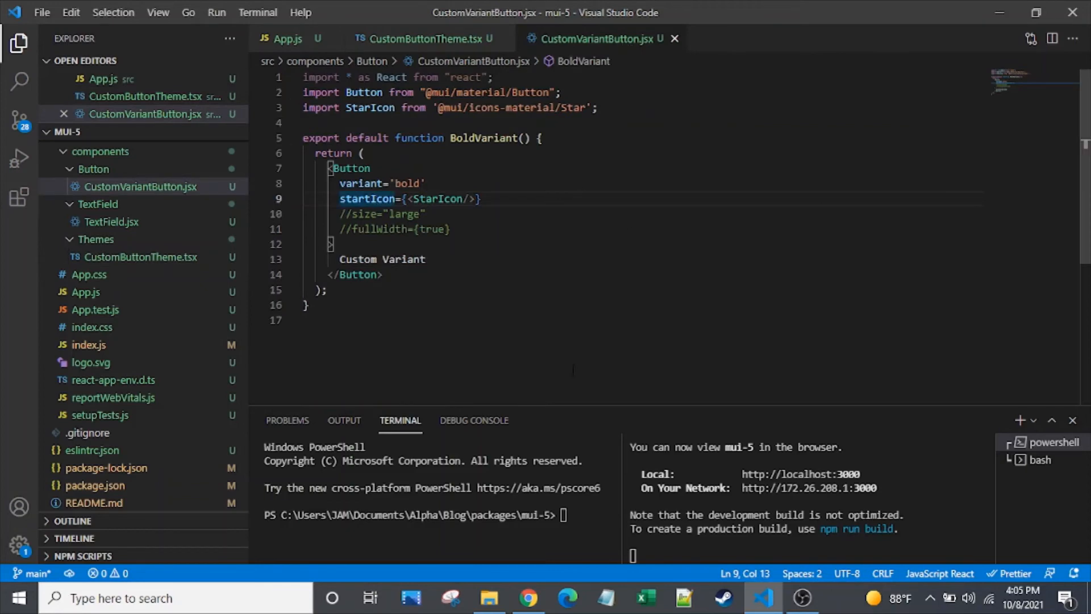
{"action": "left_click", "coordinate": [529, 598]}
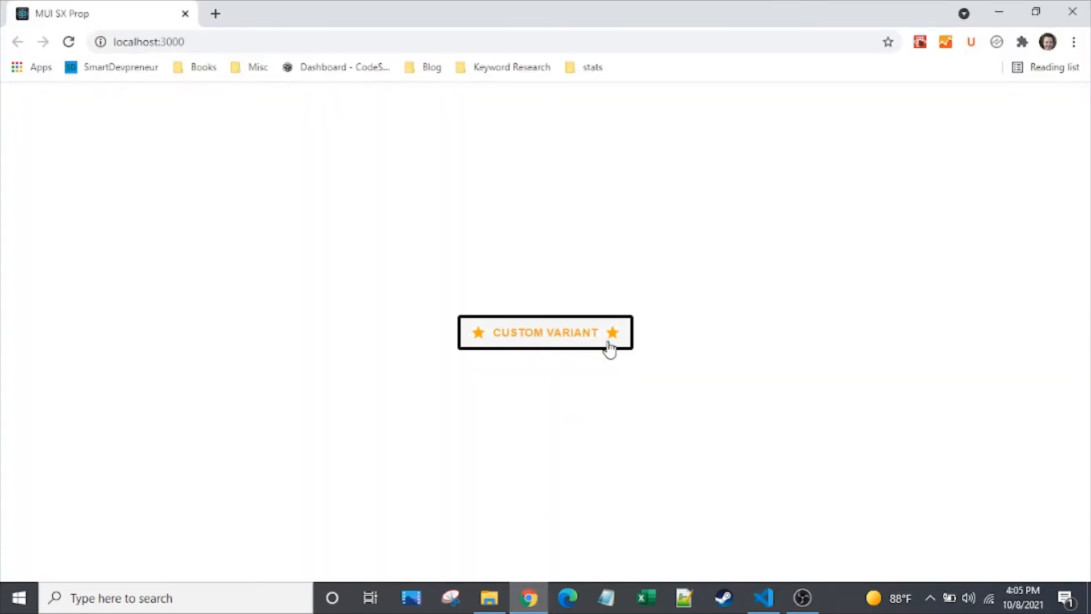
{"action": "left_click", "coordinate": [763, 598]}
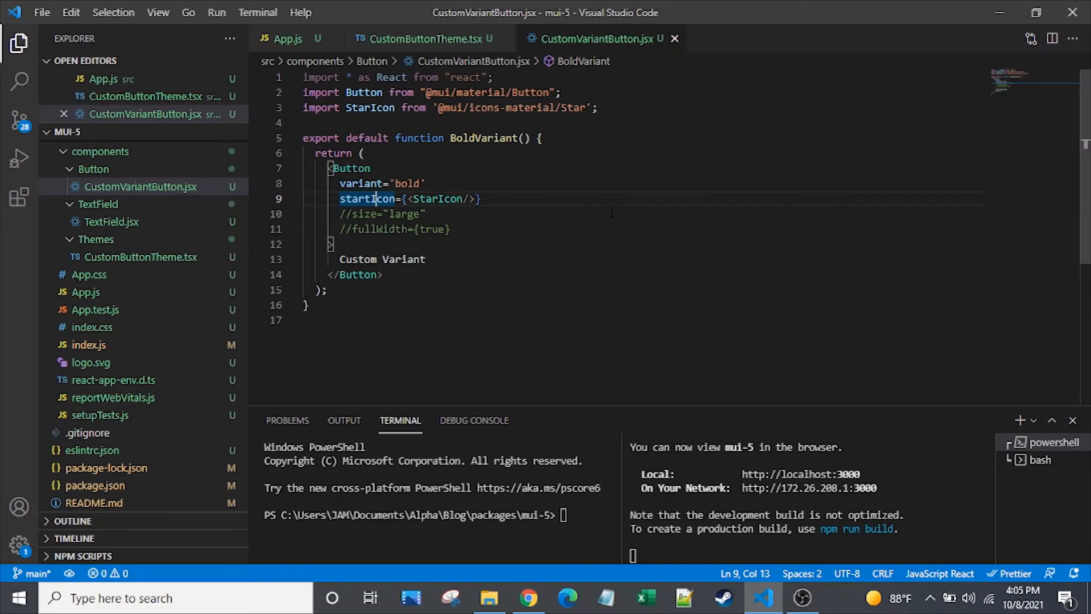
Step: Add sx={{ mt: 2, ml: 2 }} margins to the Button and start another prop line
{"action": "type", "text": "sx"}
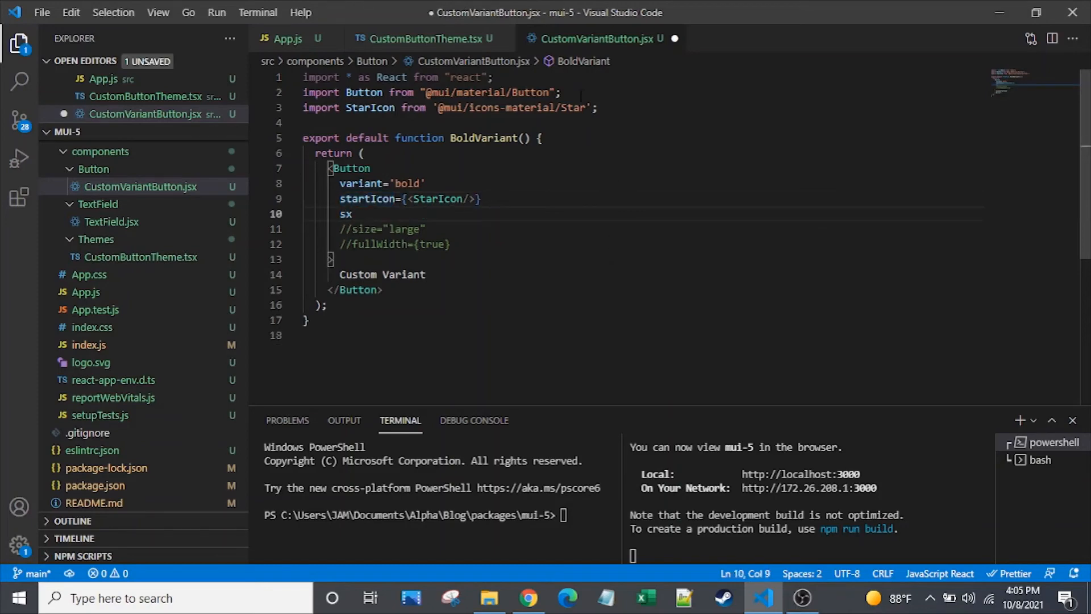
{"action": "type", "text": "={{"}
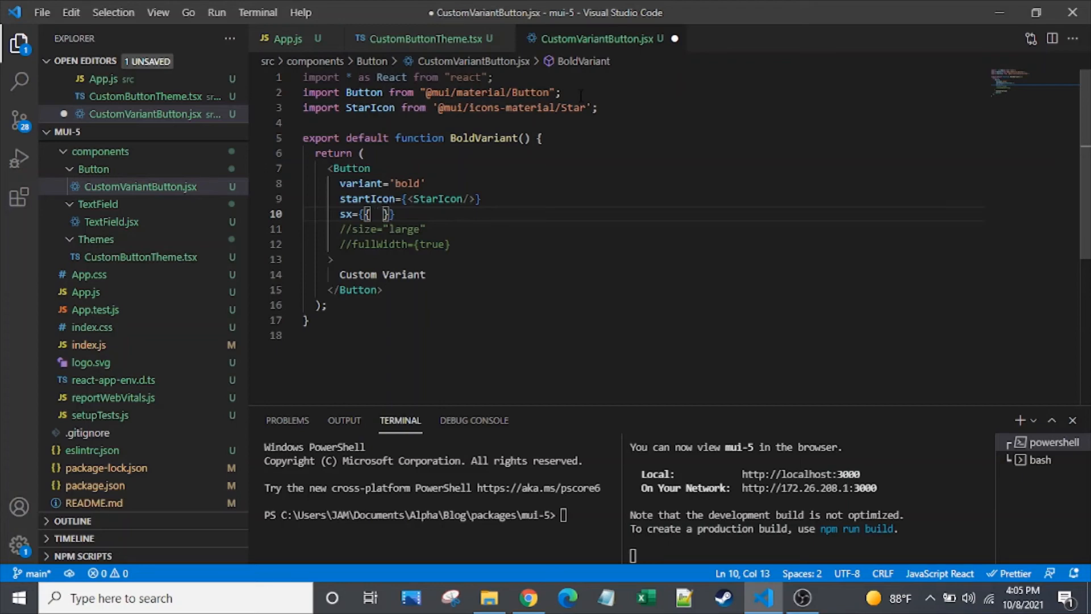
{"action": "type", "text": "mt:2"}
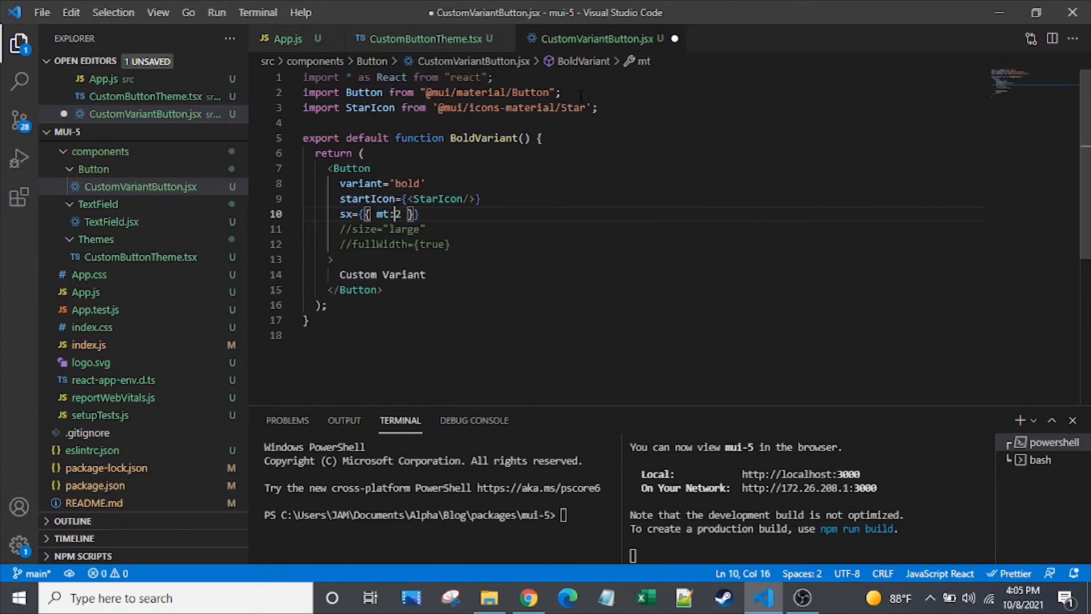
{"action": "type", "text": ", m"}
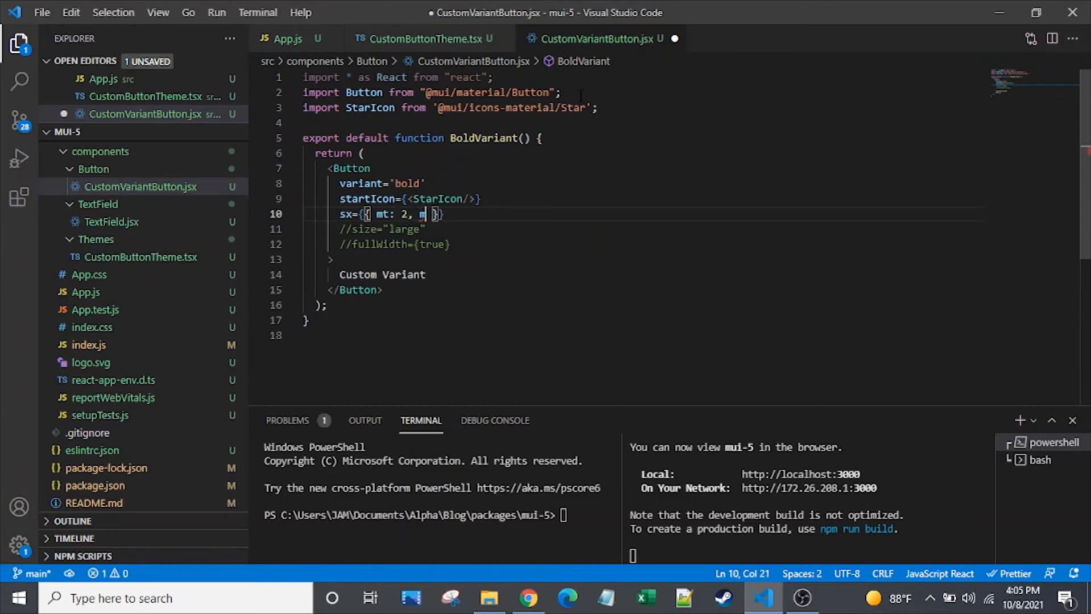
{"action": "type", "text": "l: 2"}
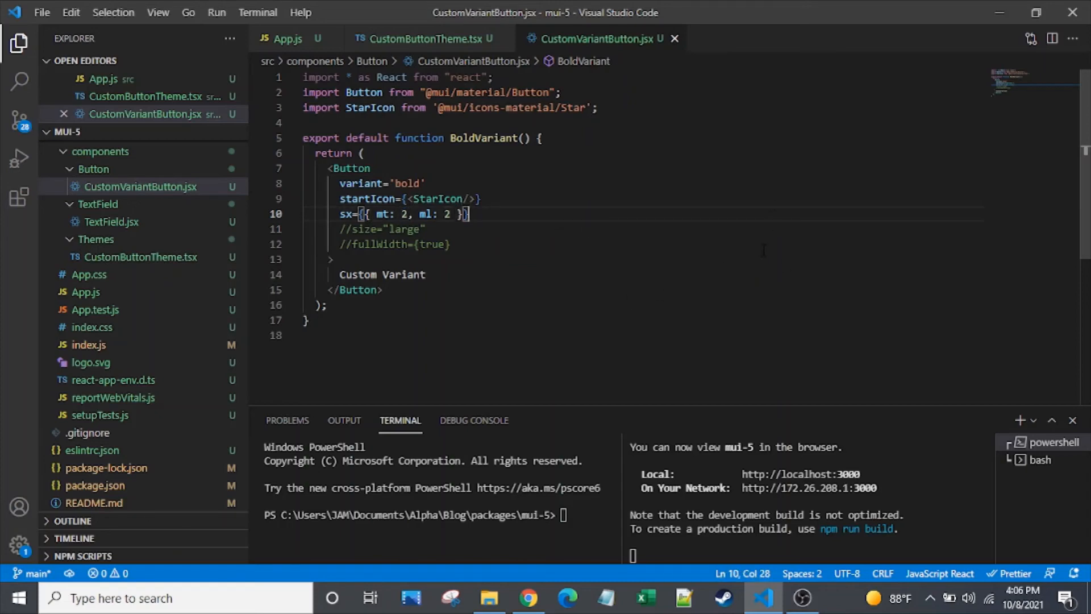
{"action": "key", "text": "Enter"}
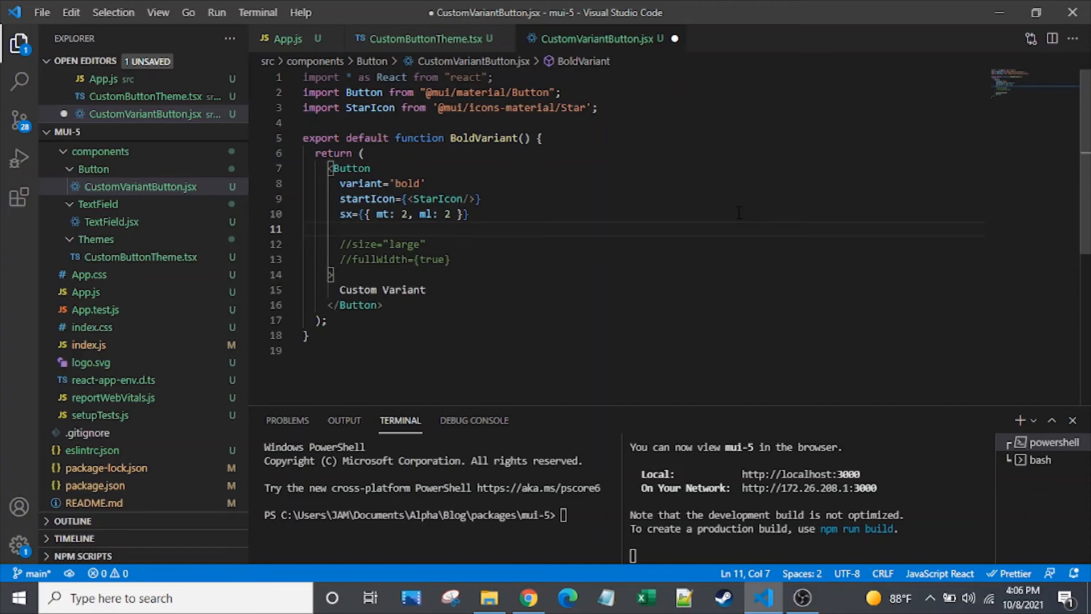
Step: Add href="smartdevpreneur.com" so the Button links to that site
{"action": "type", "text": "her"}
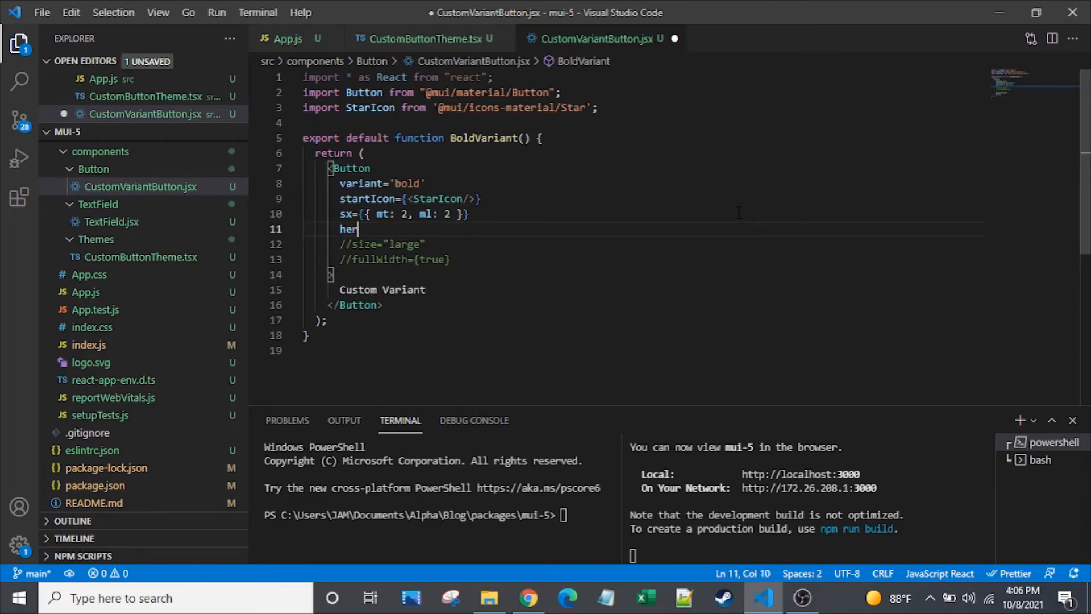
{"action": "type", "text": "ef="}
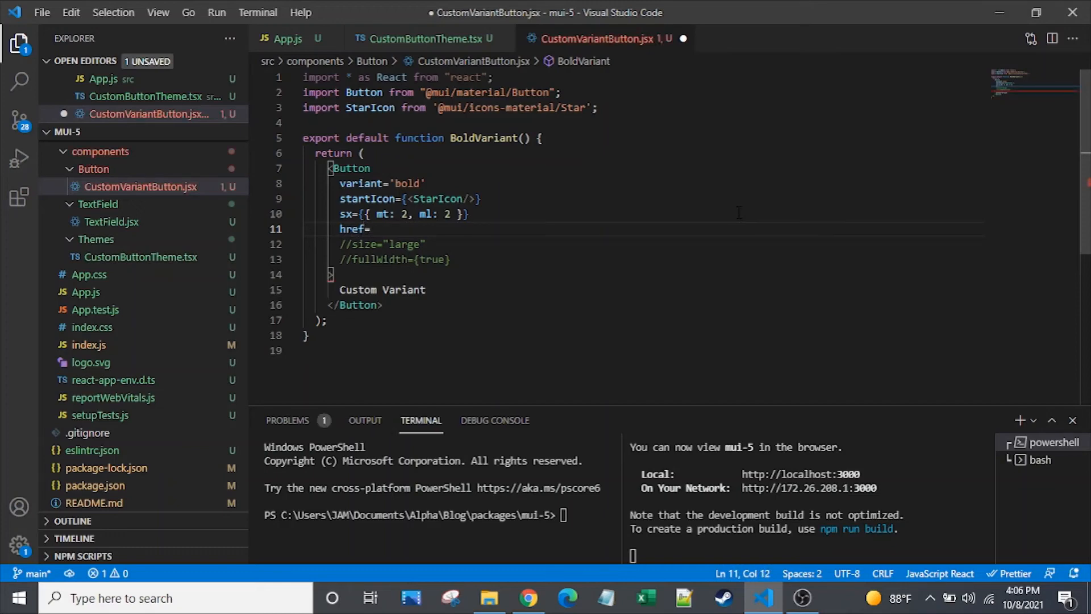
{"action": "type", "text": "\"\""}
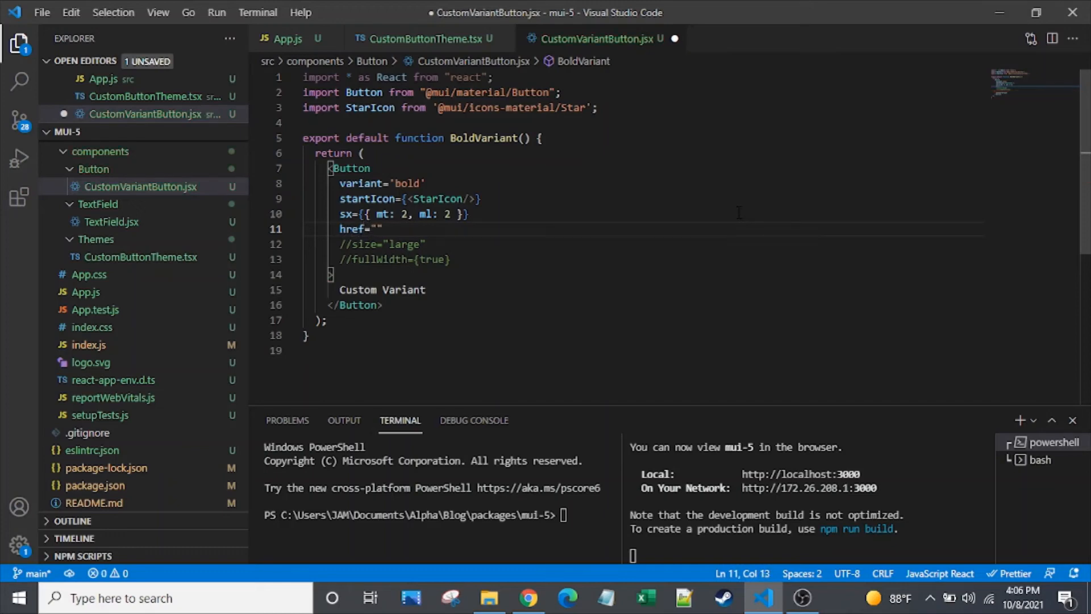
{"action": "type", "text": "smartdev"}
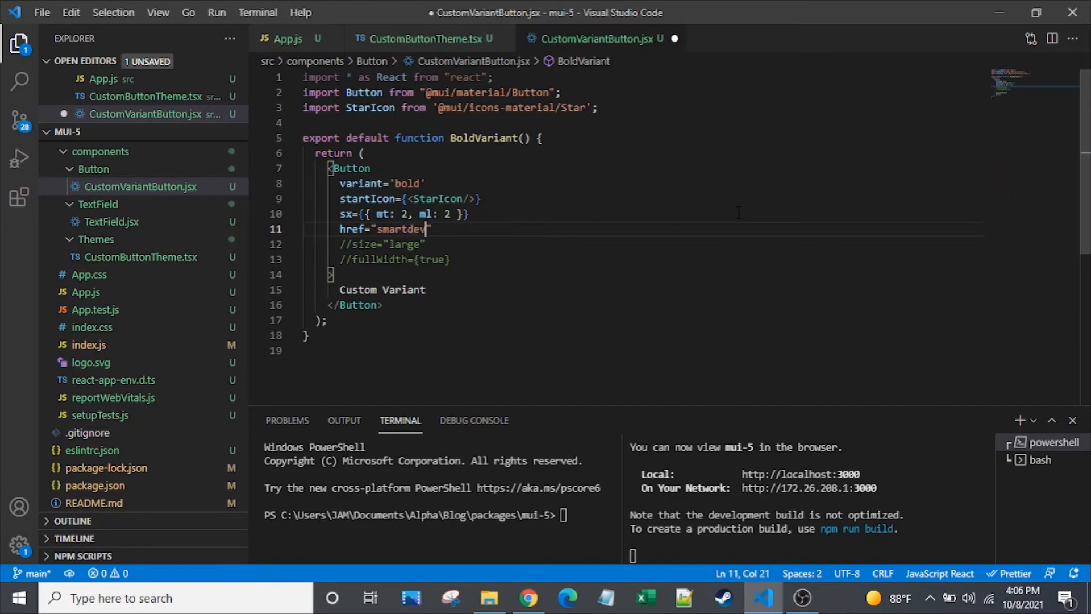
{"action": "type", "text": "preneur"}
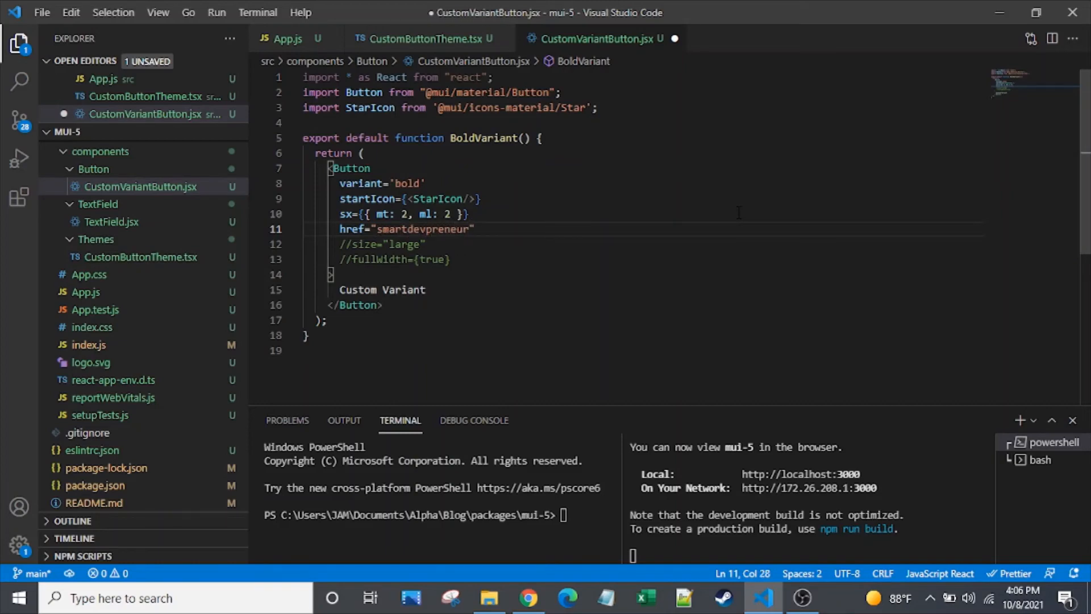
{"action": "type", "text": ".com"}
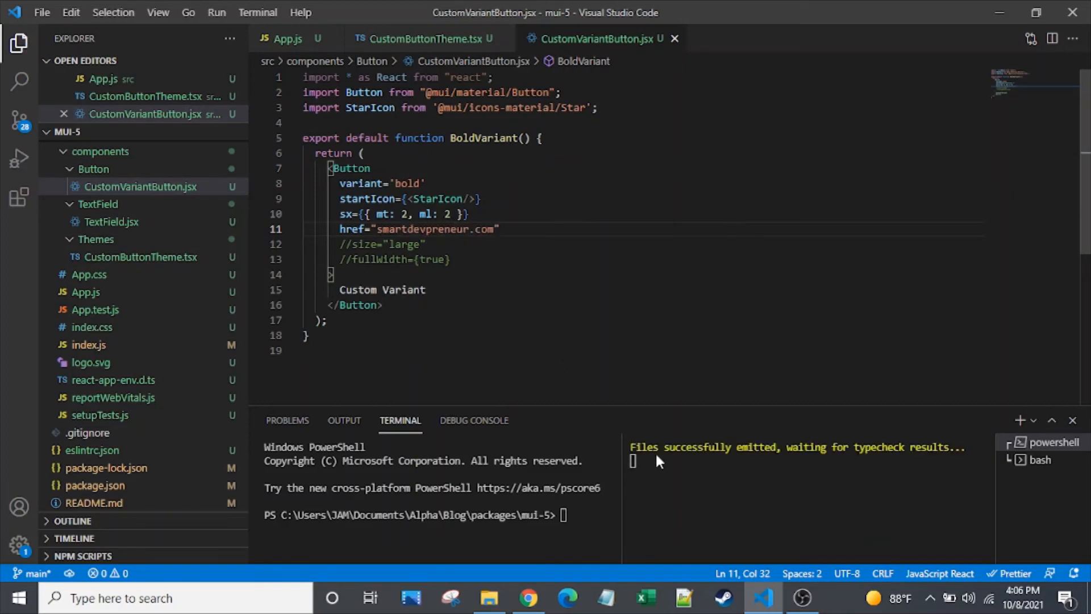
Step: Inspect the Custom Variant button in DevTools, confirming it renders as a link to smartdevpreneur.com
{"action": "left_click", "coordinate": [528, 598]}
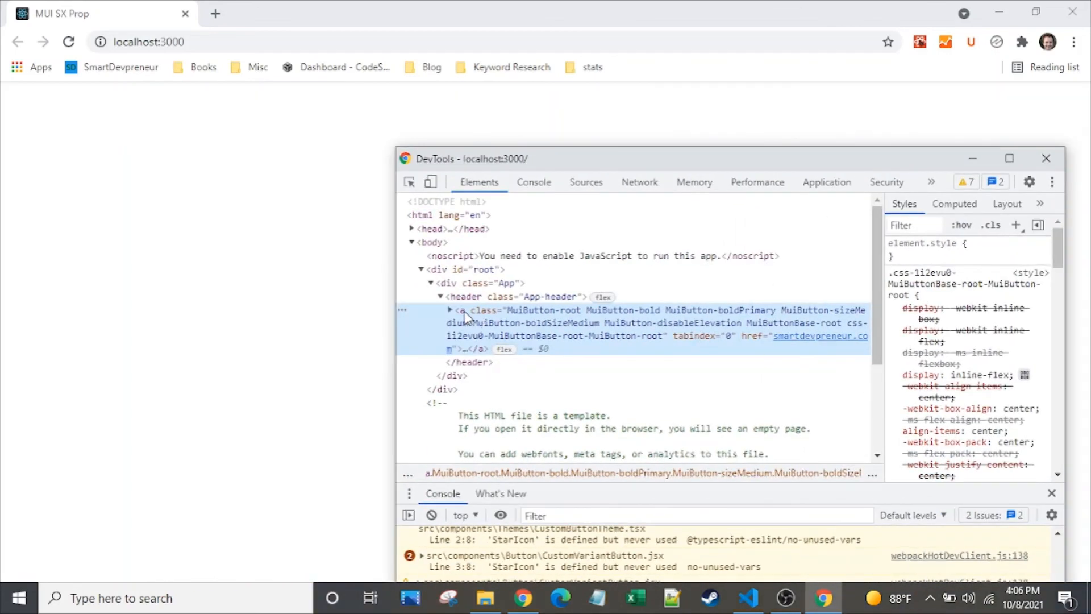
{"action": "mouse_move", "coordinate": [541, 319]}
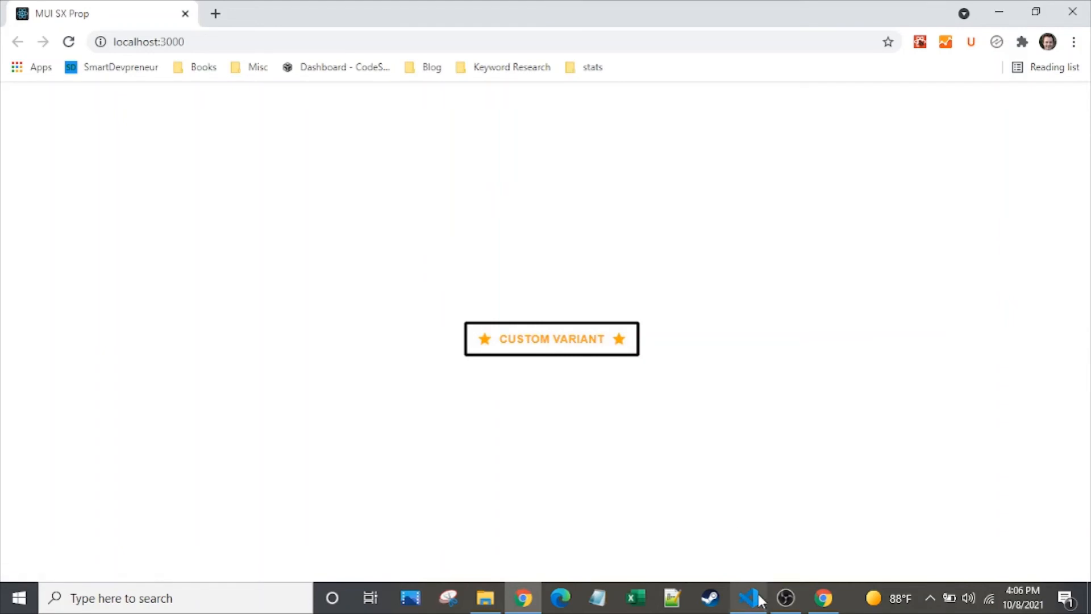
{"action": "left_click", "coordinate": [748, 598]}
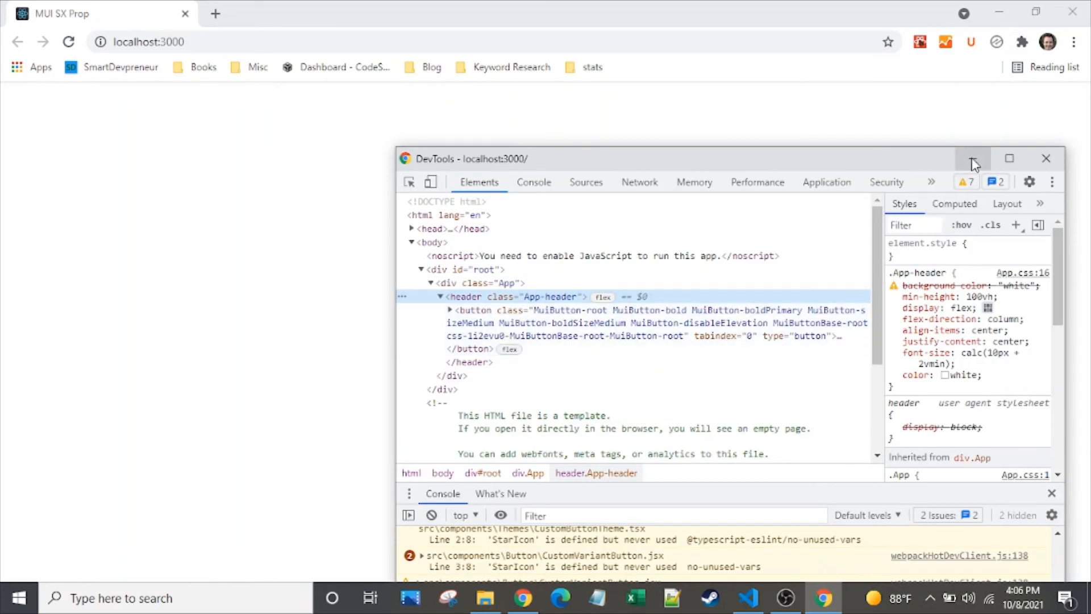
{"action": "left_click", "coordinate": [1046, 158]}
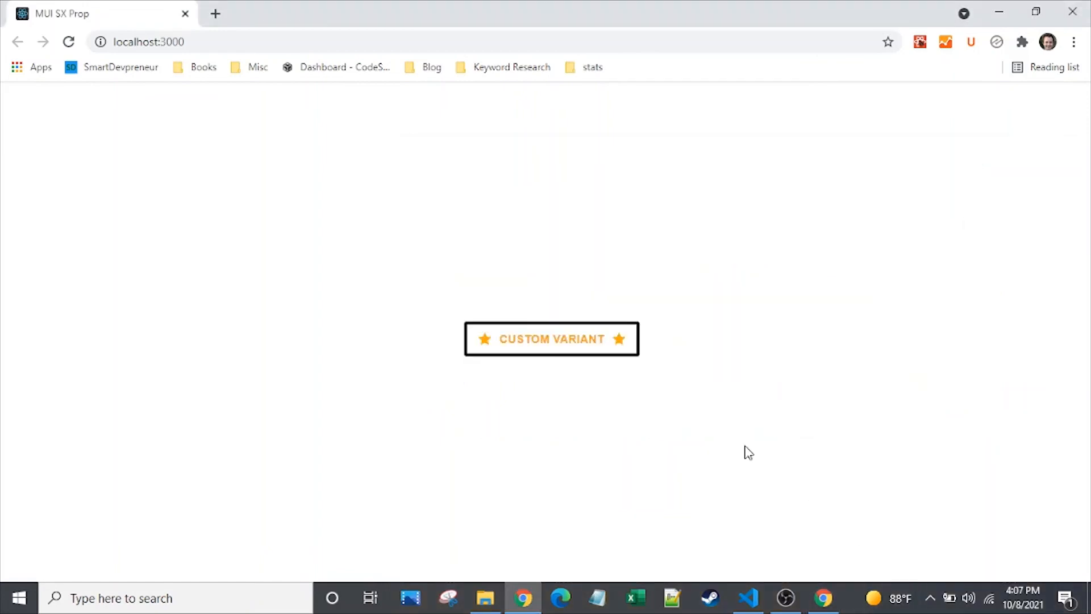
{"action": "mouse_move", "coordinate": [701, 432]}
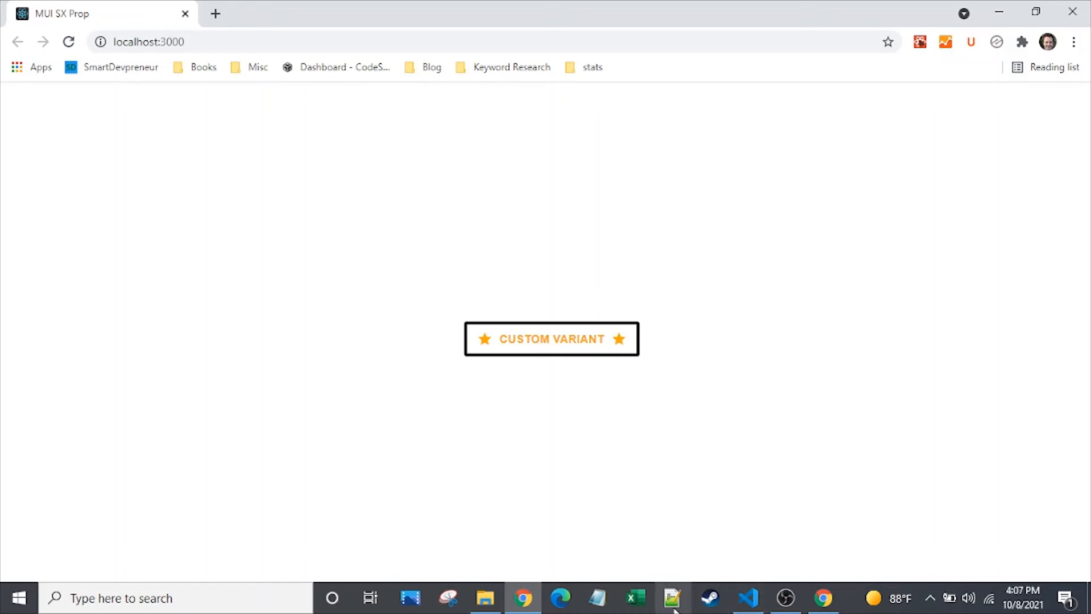
{"action": "mouse_move", "coordinate": [525, 569]}
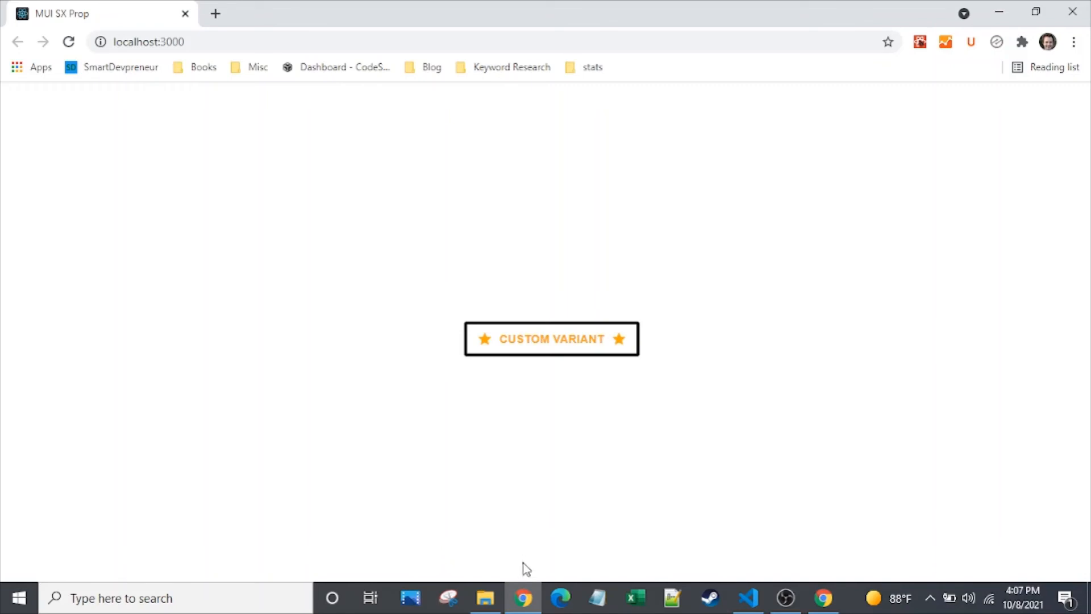
{"action": "left_click", "coordinate": [747, 598]}
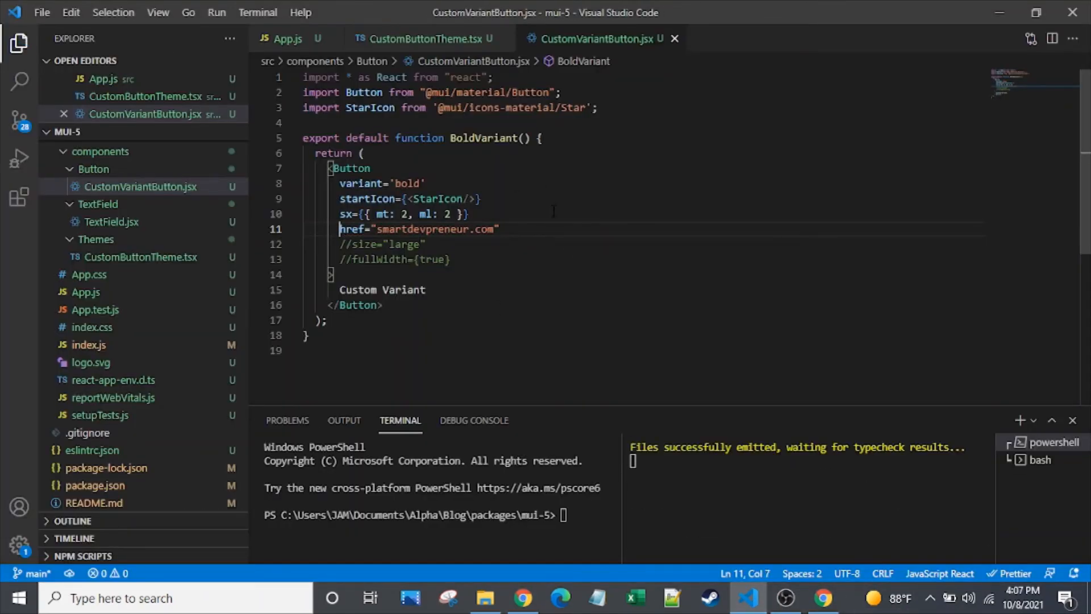
Step: Add component="div" under the href line and verify in DevTools that the button renders as a div
{"action": "left_click", "coordinate": [498, 229]}
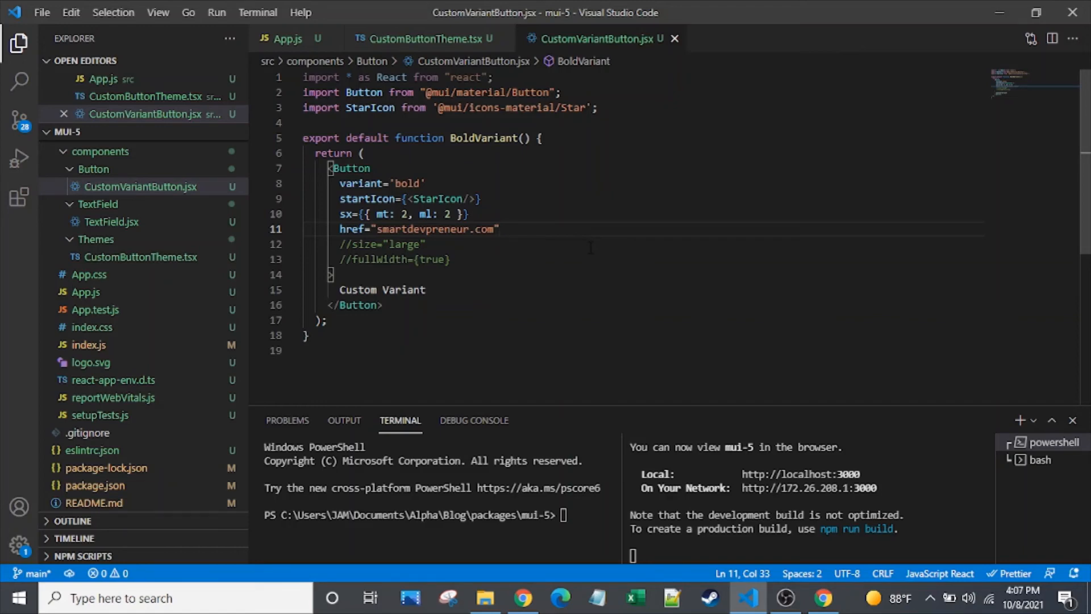
{"action": "type", "text": "//component"}
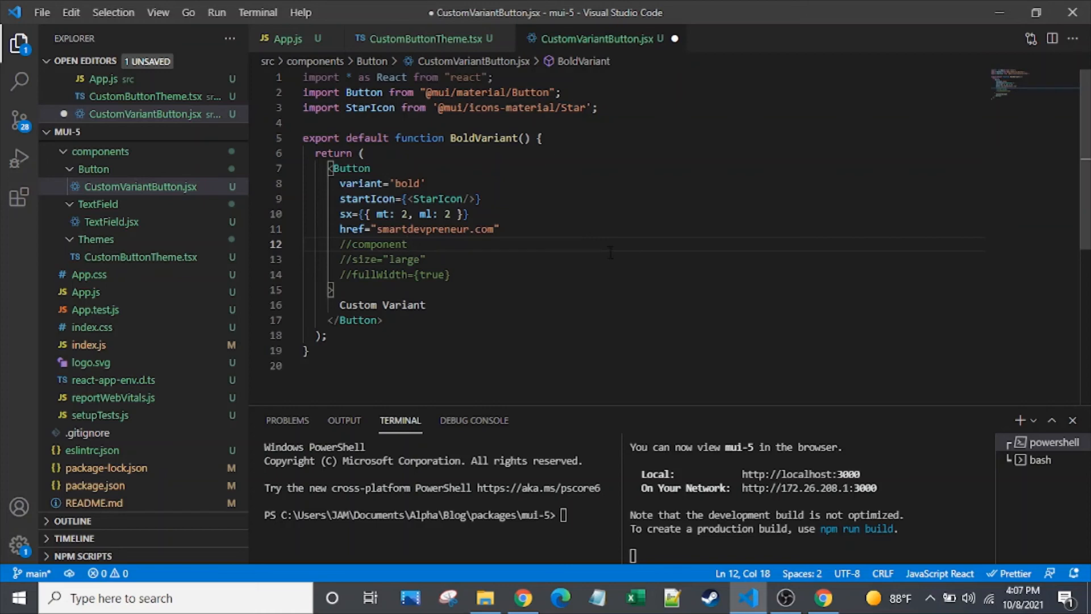
{"action": "left_click", "coordinate": [338, 243]}
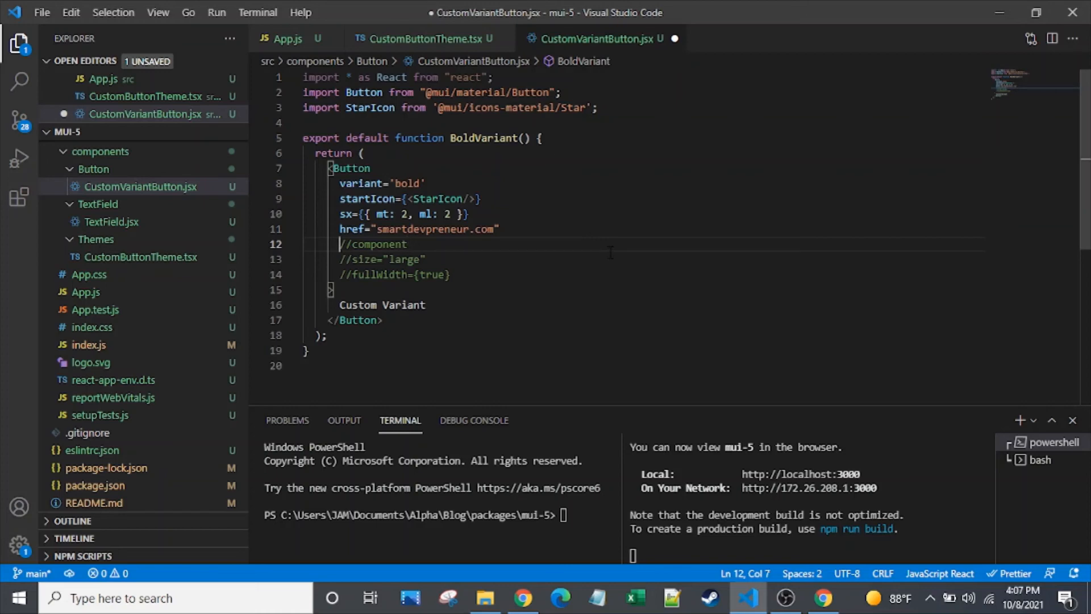
{"action": "type", "text": "component=\"div"}
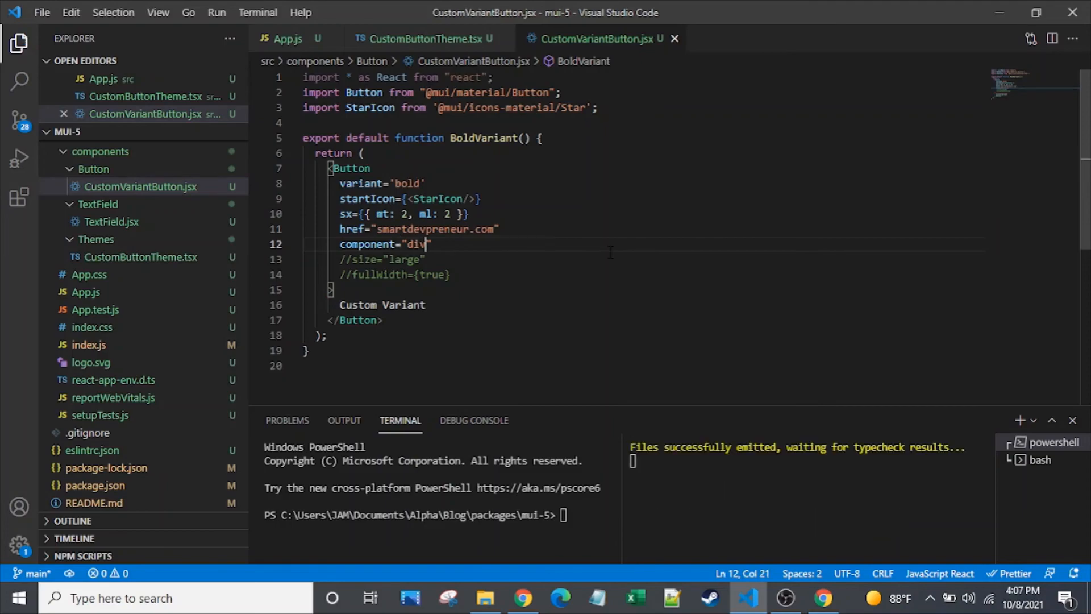
{"action": "left_click", "coordinate": [823, 598]}
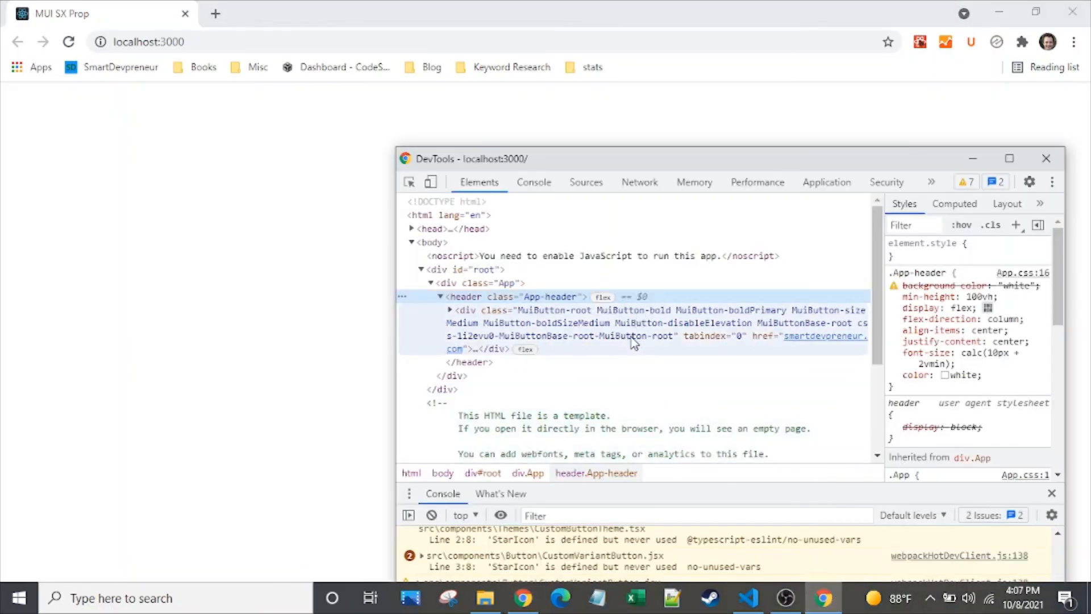
{"action": "mouse_move", "coordinate": [466, 320]}
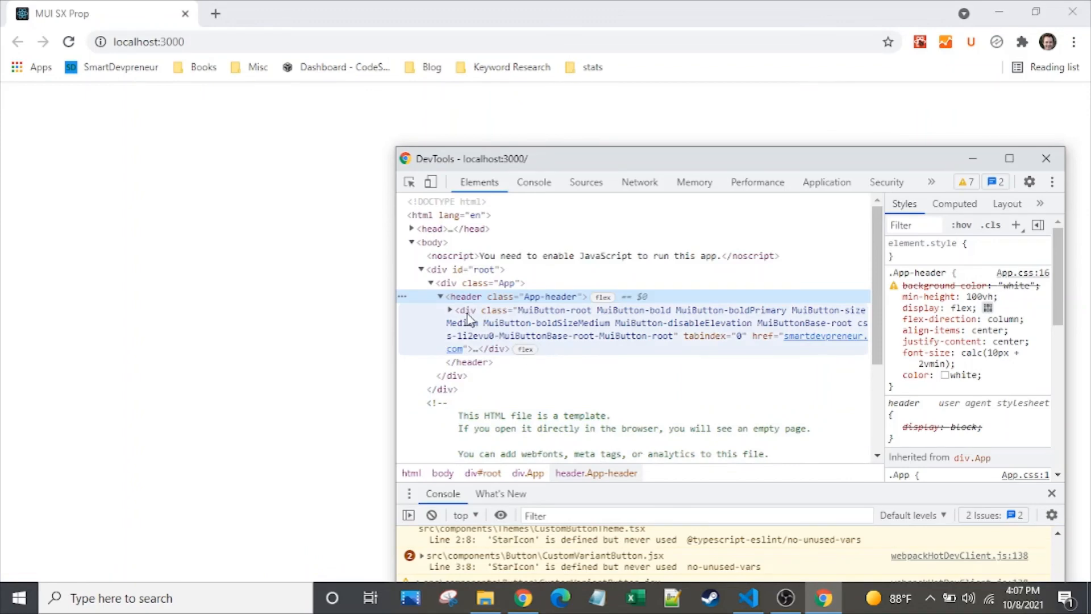
{"action": "left_click", "coordinate": [747, 598]}
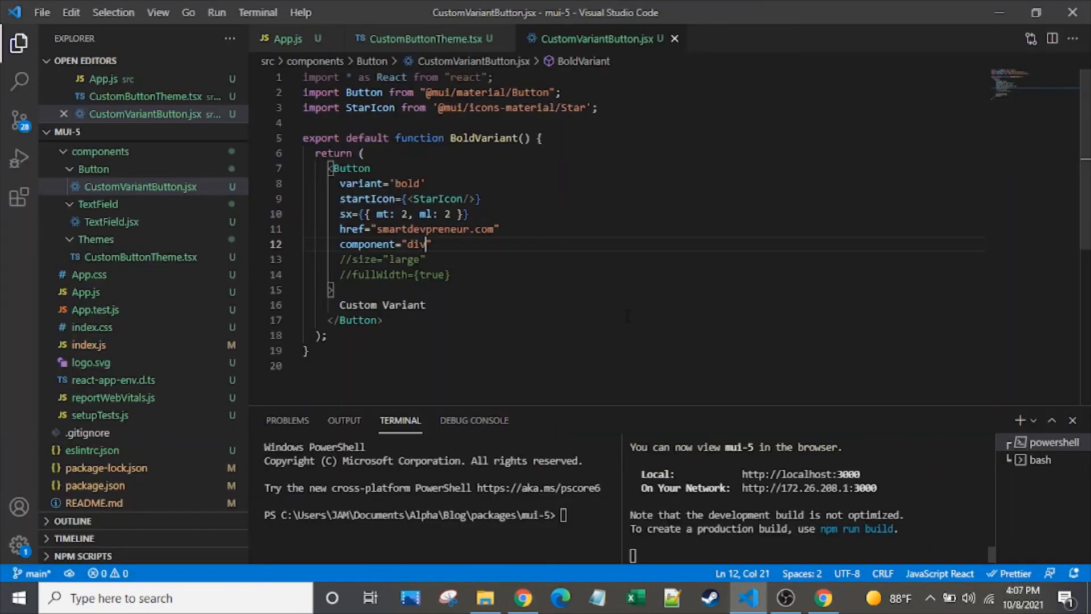
Step: Comment out the component prop and add a commented-out //classes line above it
{"action": "key", "text": "ctrl+/"}
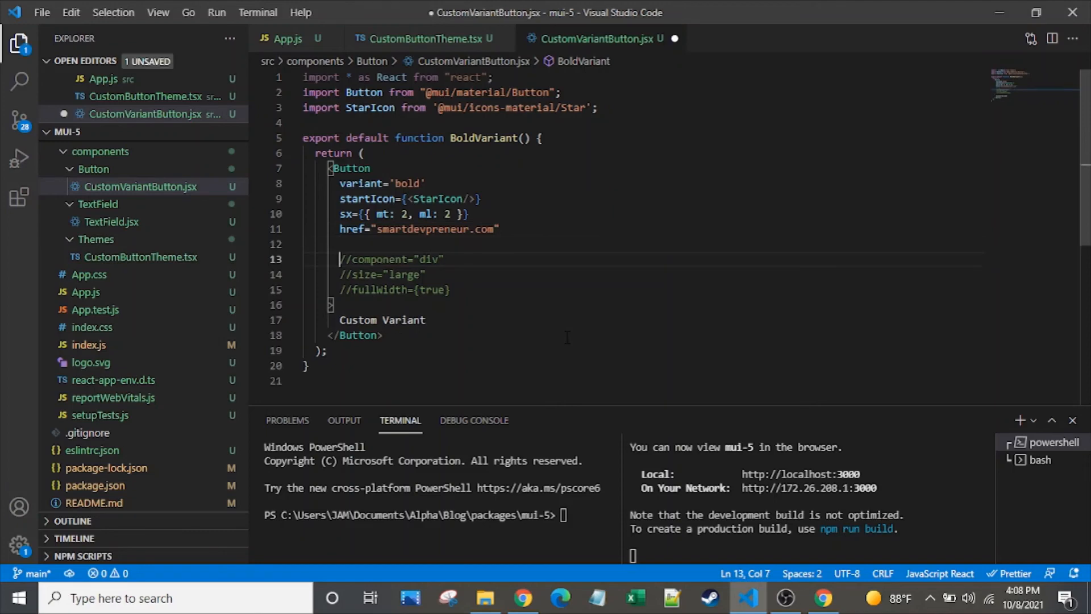
{"action": "type", "text": "//classes"}
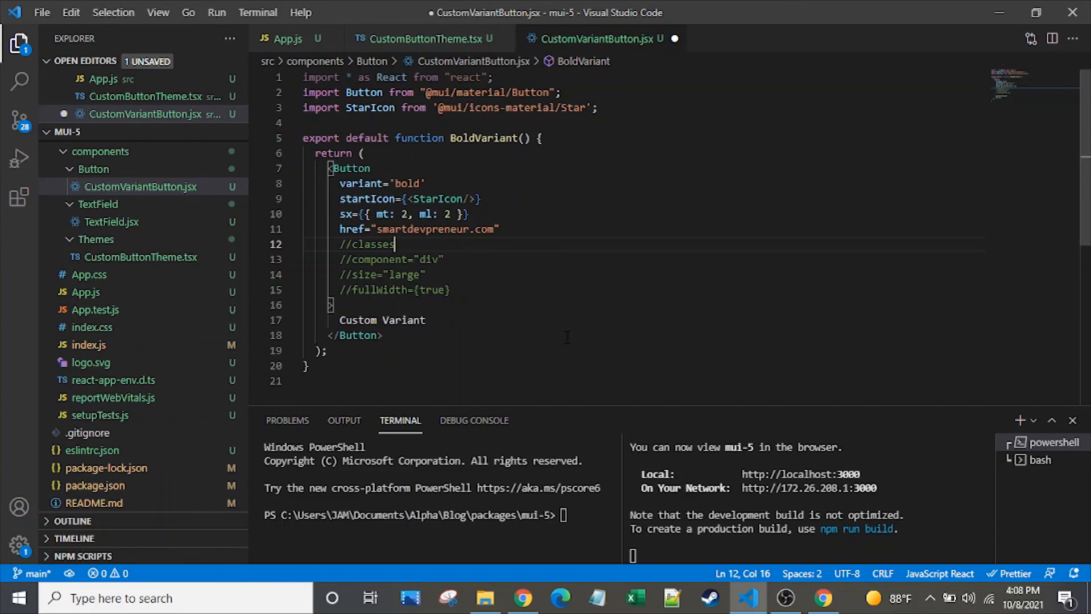
{"action": "left_click", "coordinate": [473, 214]}
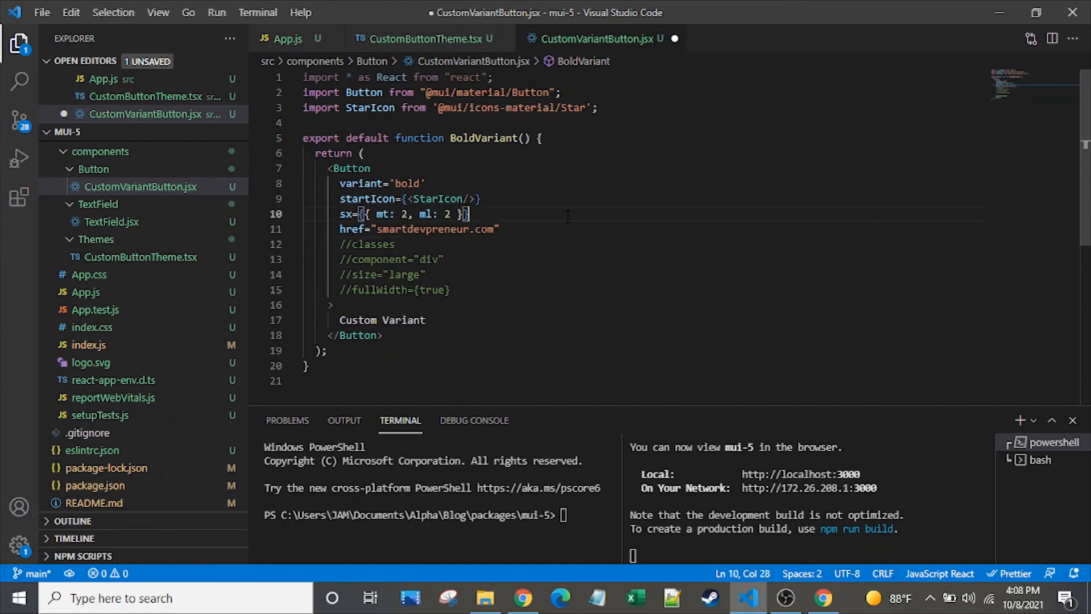
{"action": "mouse_move", "coordinate": [620, 256]}
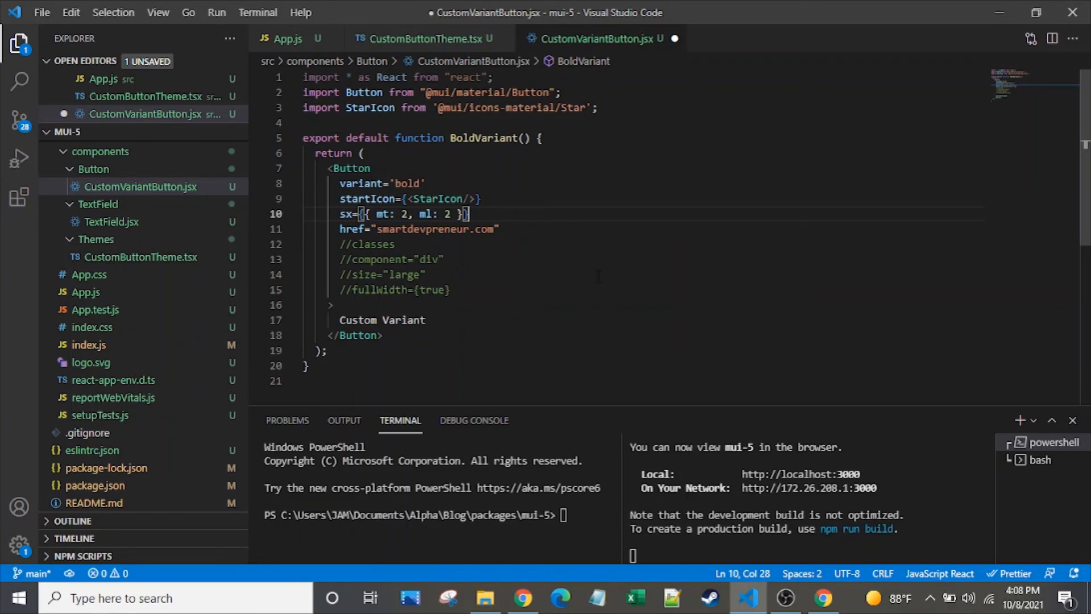
{"action": "mouse_move", "coordinate": [658, 115]}
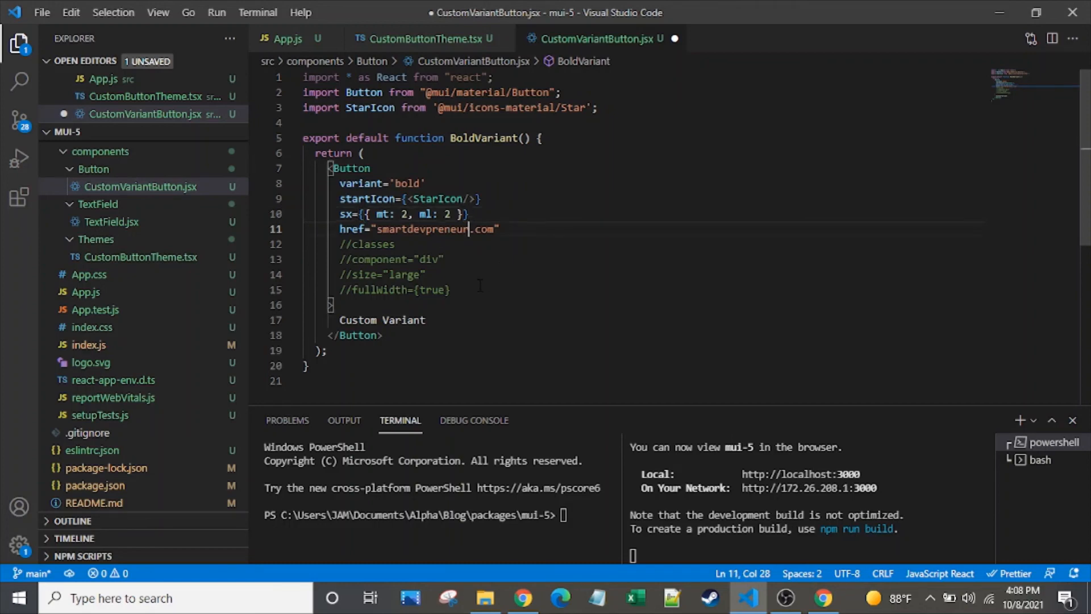
Step: Add a commented-out //disabled prop after the fullWidth line
{"action": "left_click", "coordinate": [451, 290]}
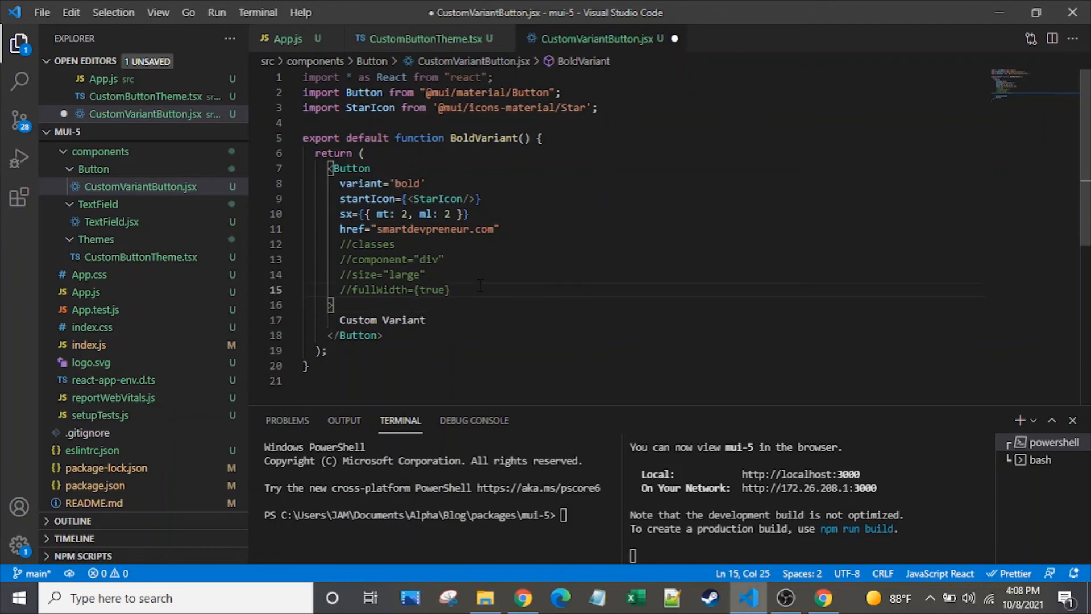
{"action": "type", "text": "//dis"}
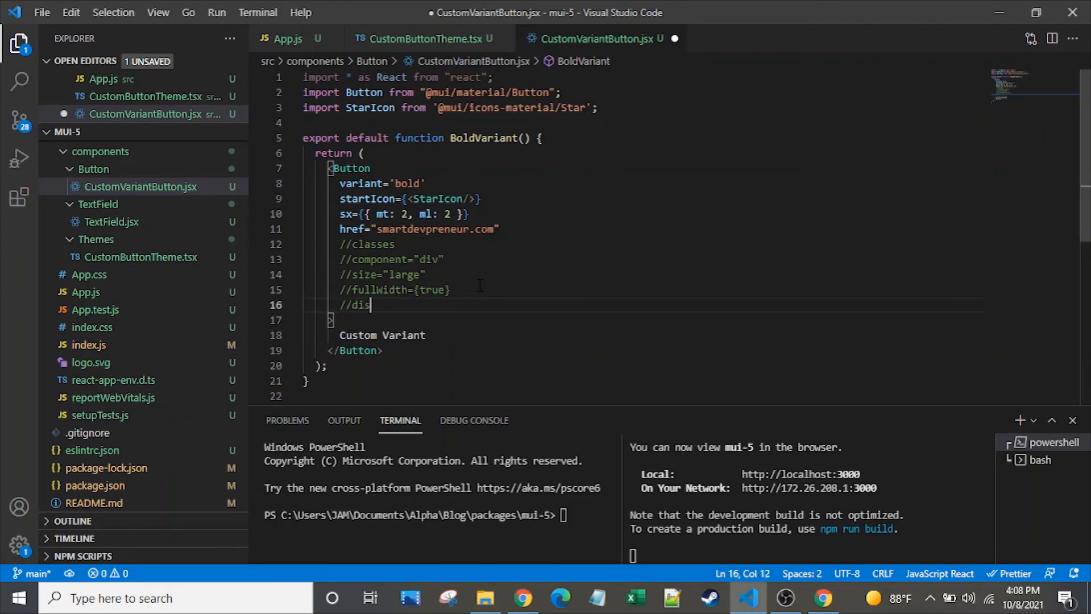
{"action": "type", "text": "abled"}
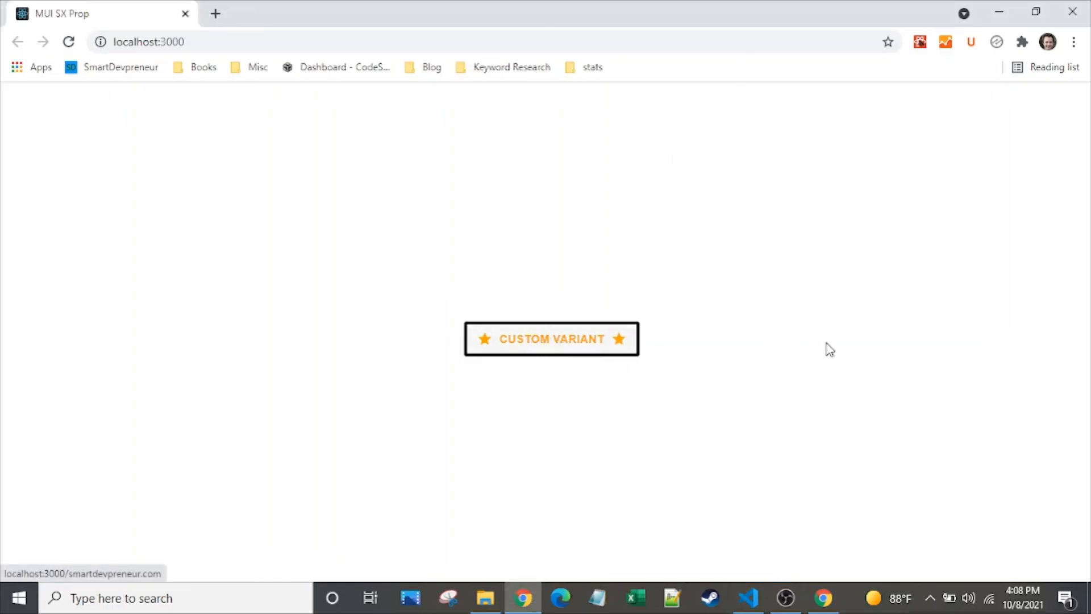
{"action": "mouse_move", "coordinate": [822, 340]}
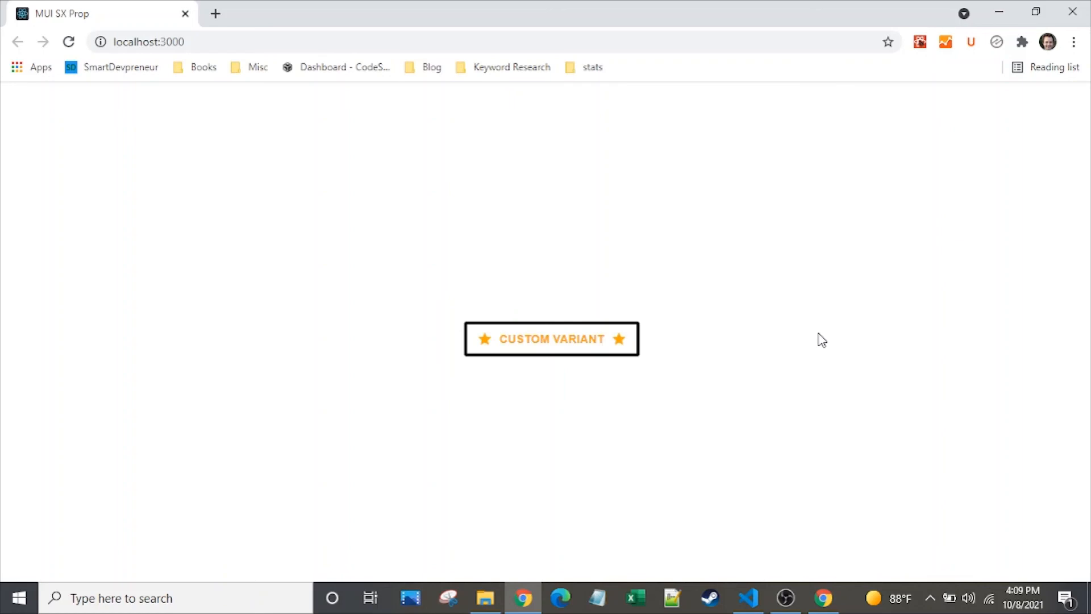
Step: Hover the button to confirm the smartdevpreneur.com link, then return to the component file
{"action": "left_click", "coordinate": [748, 598]}
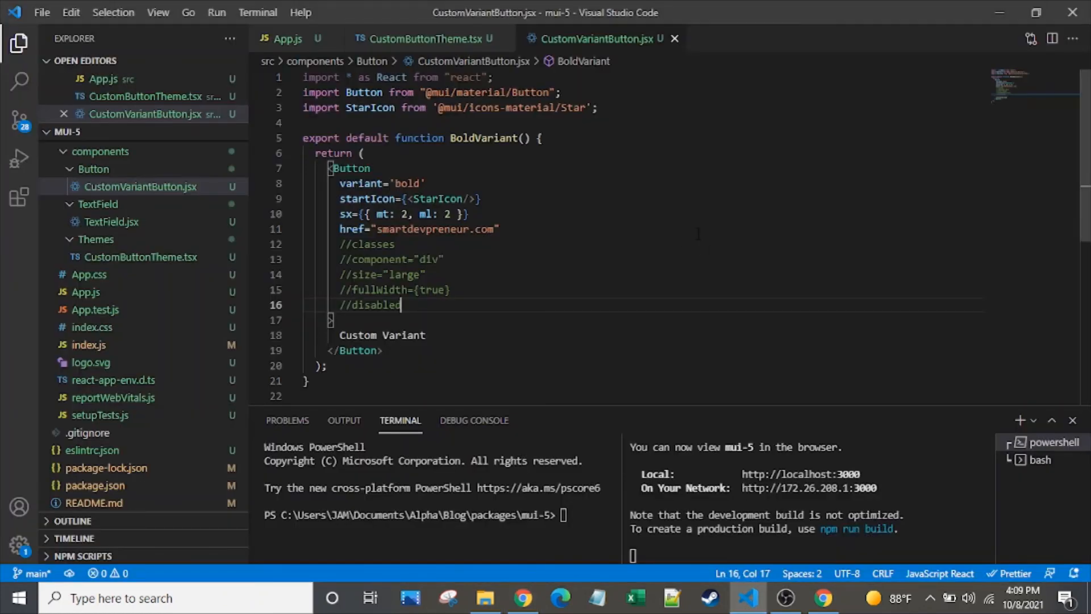
{"action": "mouse_move", "coordinate": [656, 264]}
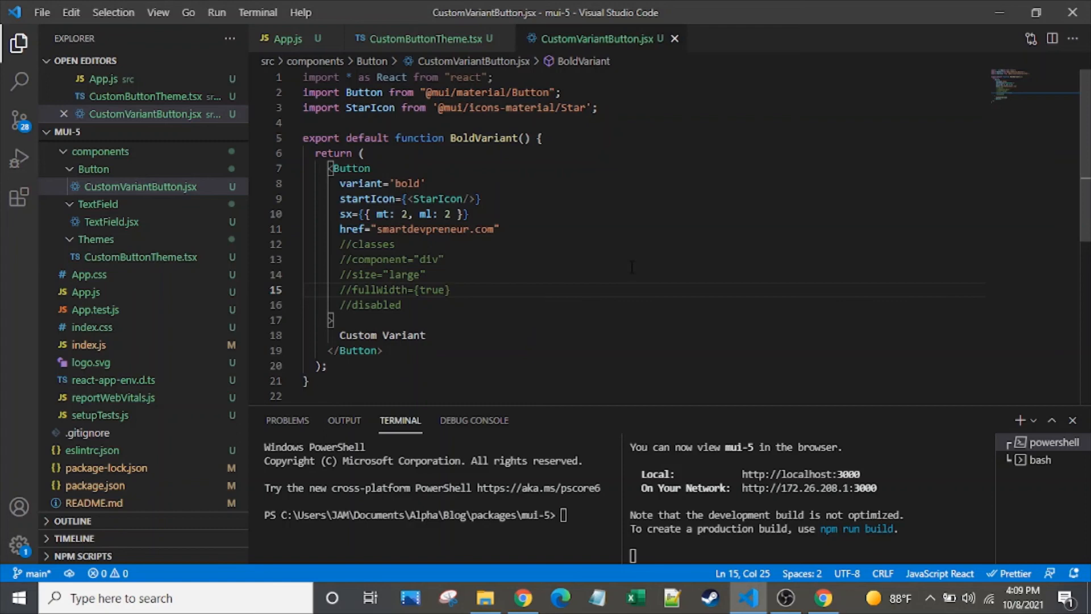
{"action": "left_click", "coordinate": [396, 244]}
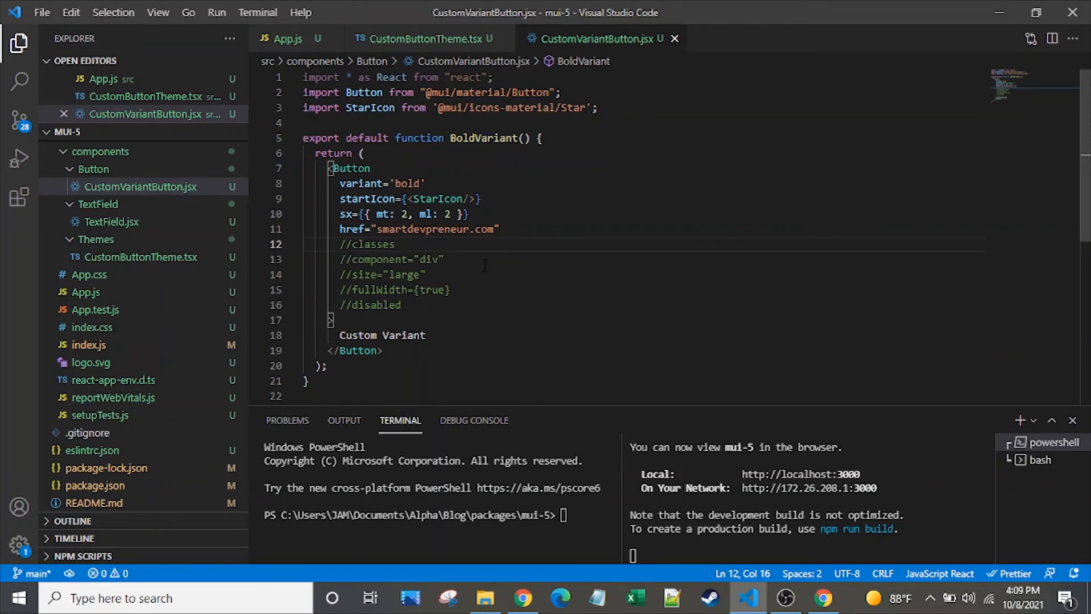
{"action": "left_click", "coordinate": [421, 39]}
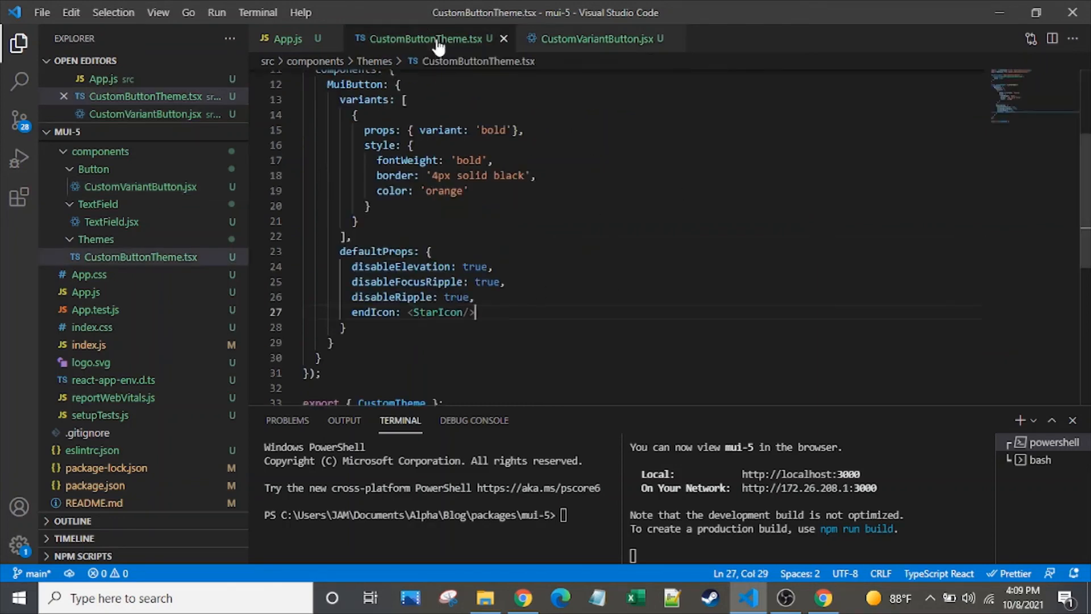
{"action": "left_click", "coordinate": [597, 38]}
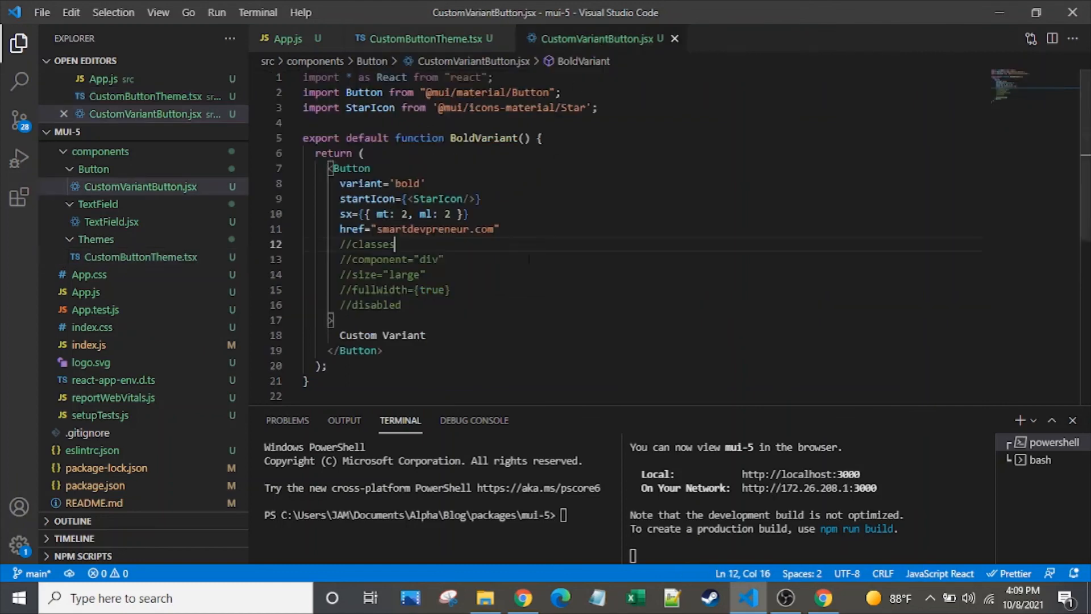
{"action": "left_click", "coordinate": [451, 290]}
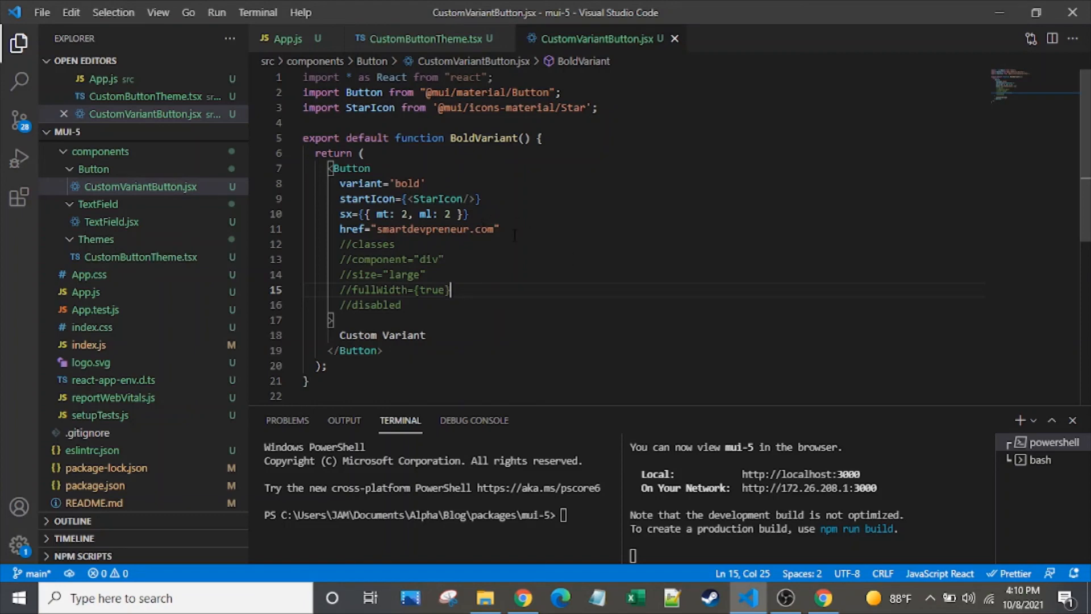
{"action": "left_click", "coordinate": [499, 228]}
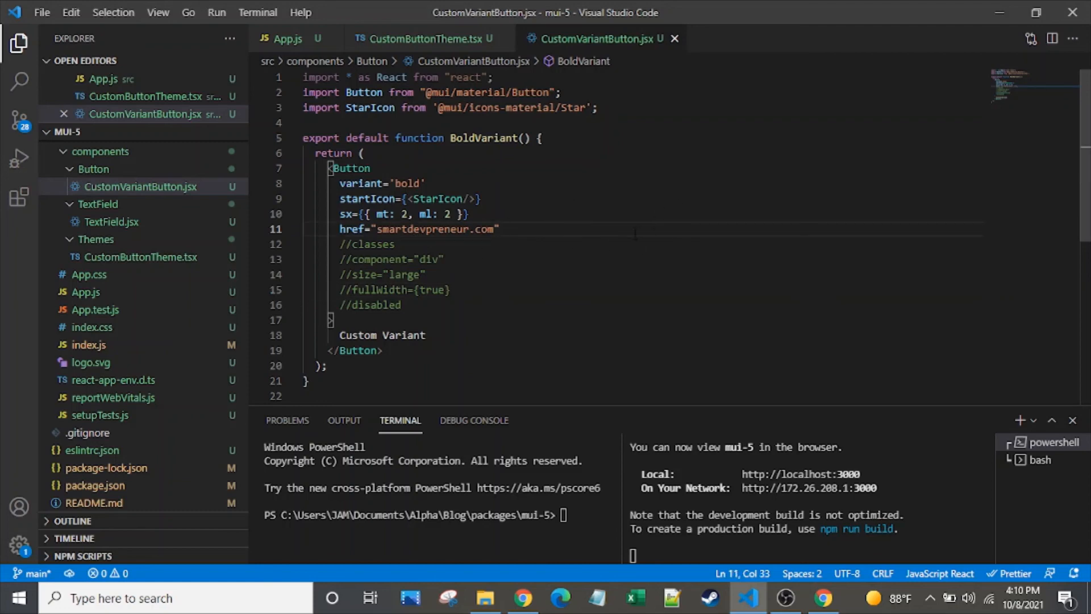